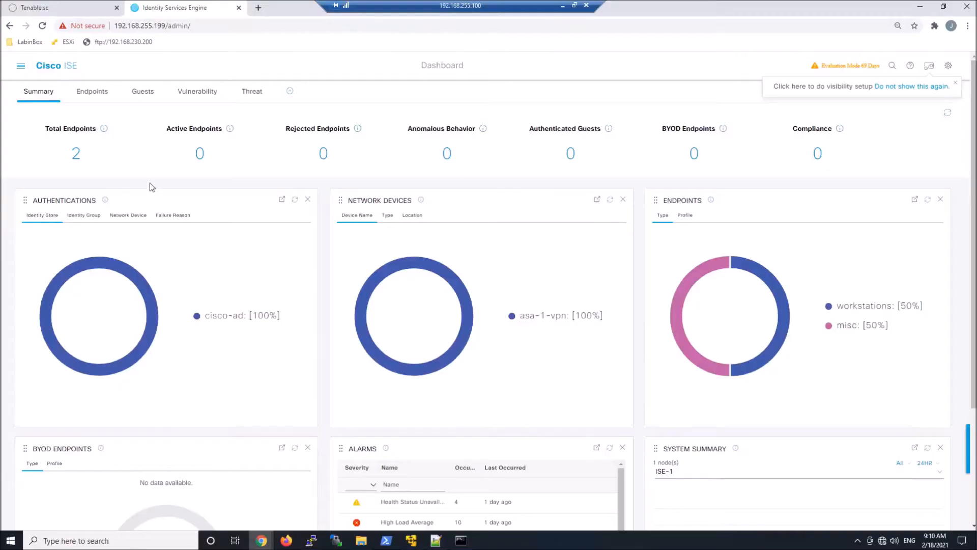
Step: Reach node ISE-1's settings under Administration > System > Deployment and view Enable Threat Centric NAC Service
{"action": "left_click", "coordinate": [20, 65]}
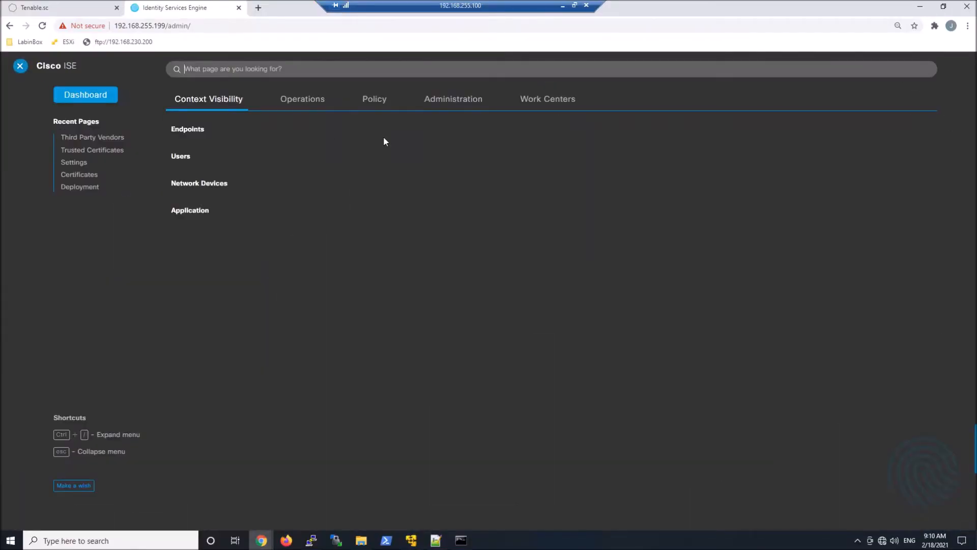
{"action": "left_click", "coordinate": [452, 99]}
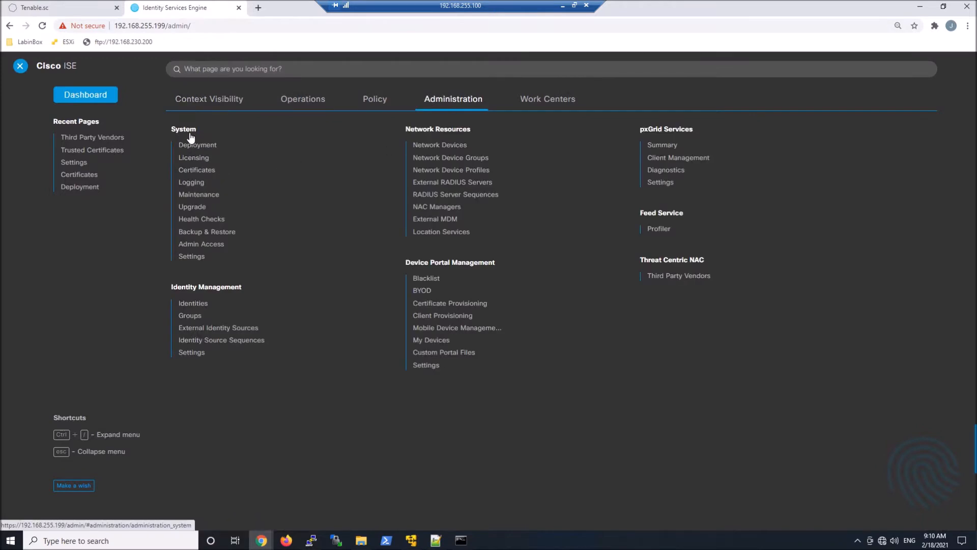
{"action": "left_click", "coordinate": [197, 144]}
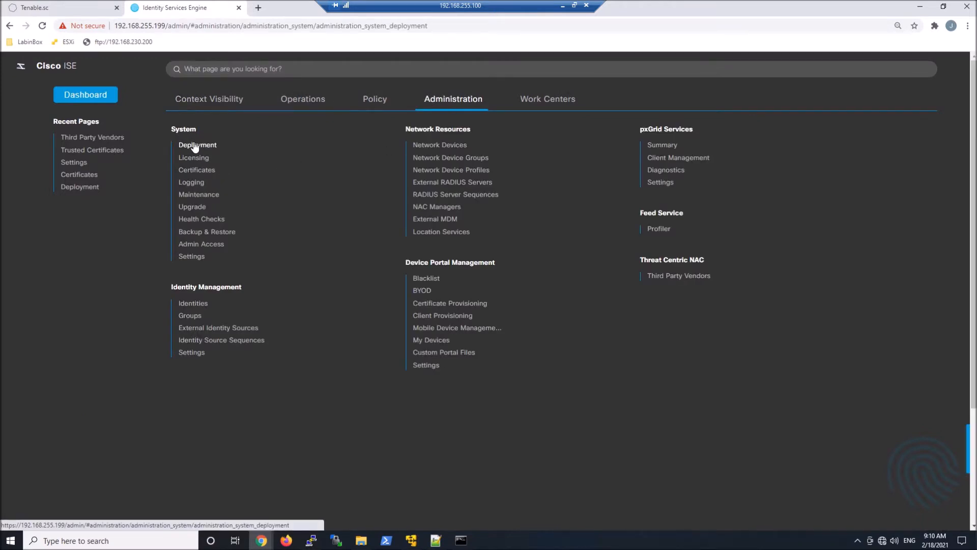
{"action": "left_click", "coordinate": [198, 144]}
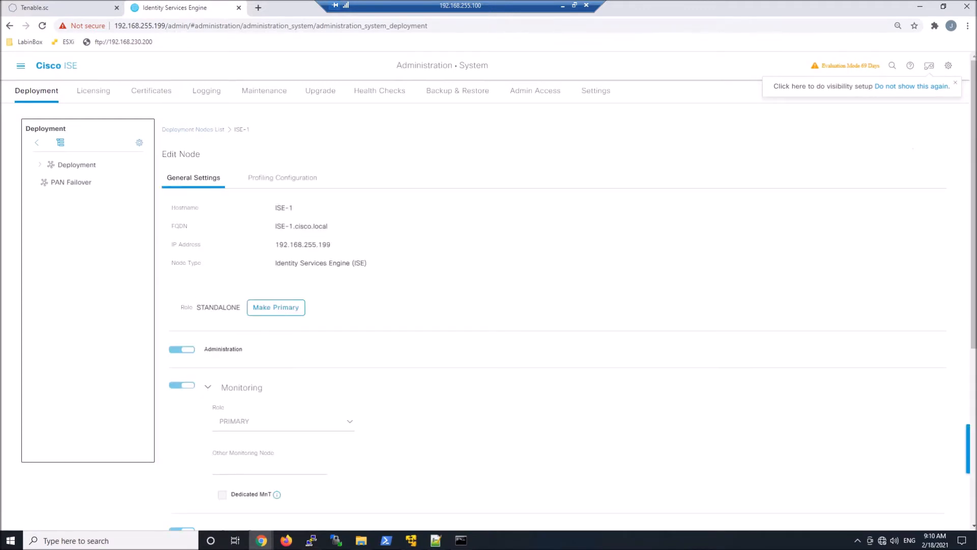
{"action": "scroll", "scroll_direction": "down", "scroll_amount": 3}
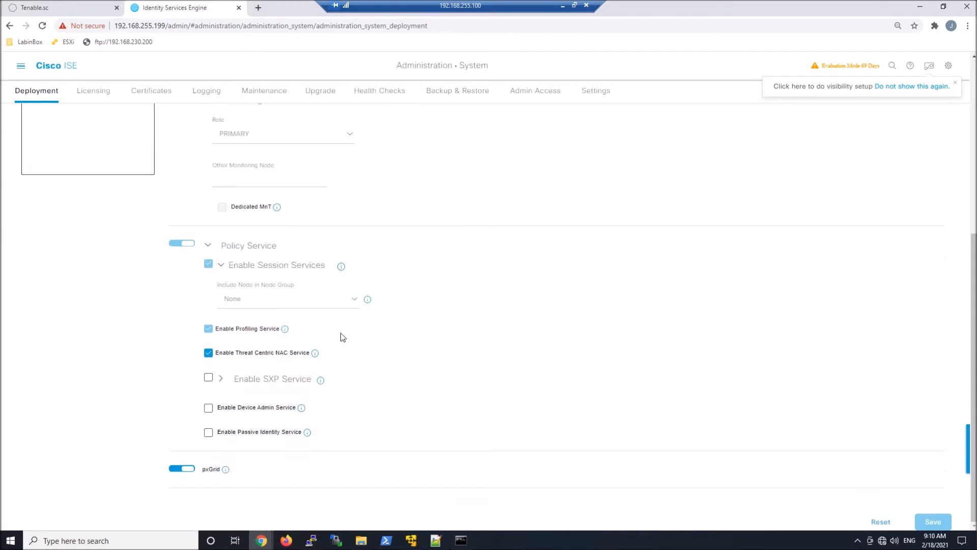
{"action": "mouse_move", "coordinate": [297, 362]}
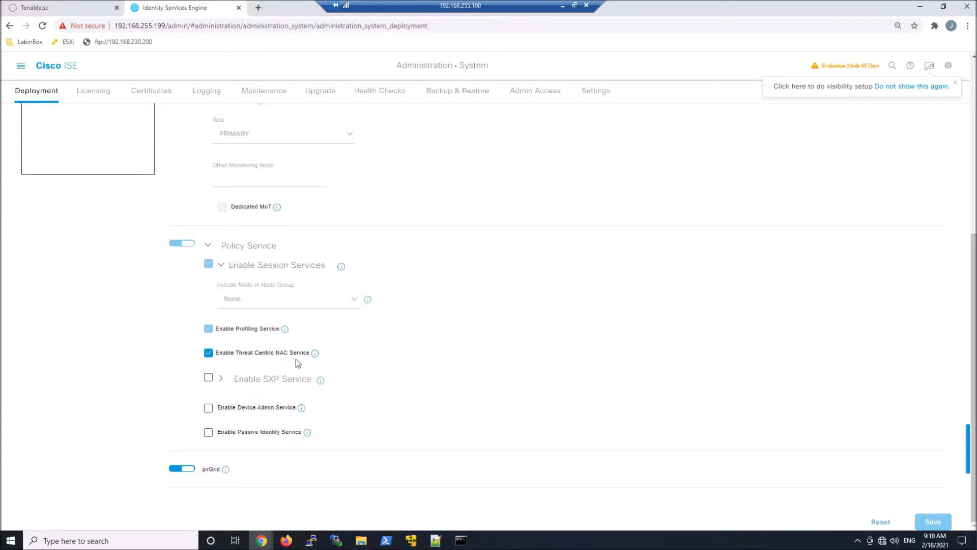
{"action": "left_click", "coordinate": [311, 541]}
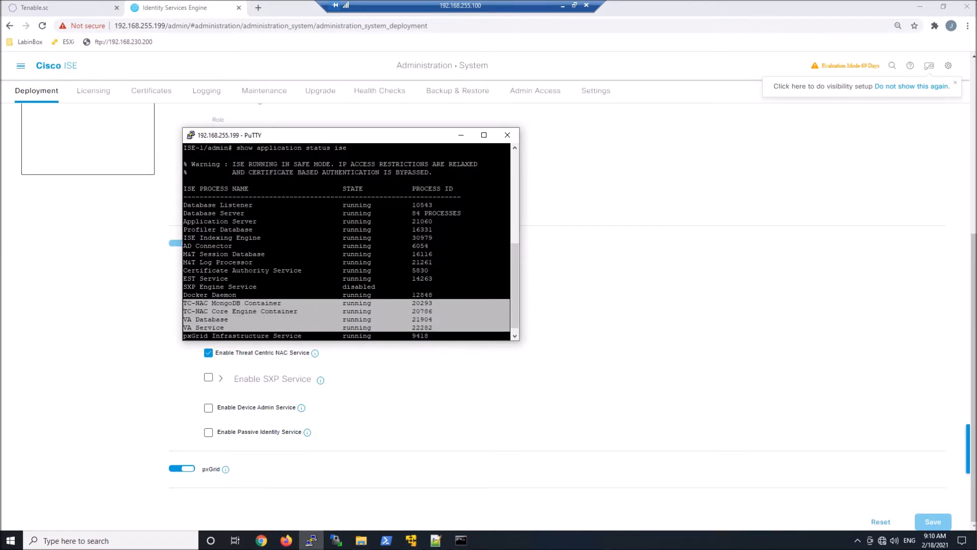
{"action": "mouse_move", "coordinate": [124, 284]}
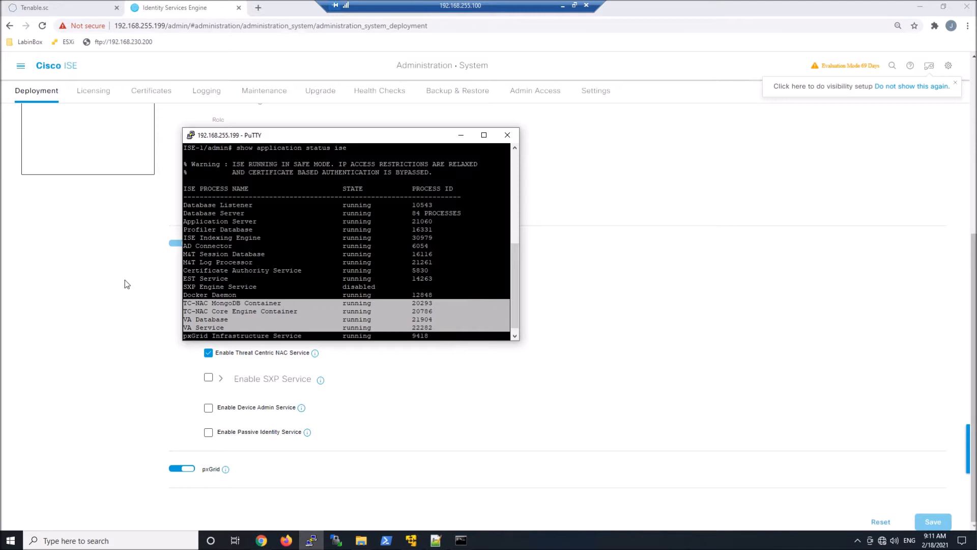
Step: Return from the PuTTY status output to ISE-1's node settings showing Threat Centric NAC enabled
{"action": "left_click", "coordinate": [507, 135]}
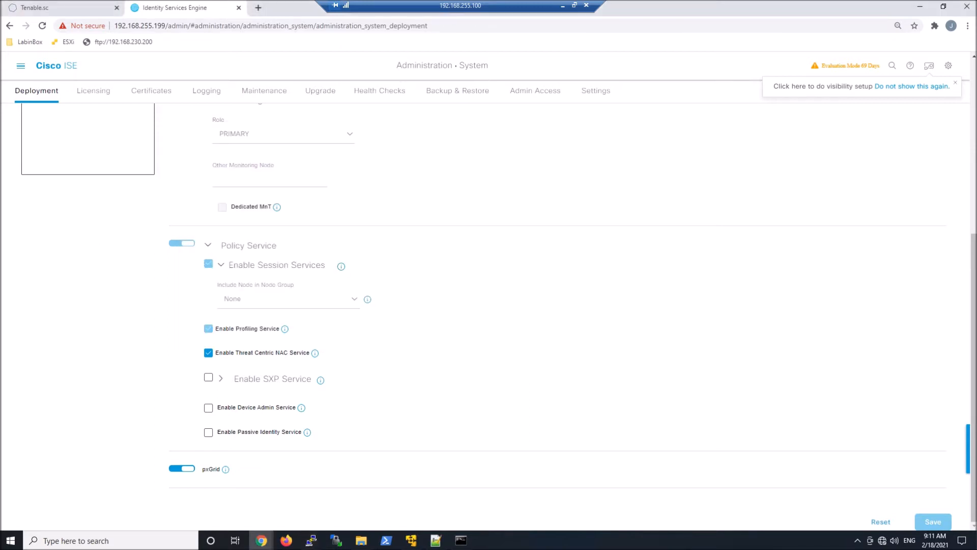
{"action": "scroll", "scroll_direction": "up", "scroll_amount": 3}
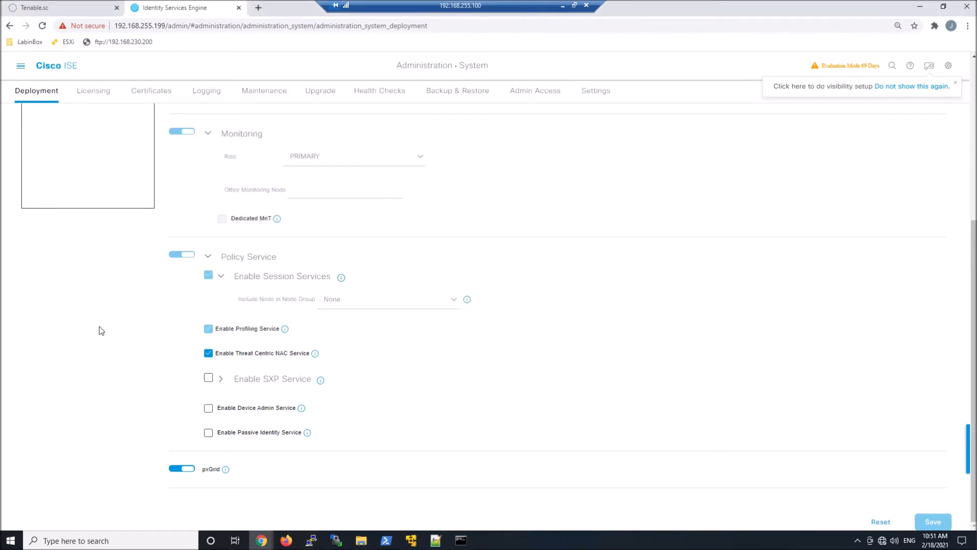
Step: Add a Third Party Vendors instance of type AMP : THREAT named AMP-N and save it
{"action": "left_click", "coordinate": [19, 65]}
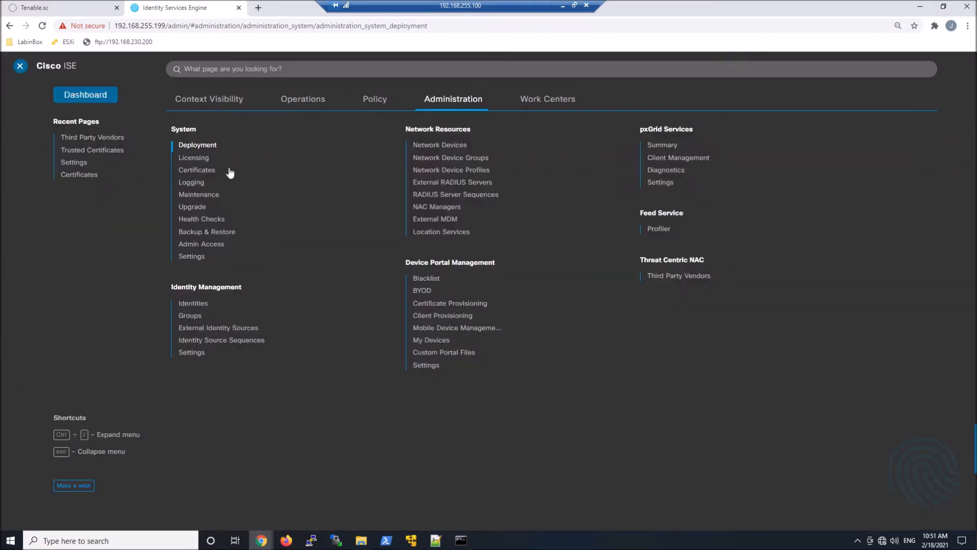
{"action": "left_click", "coordinate": [678, 276]}
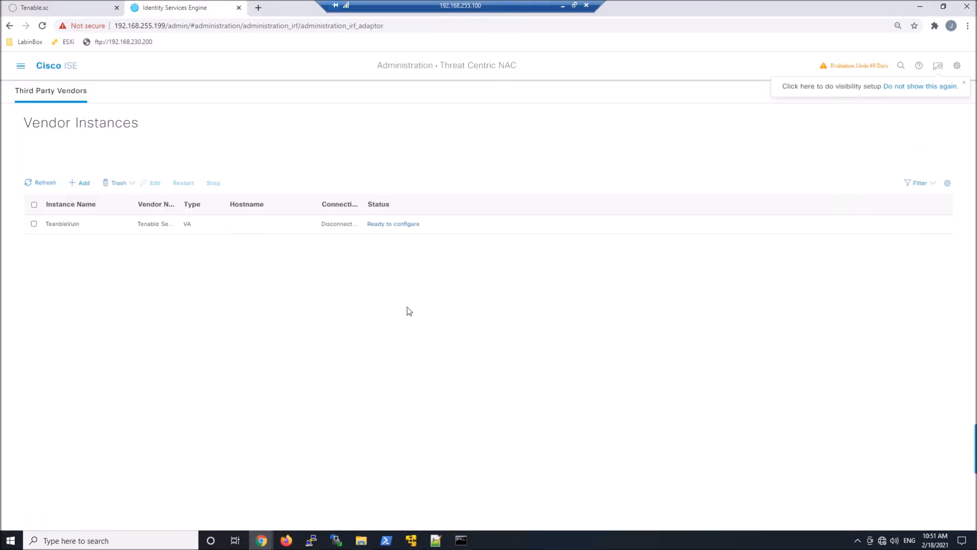
{"action": "left_click", "coordinate": [78, 183]}
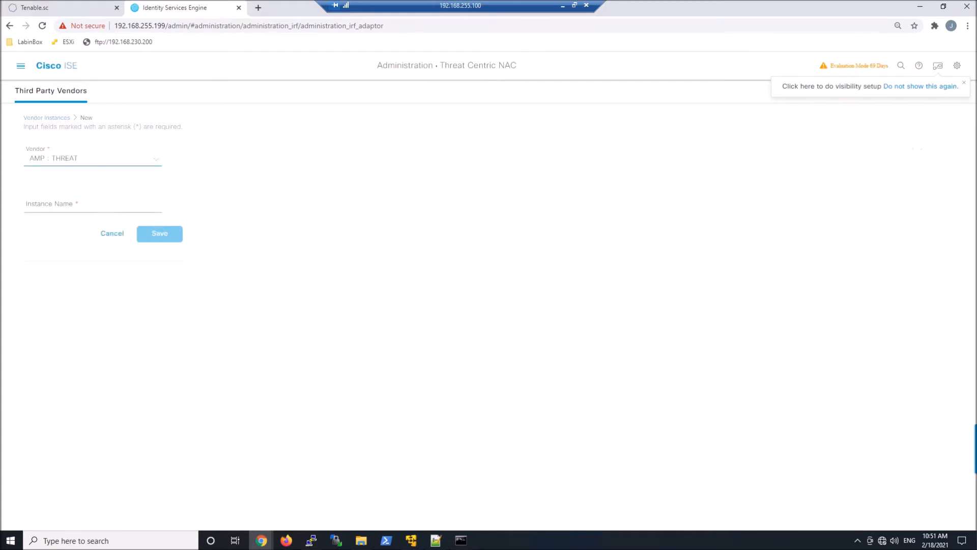
{"action": "left_click", "coordinate": [93, 205]}
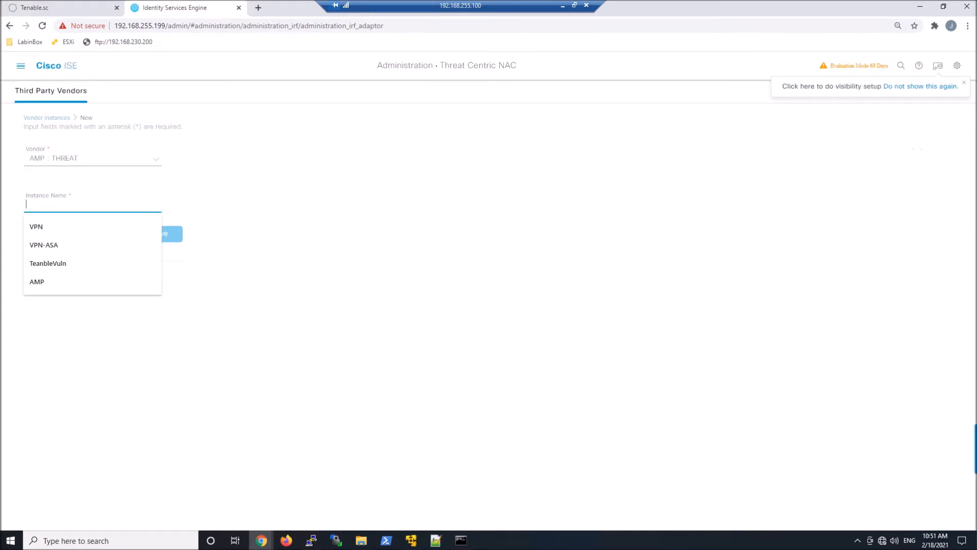
{"action": "type", "text": "AMP-N"}
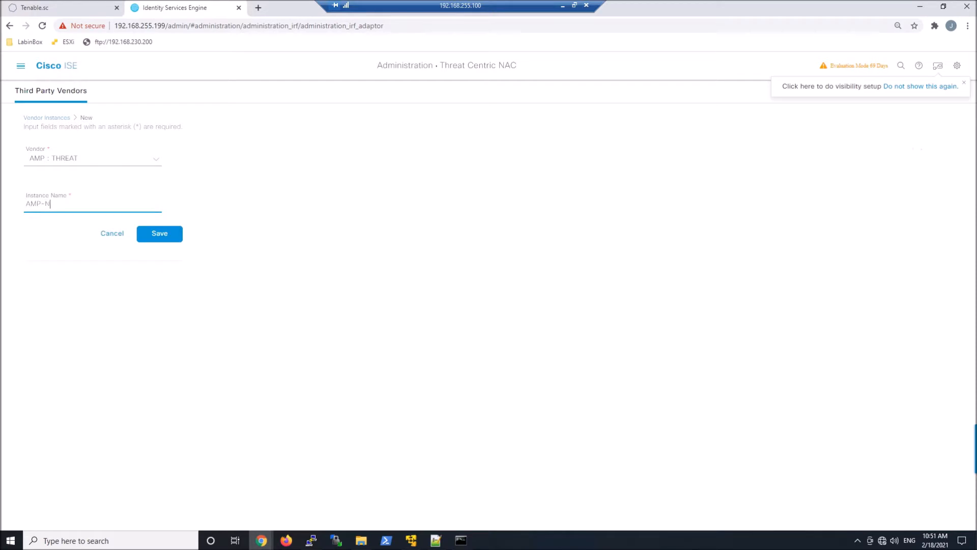
{"action": "left_click", "coordinate": [159, 233]}
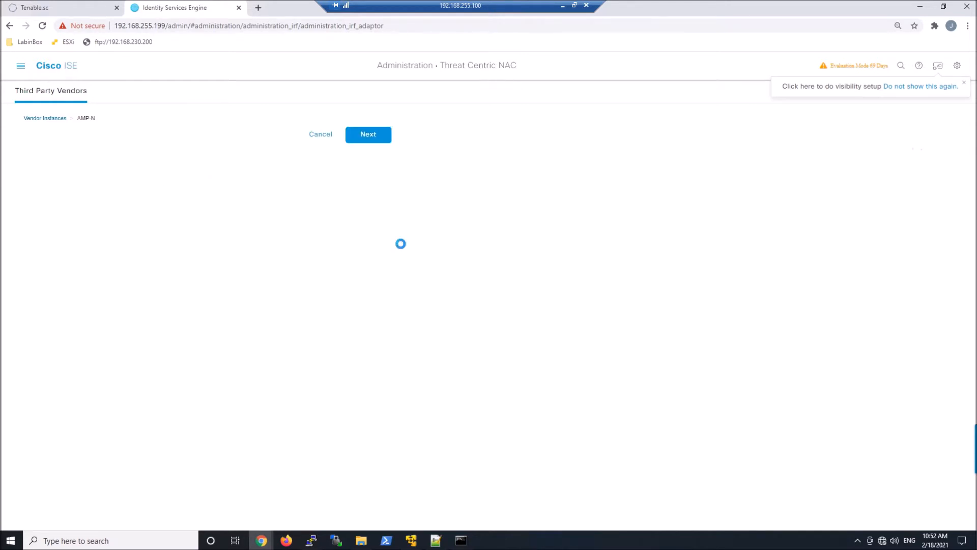
Step: Leave the Socks proxy blank, choose US Cloud, and continue to the AMP external authorization link
{"action": "left_click", "coordinate": [368, 135]}
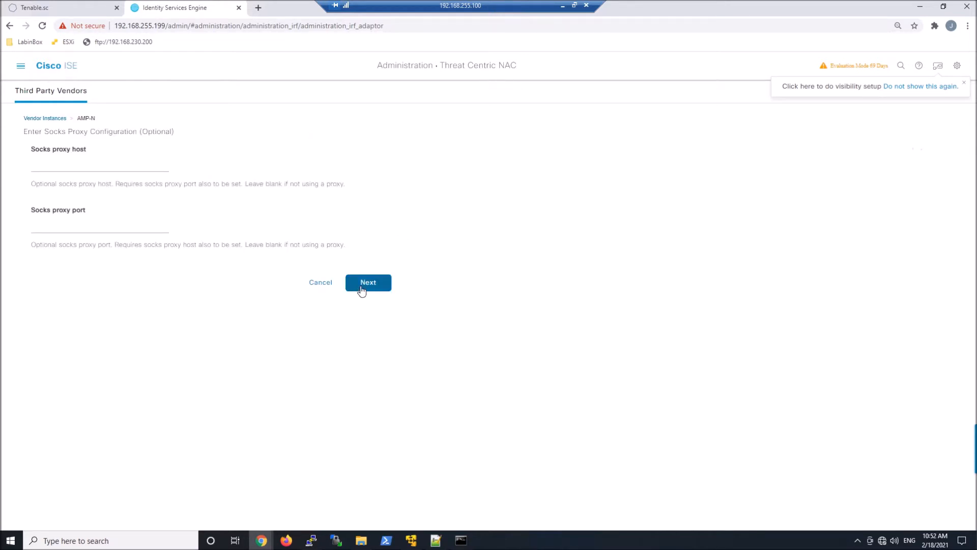
{"action": "left_click", "coordinate": [367, 282]}
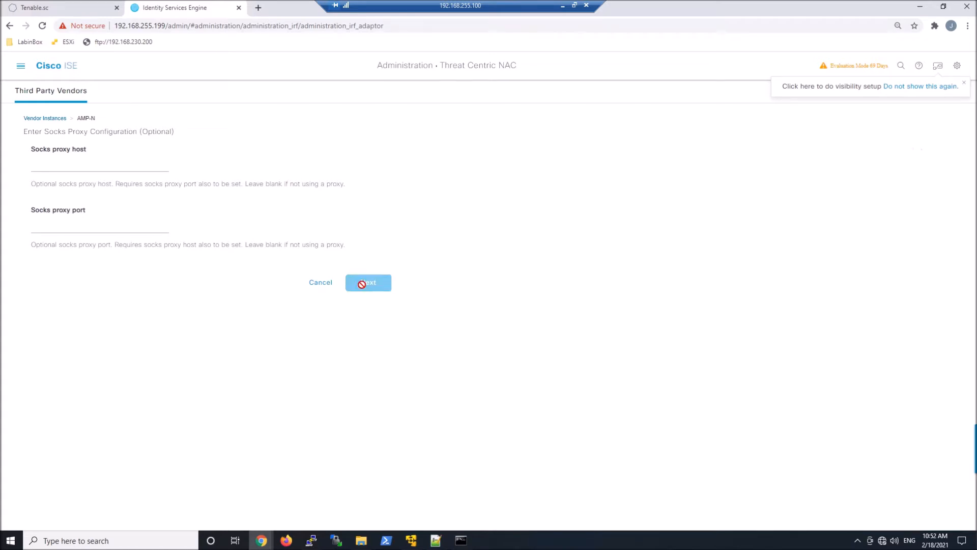
{"action": "left_click", "coordinate": [368, 282]}
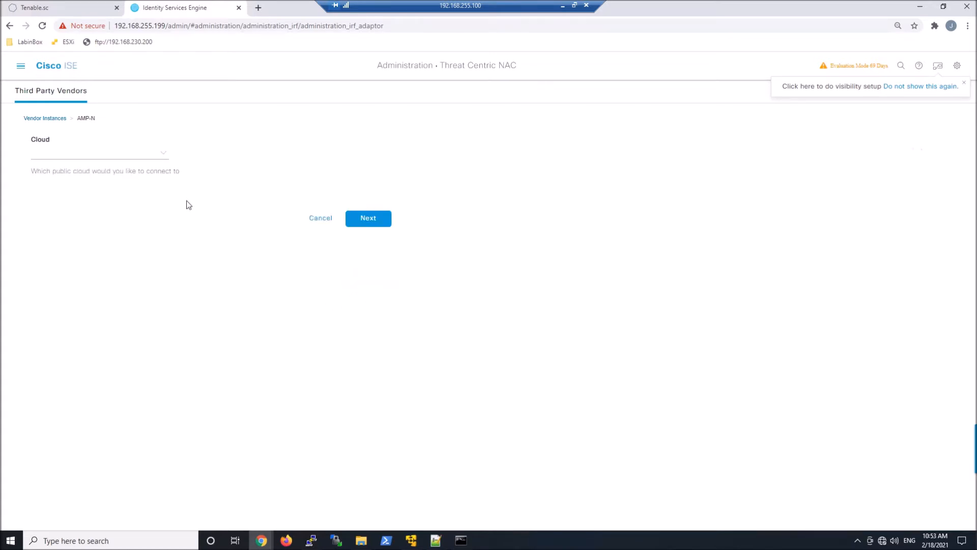
{"action": "left_click", "coordinate": [100, 152]}
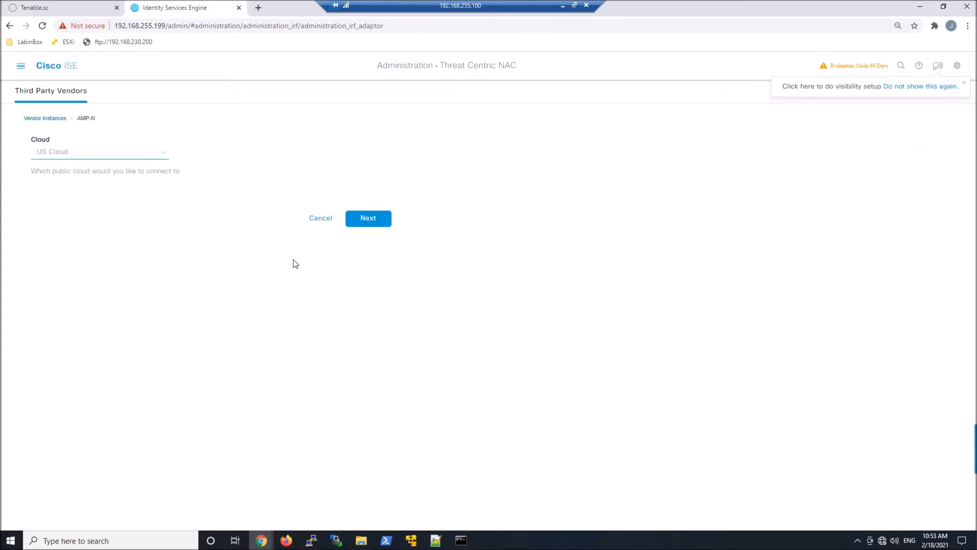
{"action": "left_click", "coordinate": [368, 217]}
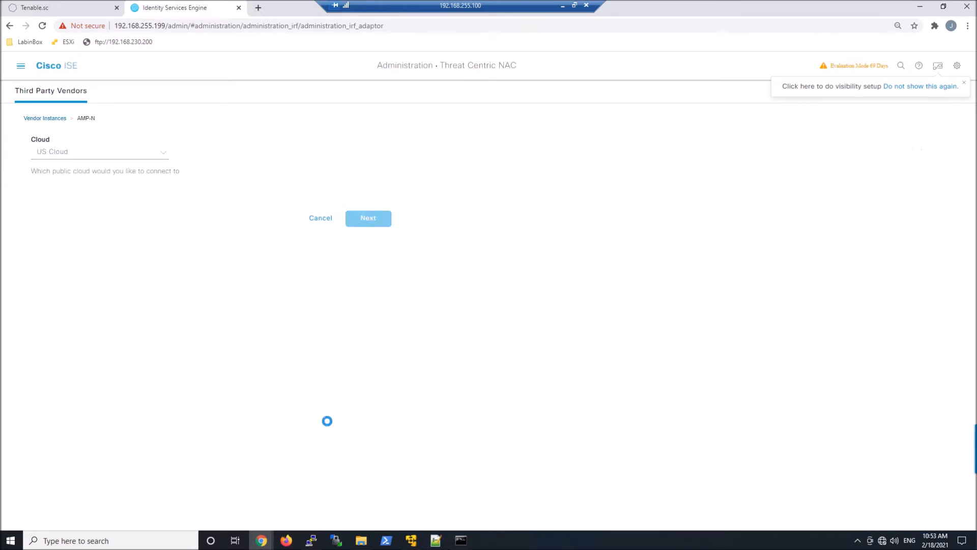
{"action": "left_click", "coordinate": [367, 217]}
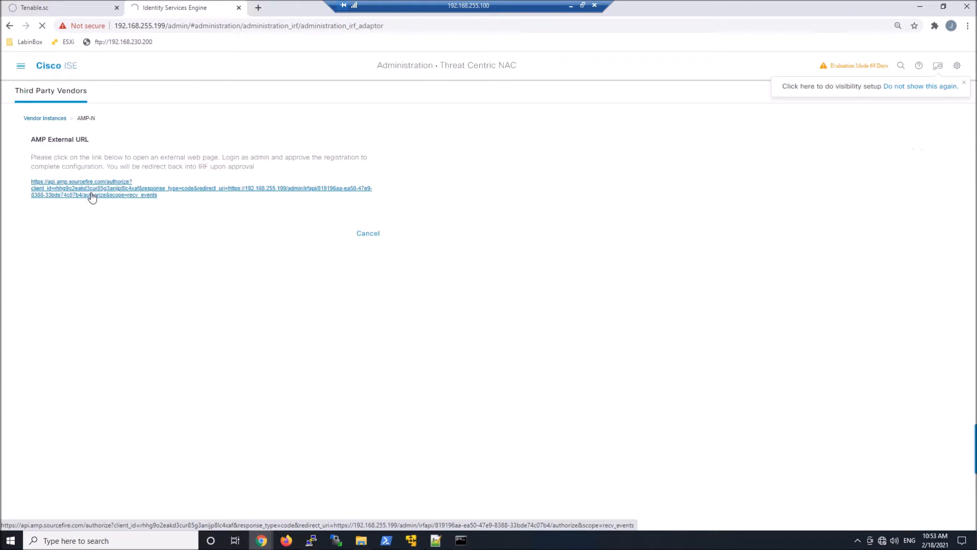
{"action": "left_click", "coordinate": [91, 192]}
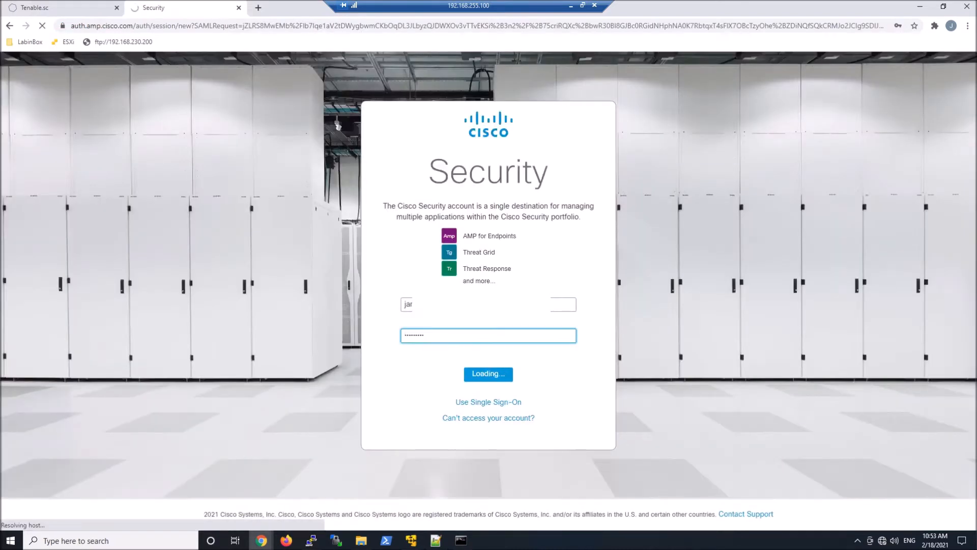
{"action": "mouse_move", "coordinate": [421, 390]}
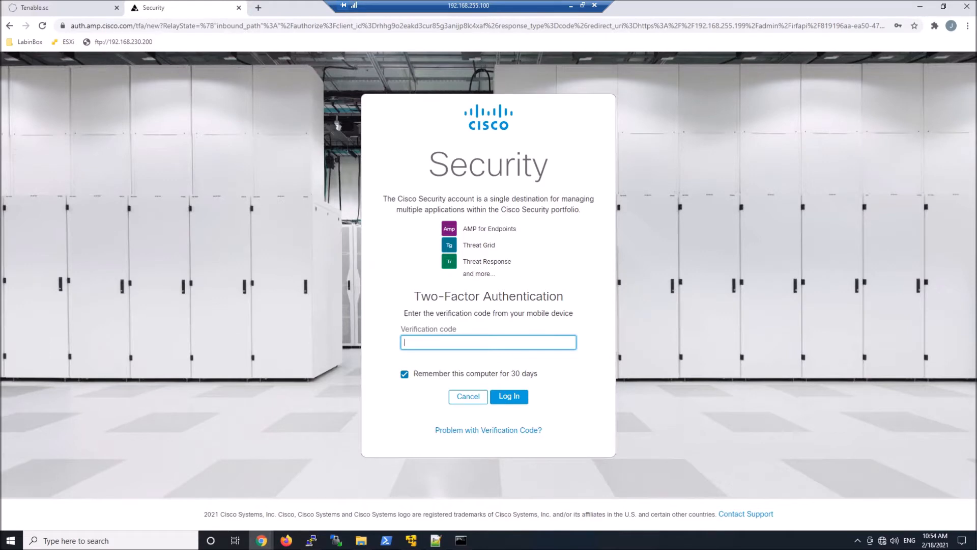
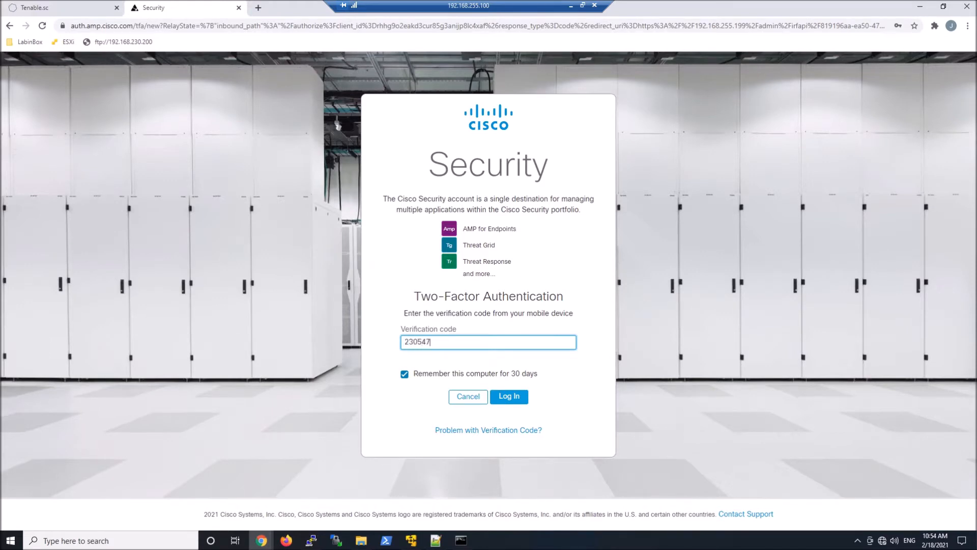
{"action": "left_click", "coordinate": [509, 396]}
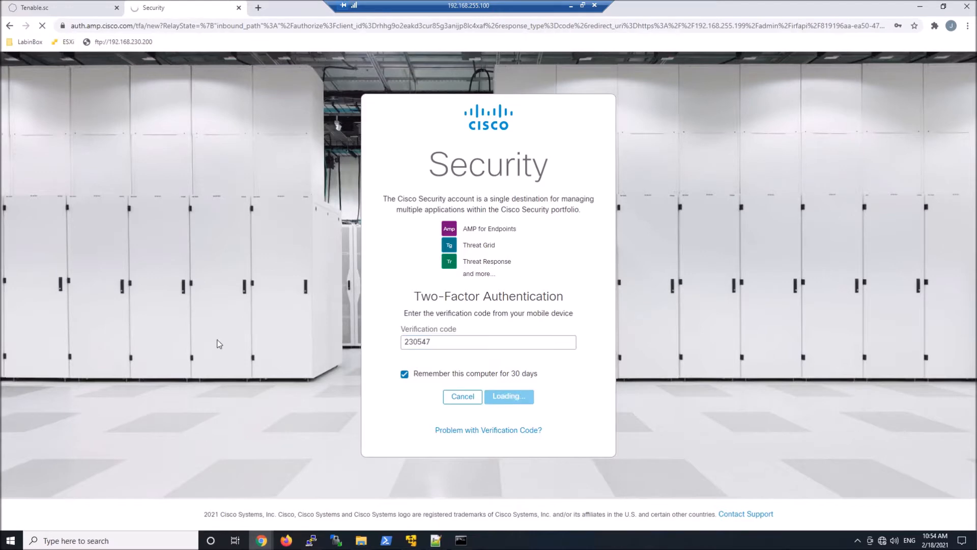
{"action": "left_click", "coordinate": [509, 396]}
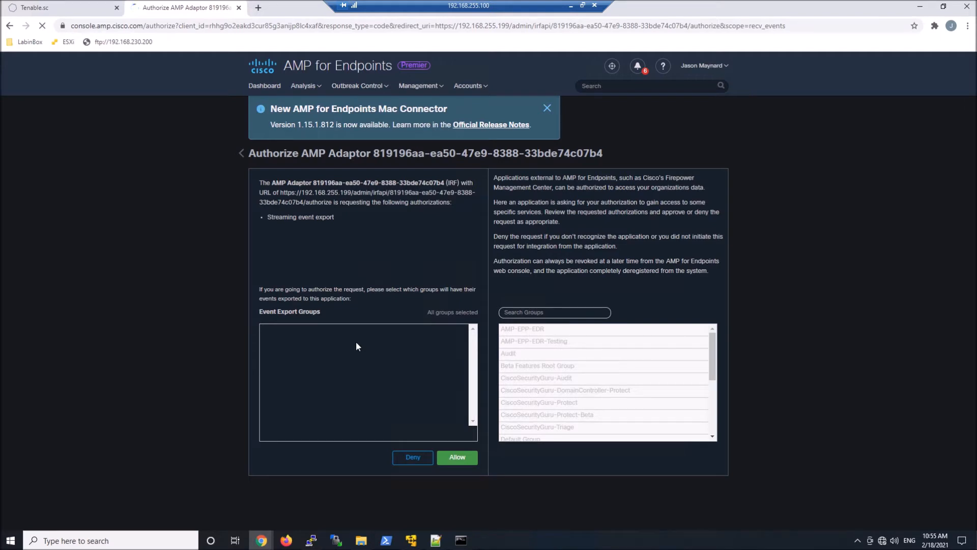
Step: Allow the Authorize AMP Adaptor request with all groups selected
{"action": "left_click", "coordinate": [457, 457]}
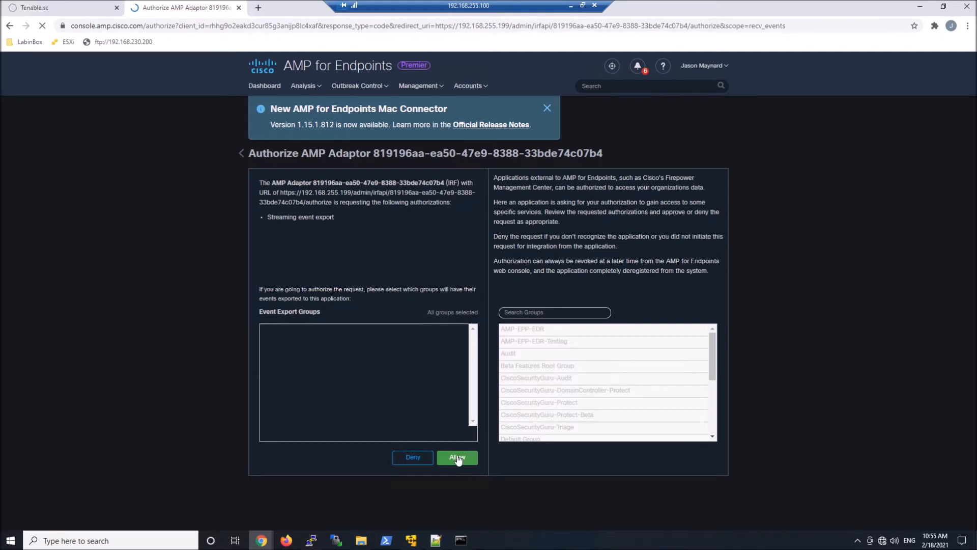
{"action": "left_click", "coordinate": [457, 457]}
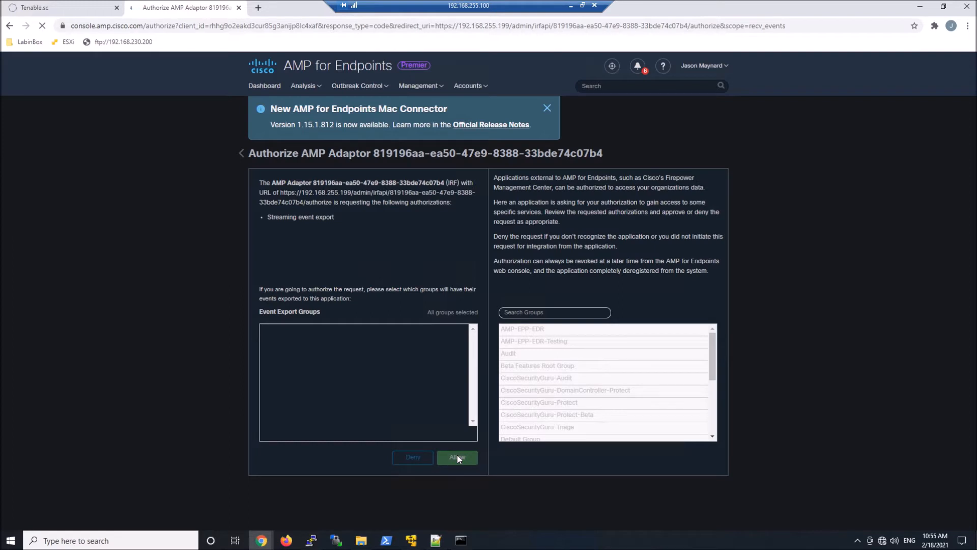
{"action": "left_click", "coordinate": [458, 457]}
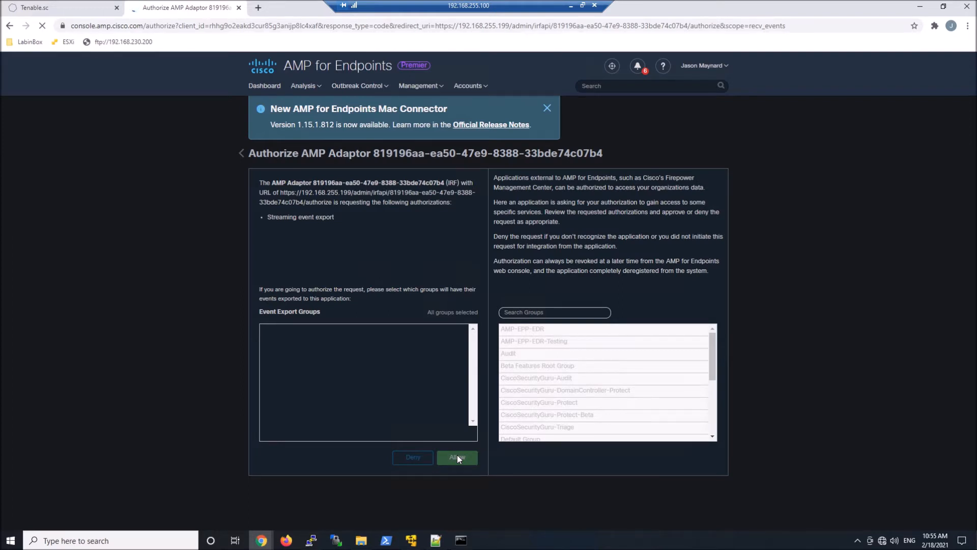
{"action": "left_click", "coordinate": [457, 457]}
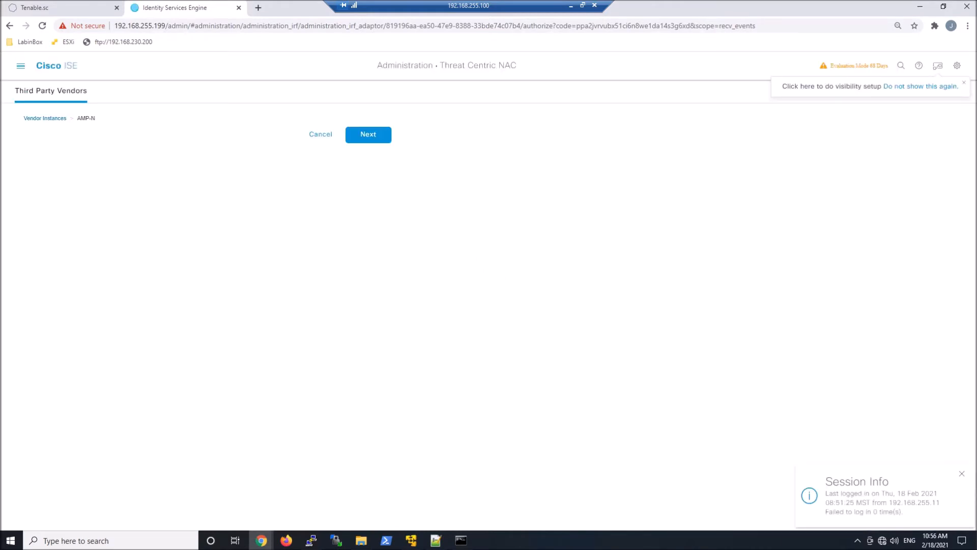
Step: Advance AMP-N past Next and Finish on the Configuration Successful page with Public Cloud / US Cloud
{"action": "left_click", "coordinate": [367, 135]}
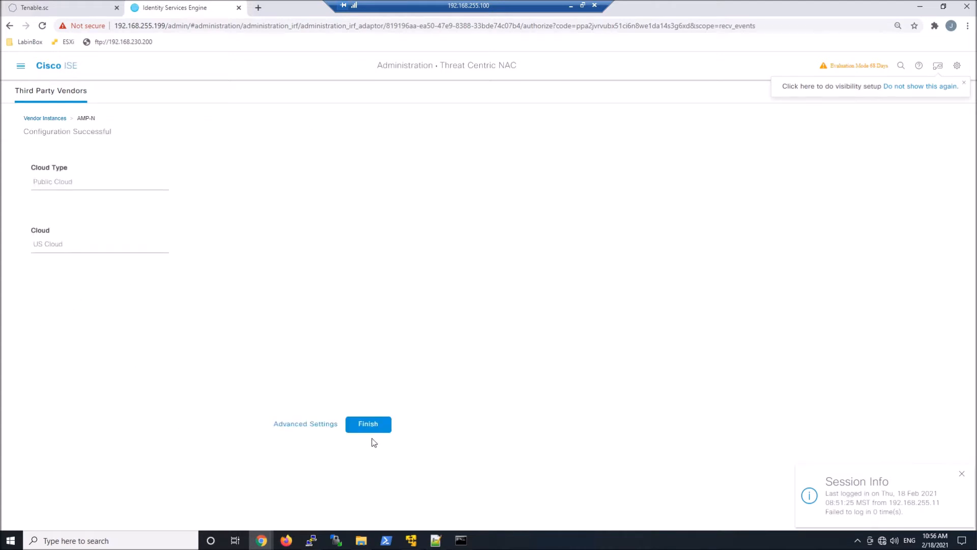
{"action": "left_click", "coordinate": [367, 423]}
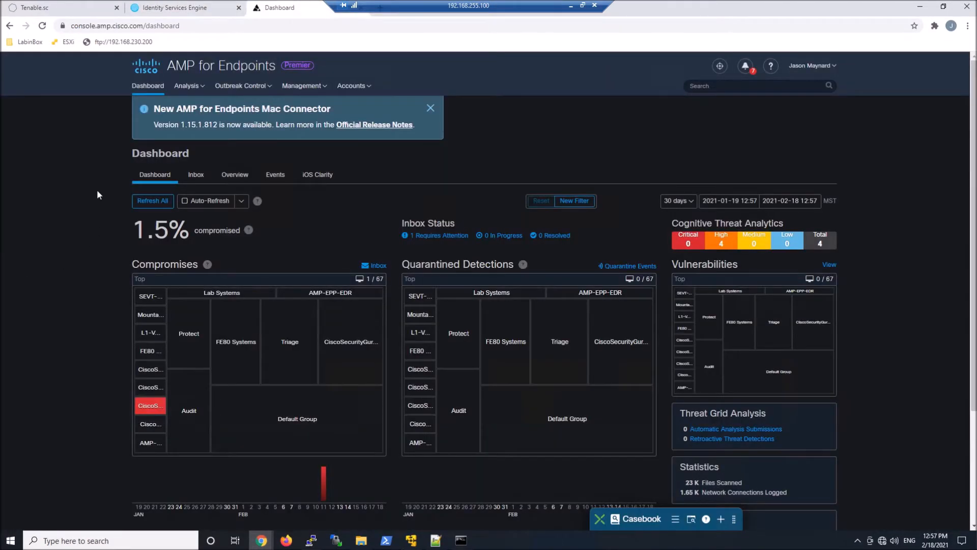
{"action": "mouse_move", "coordinate": [201, 140]}
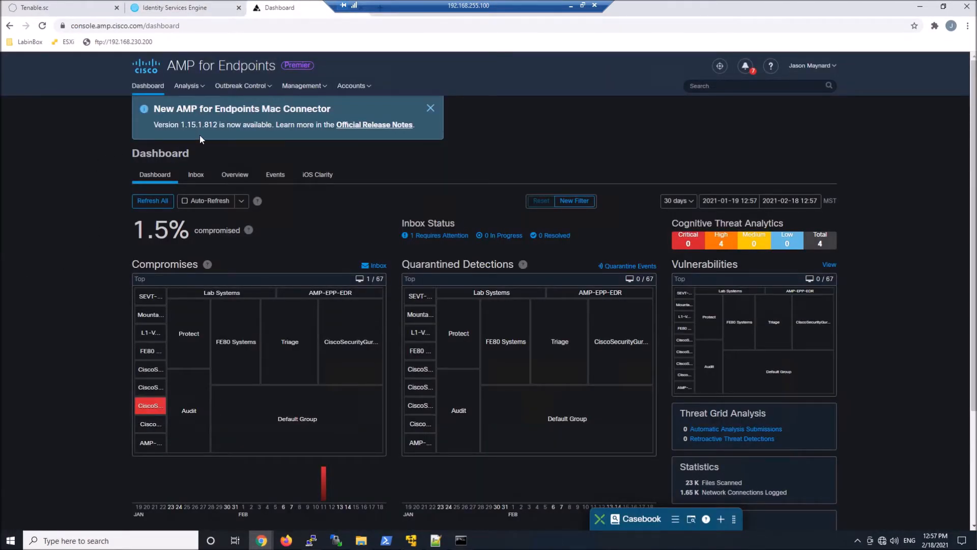
Step: Choose Download Connector from the AMP for Endpoints Management menu
{"action": "left_click", "coordinate": [302, 86]}
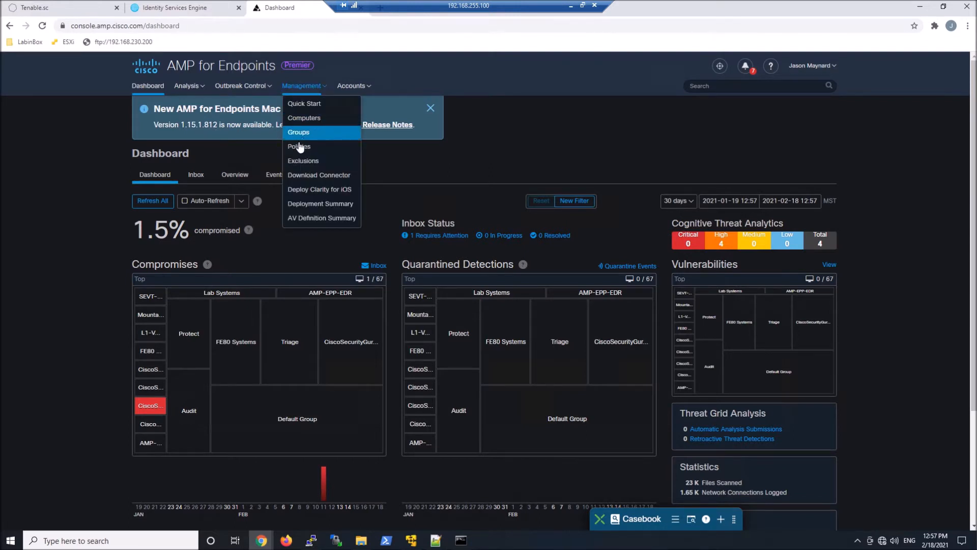
{"action": "left_click", "coordinate": [318, 174]}
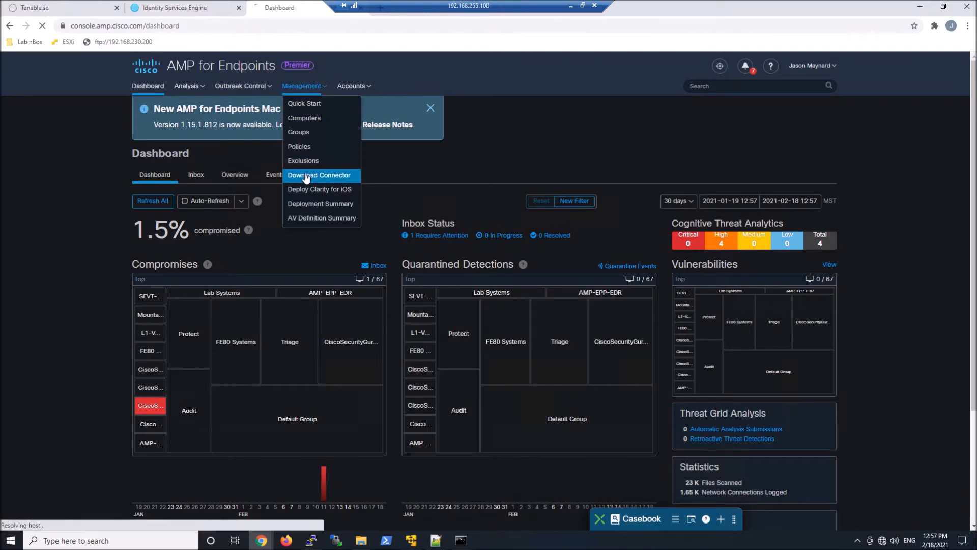
Step: Select the Audit group and download the Windows connector installer
{"action": "left_click", "coordinate": [319, 175]}
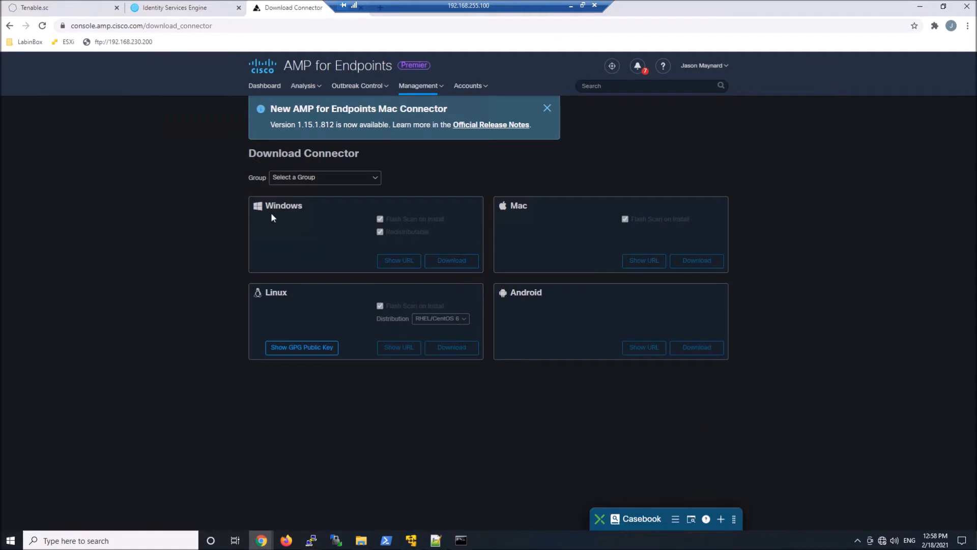
{"action": "left_click", "coordinate": [324, 177]}
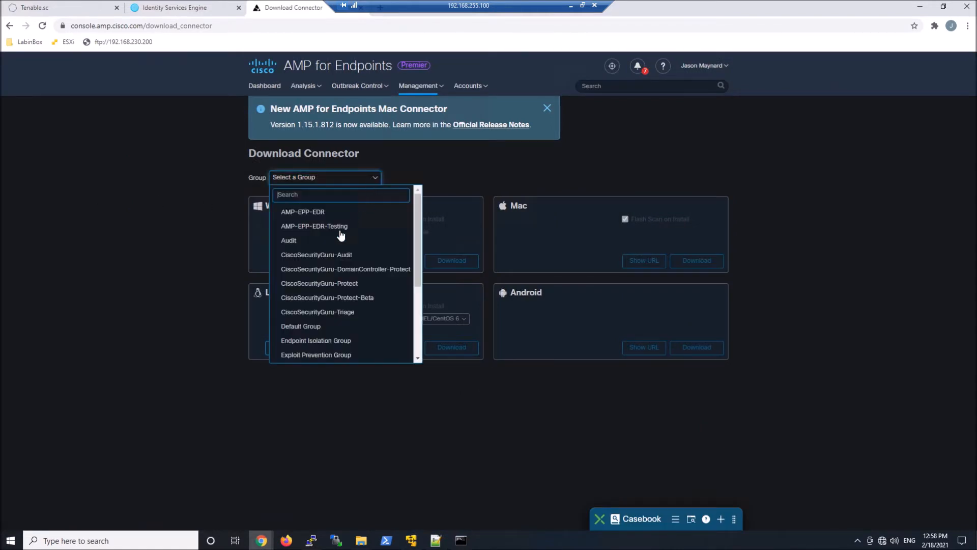
{"action": "left_click", "coordinate": [289, 241]}
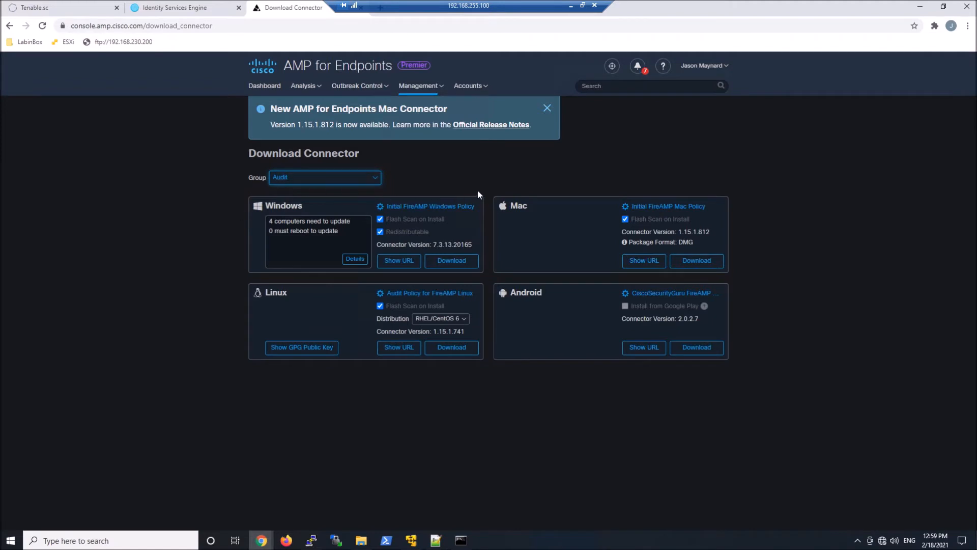
{"action": "mouse_move", "coordinate": [482, 249]}
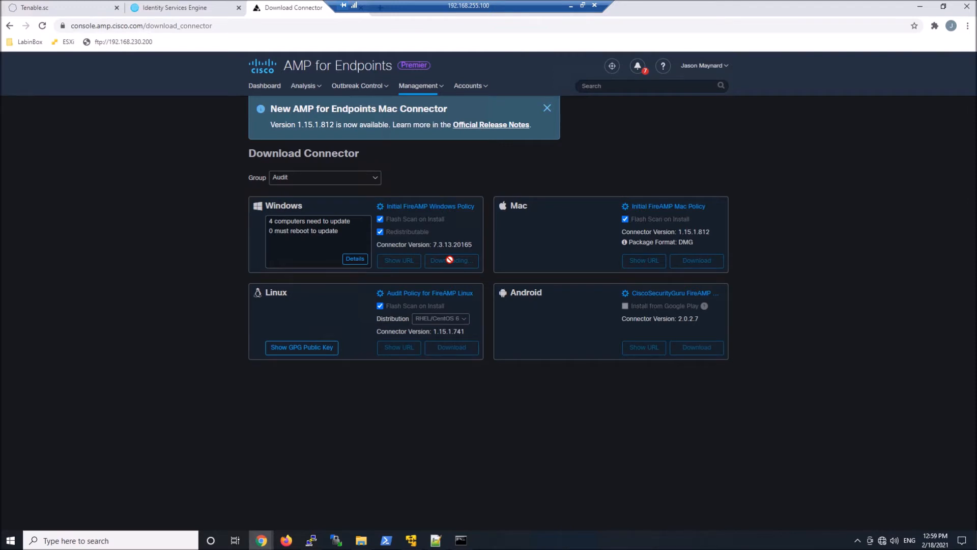
{"action": "left_click", "coordinate": [451, 260]}
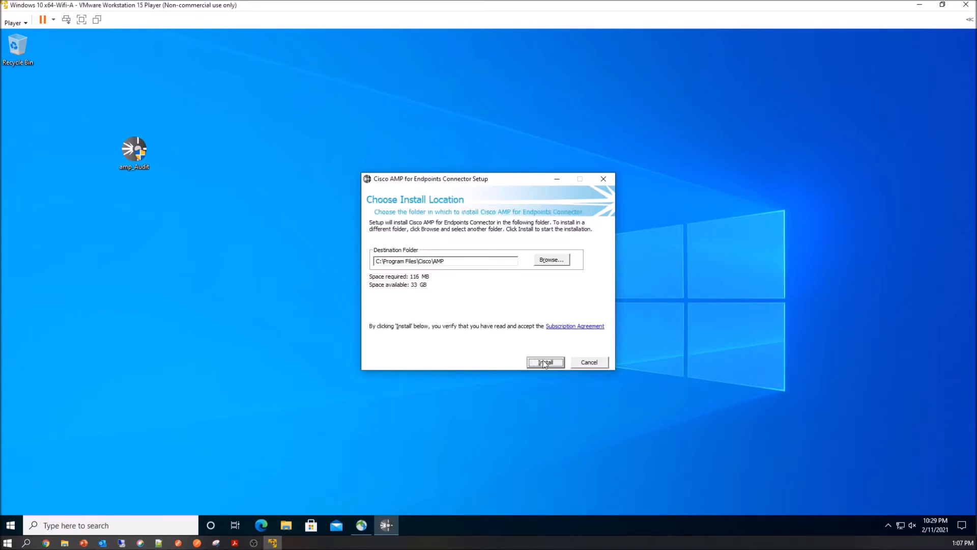
Step: Install the connector into C:\Program Files\Cisco\AMP keeping Create Desktop Shortcut, then close the wizard
{"action": "left_click", "coordinate": [545, 363]}
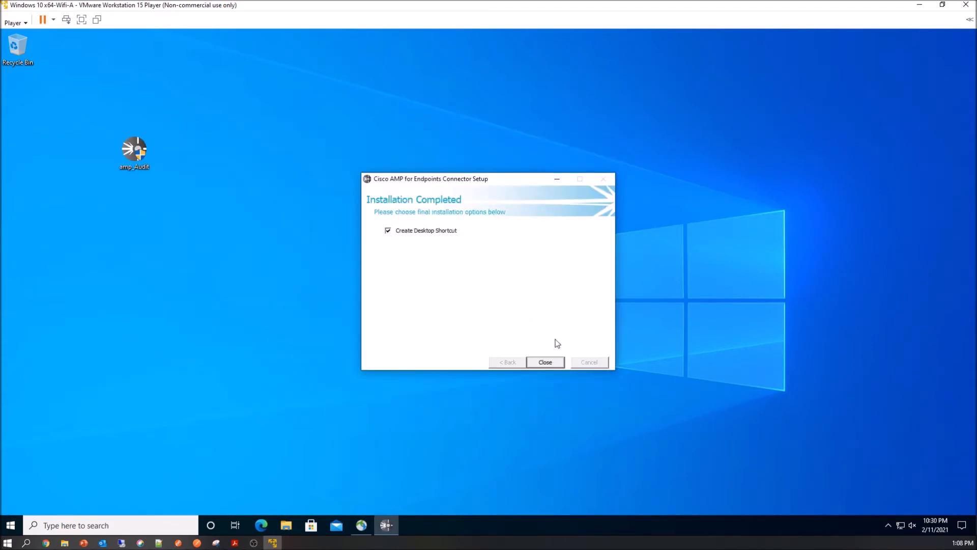
{"action": "left_click", "coordinate": [545, 363]}
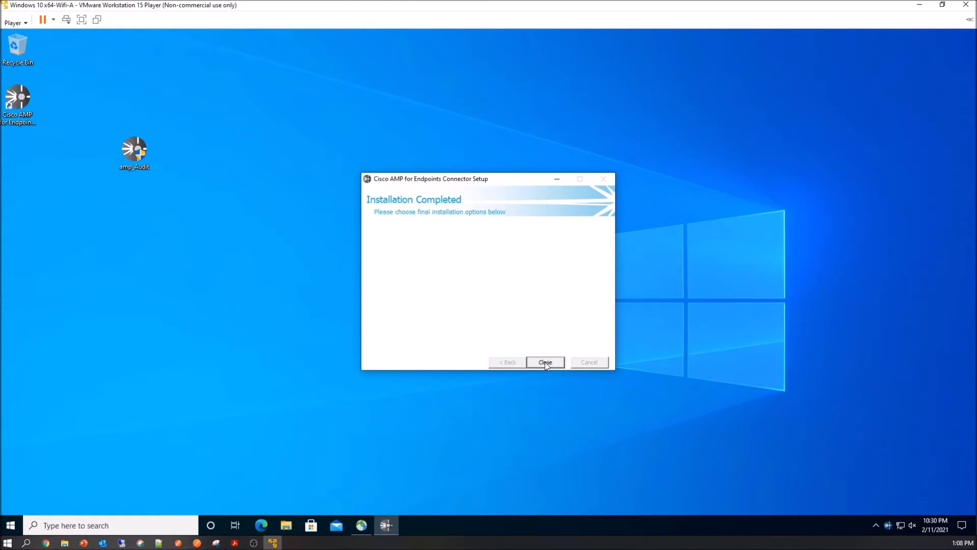
{"action": "left_click", "coordinate": [543, 362]}
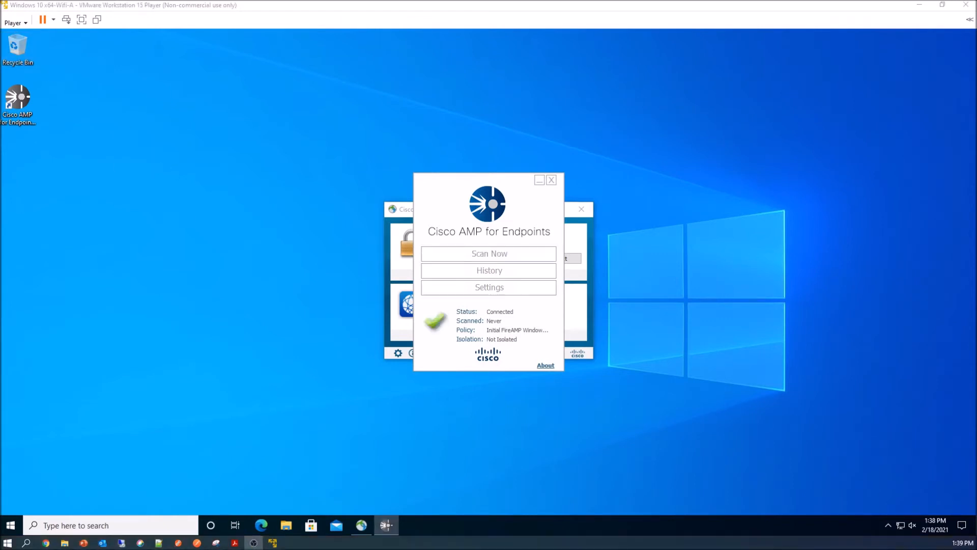
{"action": "mouse_move", "coordinate": [246, 265]}
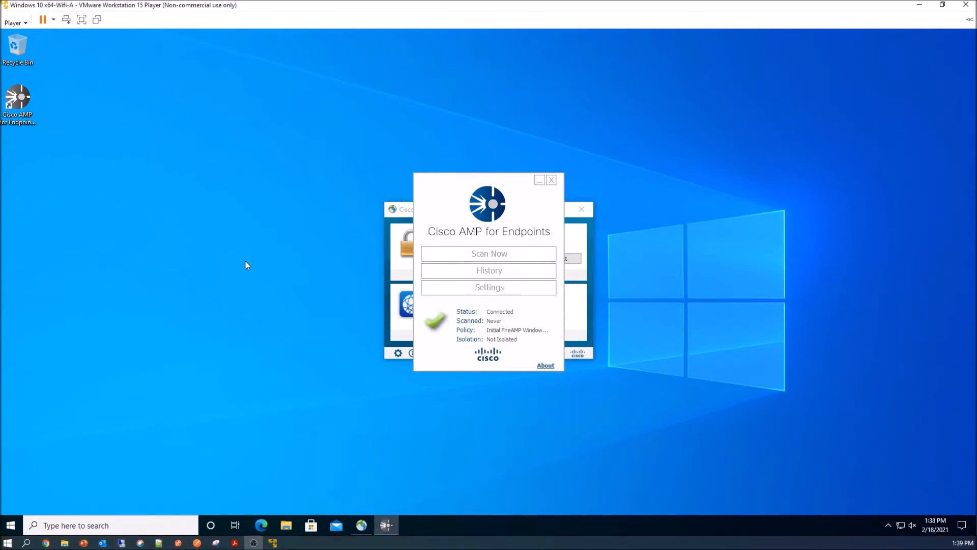
{"action": "mouse_move", "coordinate": [497, 253]}
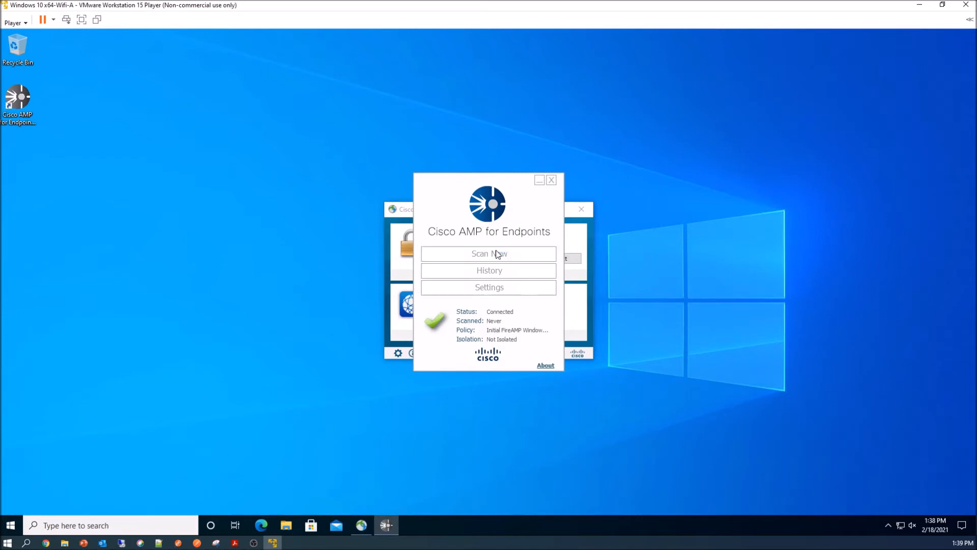
Step: Run a Flash Scan of running processes from the connector, then start filtering by hostname
{"action": "left_click", "coordinate": [488, 254]}
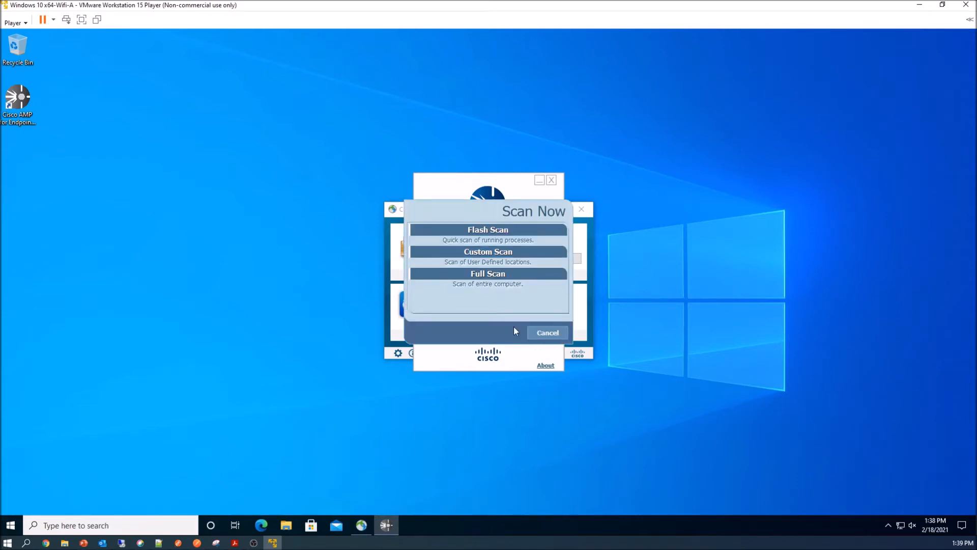
{"action": "mouse_move", "coordinate": [493, 230]}
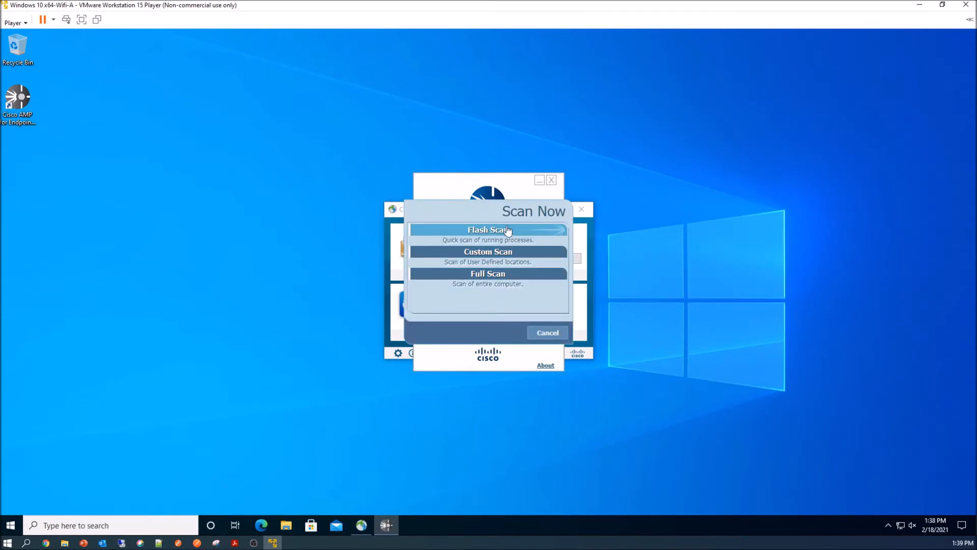
{"action": "left_click", "coordinate": [547, 332]}
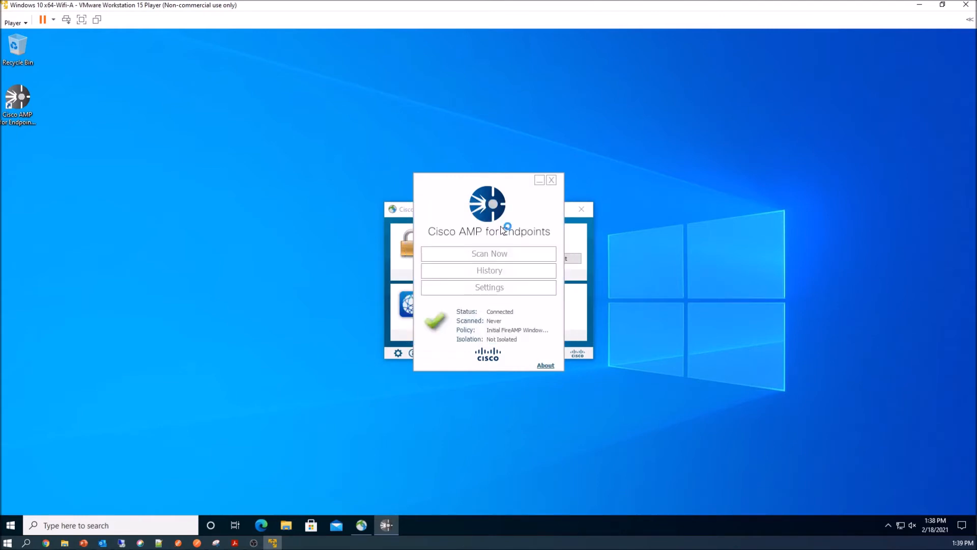
{"action": "left_click", "coordinate": [489, 254]}
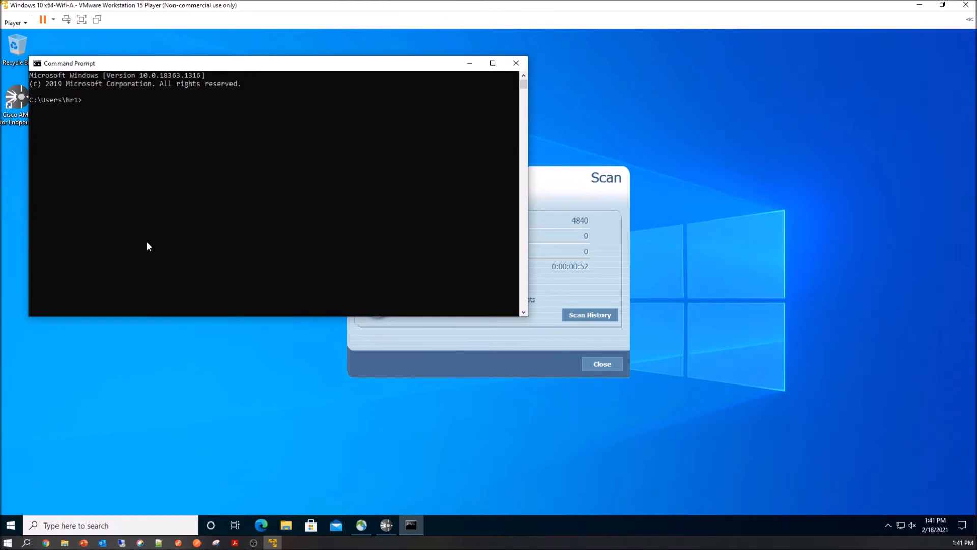
{"action": "type", "text": "hostnam"}
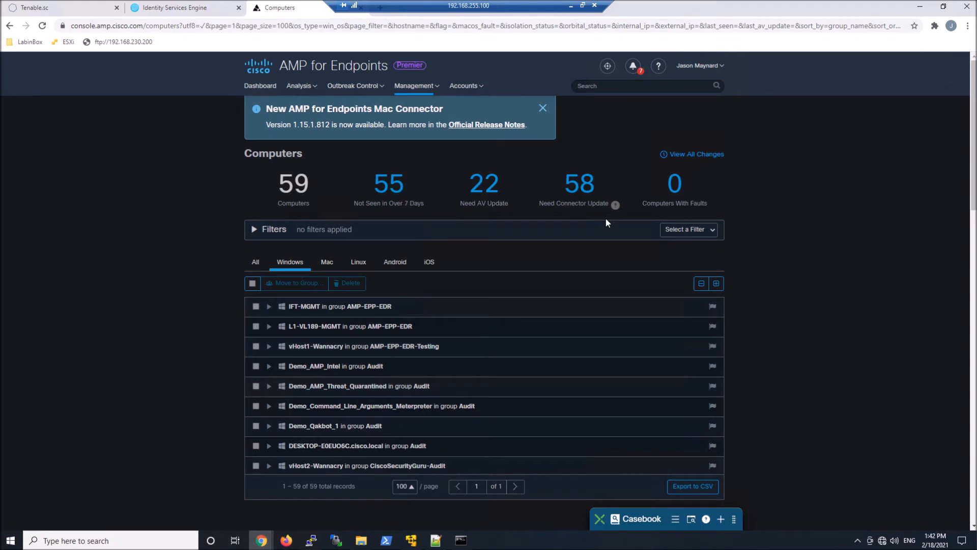
Step: Filter the Computers list by hostname 'Deskt' to find DESKTOP-E0EUO6C.cisco.local
{"action": "left_click", "coordinate": [254, 229]}
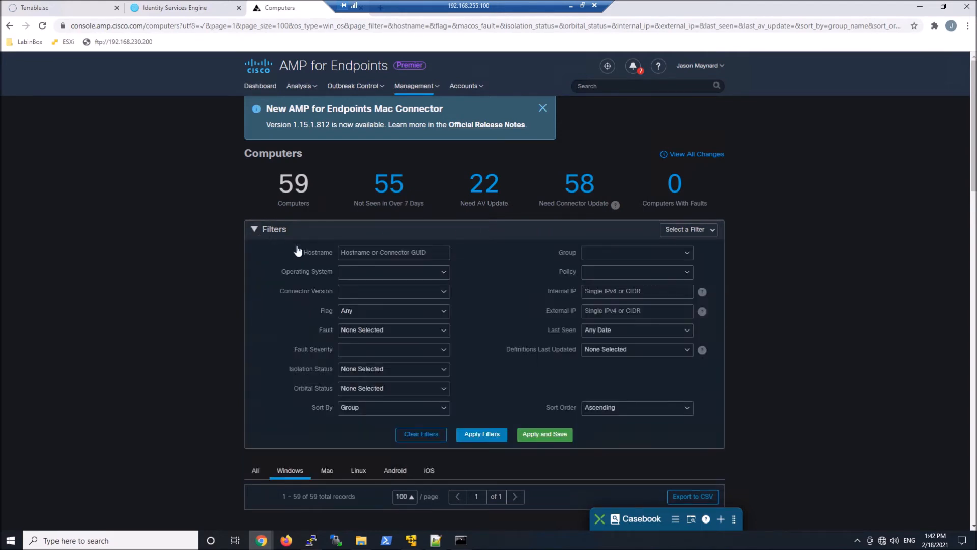
{"action": "left_click", "coordinate": [393, 251]}
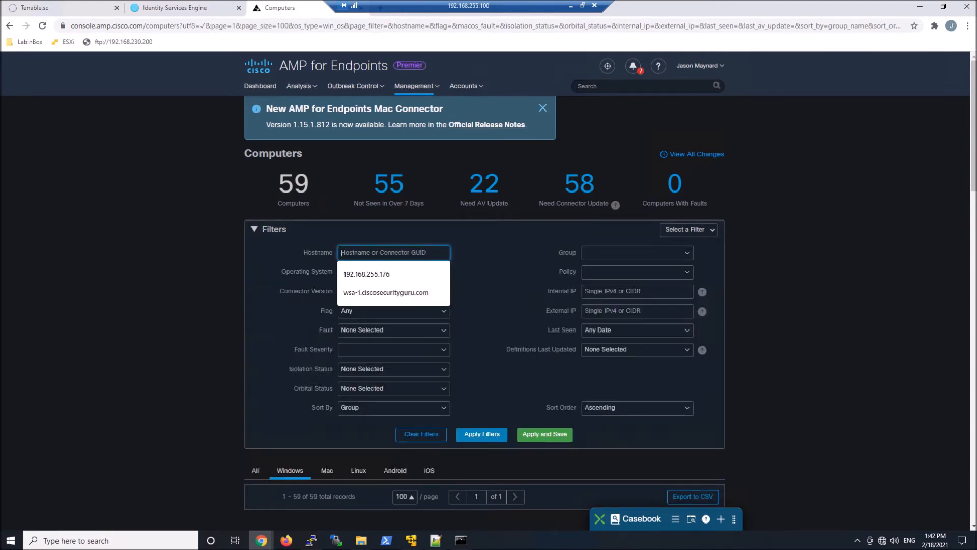
{"action": "type", "text": "Deskt"}
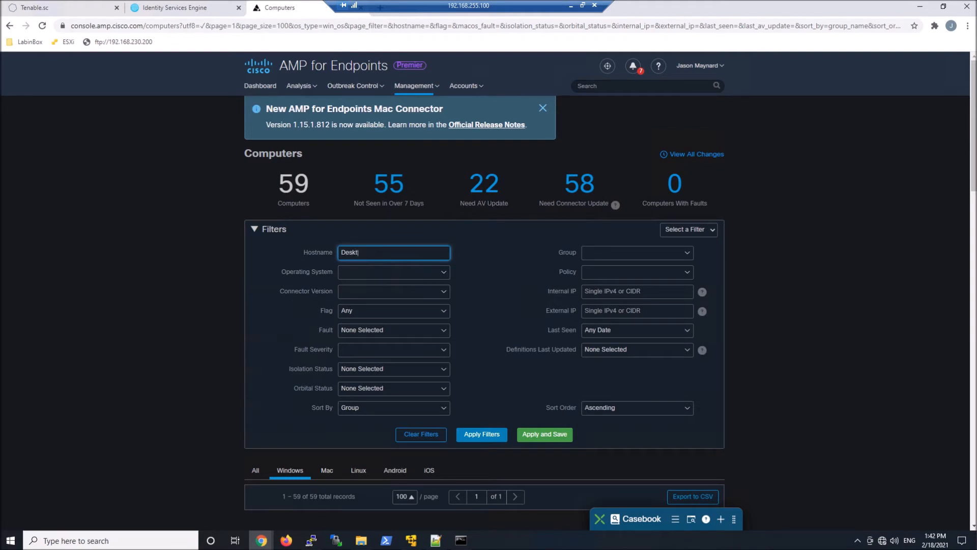
{"action": "left_click", "coordinate": [482, 433]}
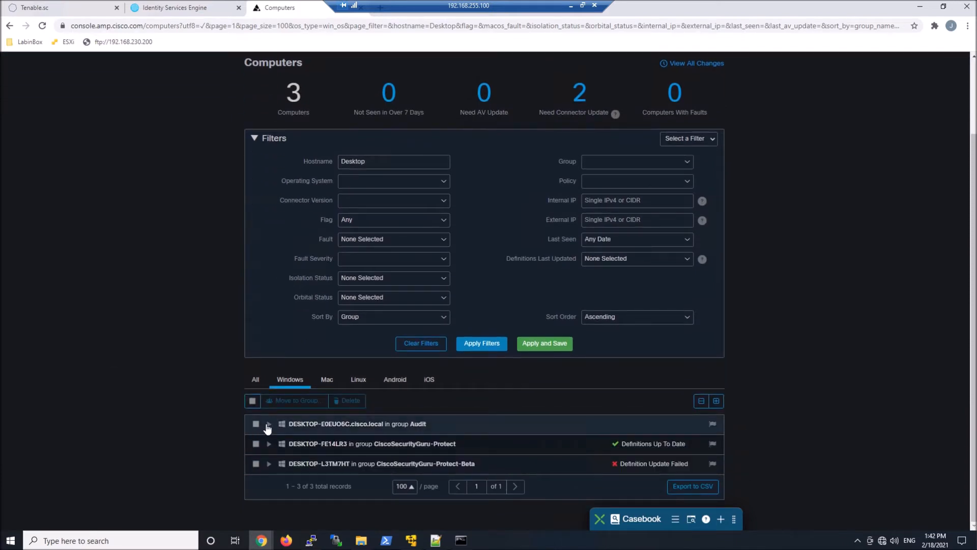
Step: Expand DESKTOP-E0EUO6C.cisco.local and view its events showing a clean scan of 4,840 files
{"action": "left_click", "coordinate": [269, 424]}
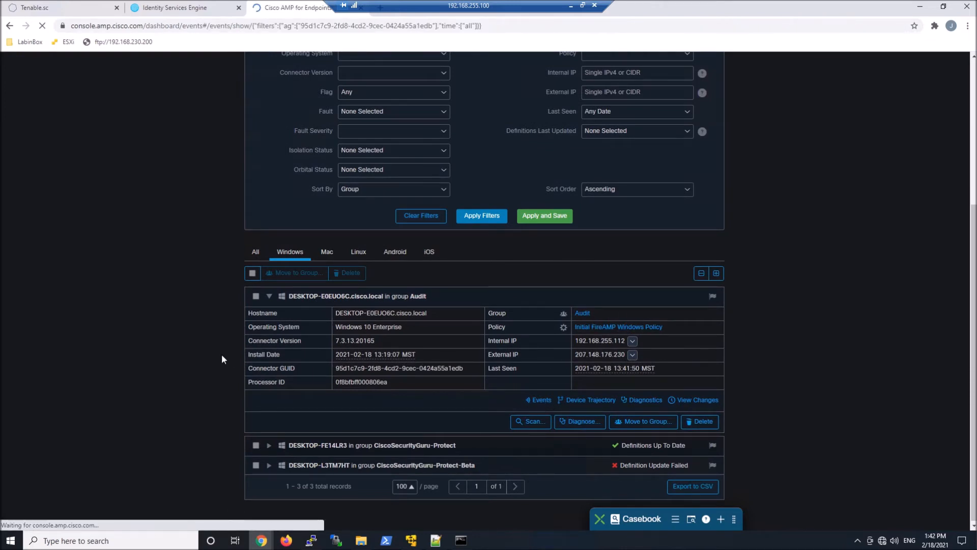
{"action": "left_click", "coordinate": [541, 399]}
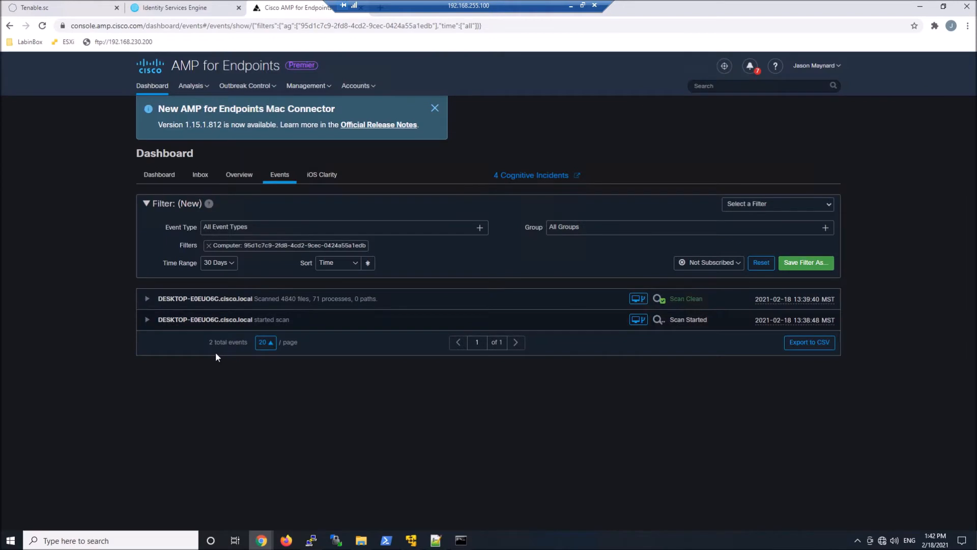
{"action": "mouse_move", "coordinate": [703, 319]}
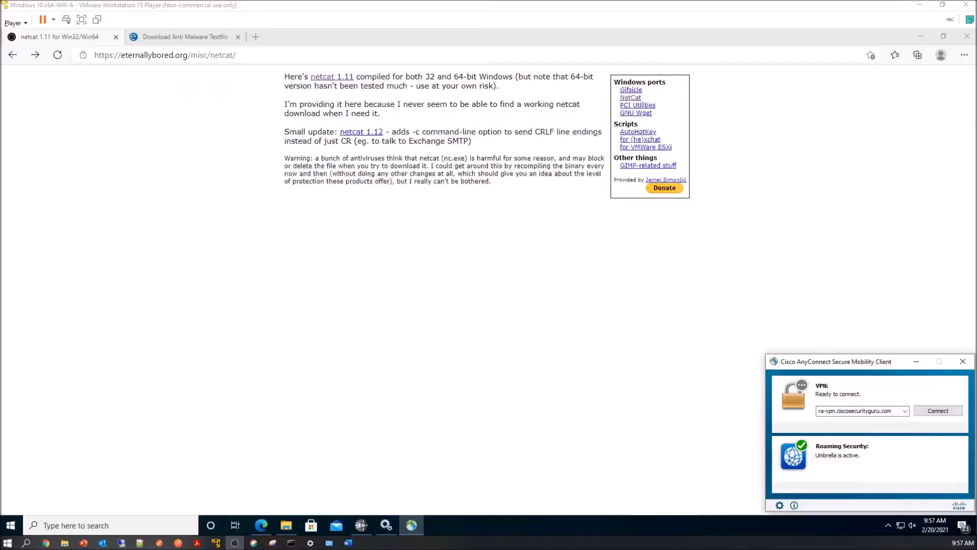
{"action": "mouse_move", "coordinate": [862, 433]}
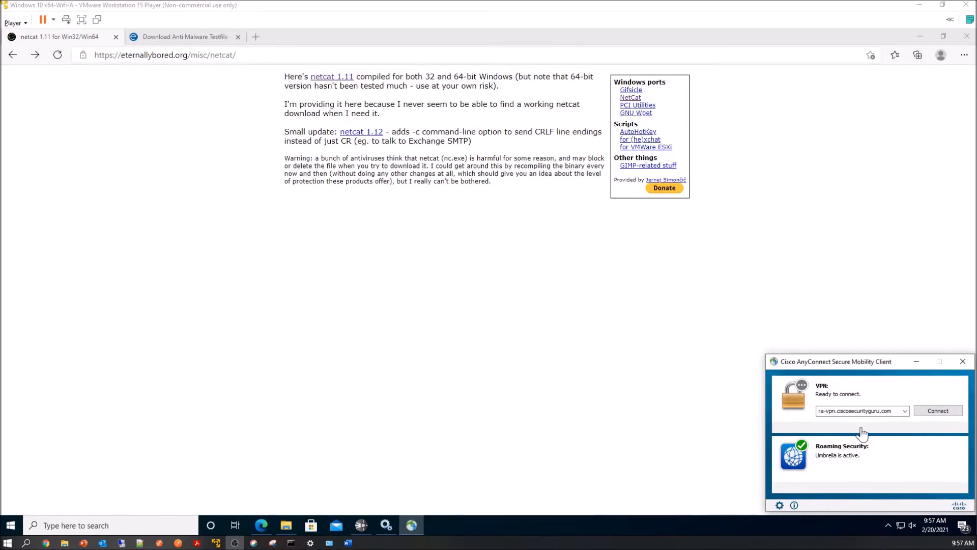
{"action": "mouse_move", "coordinate": [514, 414]}
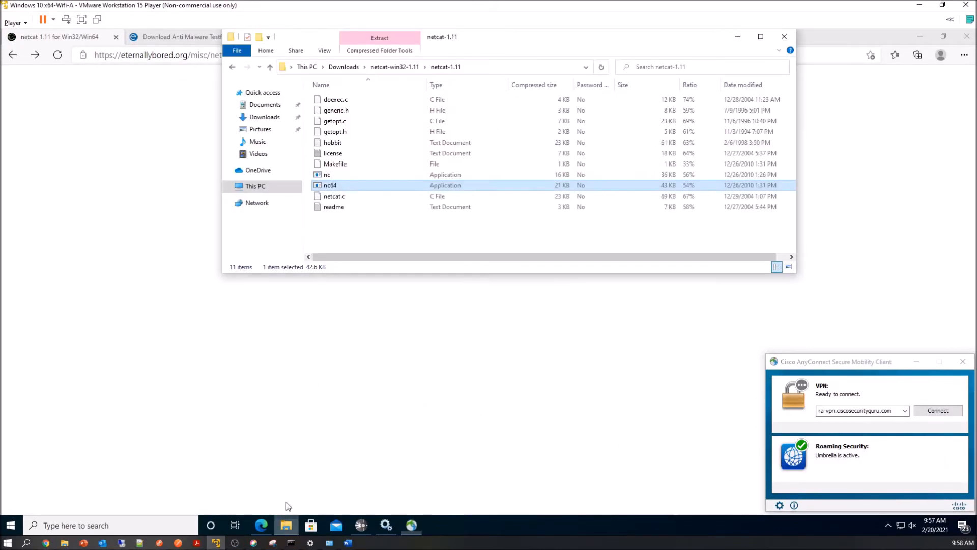
Step: Extract the netcat-1.11 zip into Downloads and open the extracted netcat-1.11 folder
{"action": "double_click", "coordinate": [330, 185]}
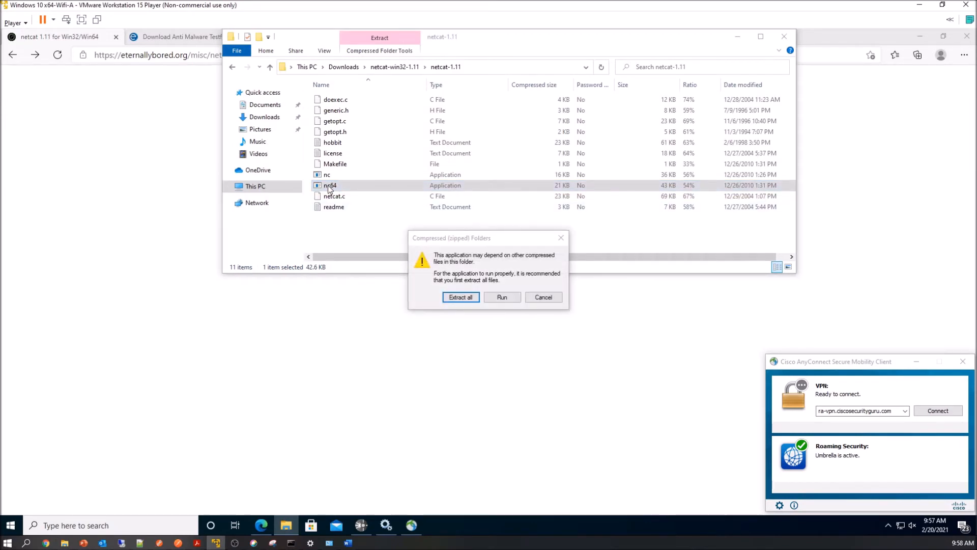
{"action": "left_click", "coordinate": [460, 296]}
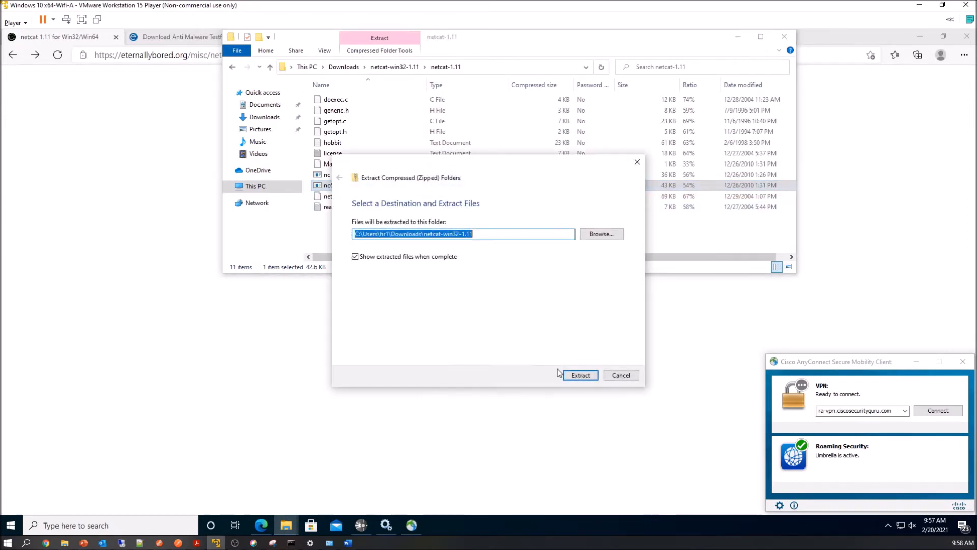
{"action": "left_click", "coordinate": [580, 375]}
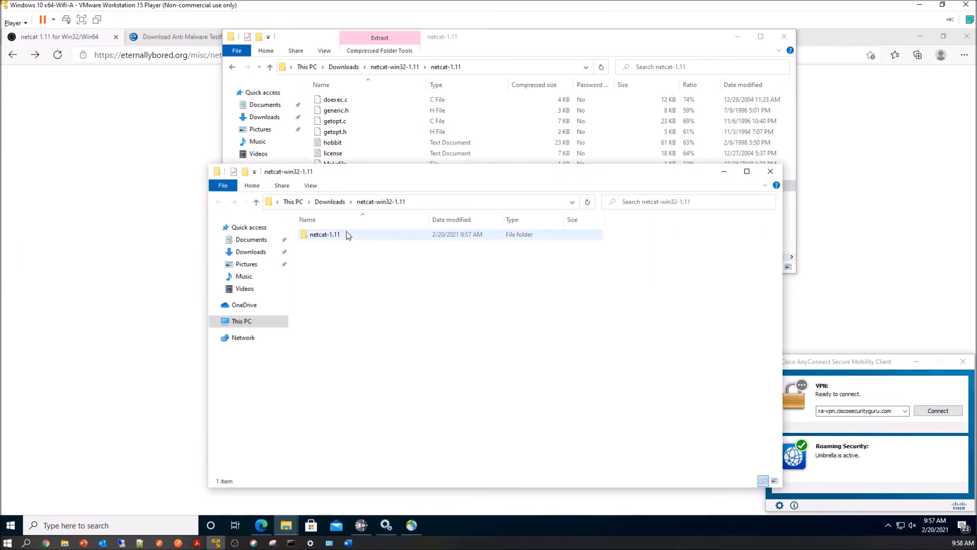
{"action": "double_click", "coordinate": [323, 234]}
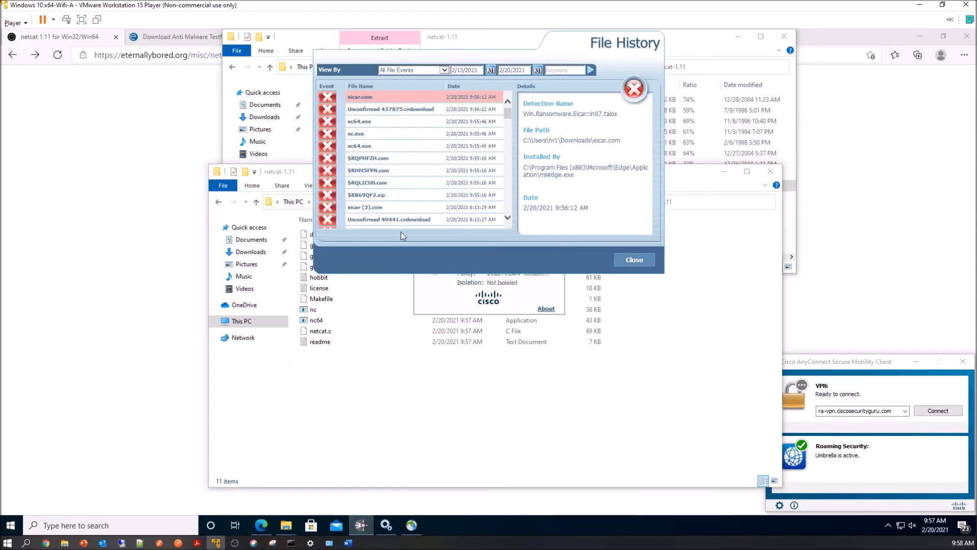
Step: Switch File History between Scan History and All File Events and inspect the nc.exe NetCat detection
{"action": "left_click", "coordinate": [412, 69]}
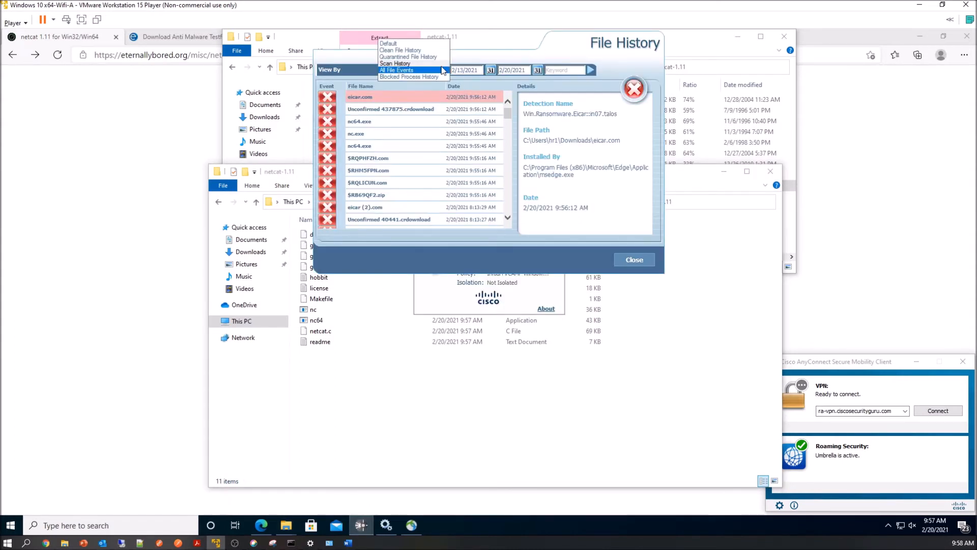
{"action": "left_click", "coordinate": [395, 63]}
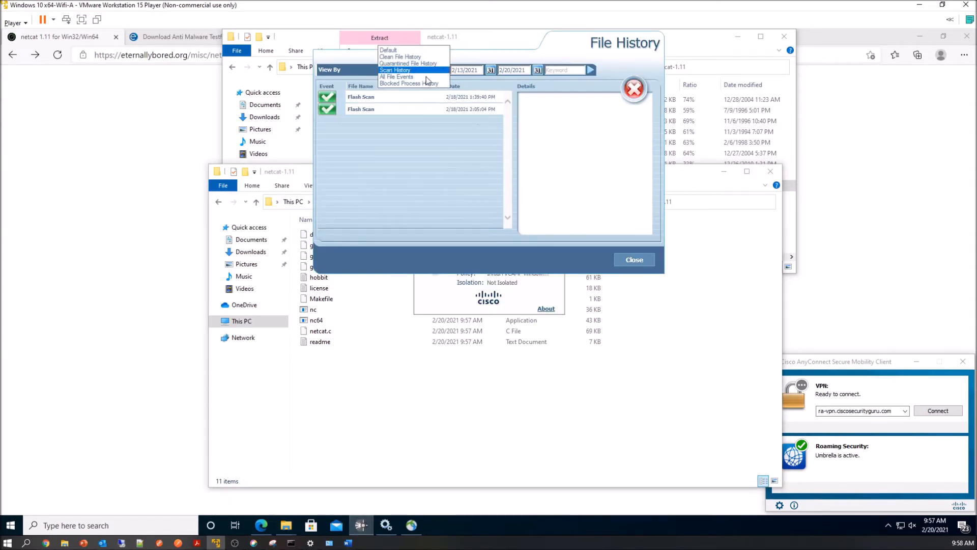
{"action": "left_click", "coordinate": [395, 76]}
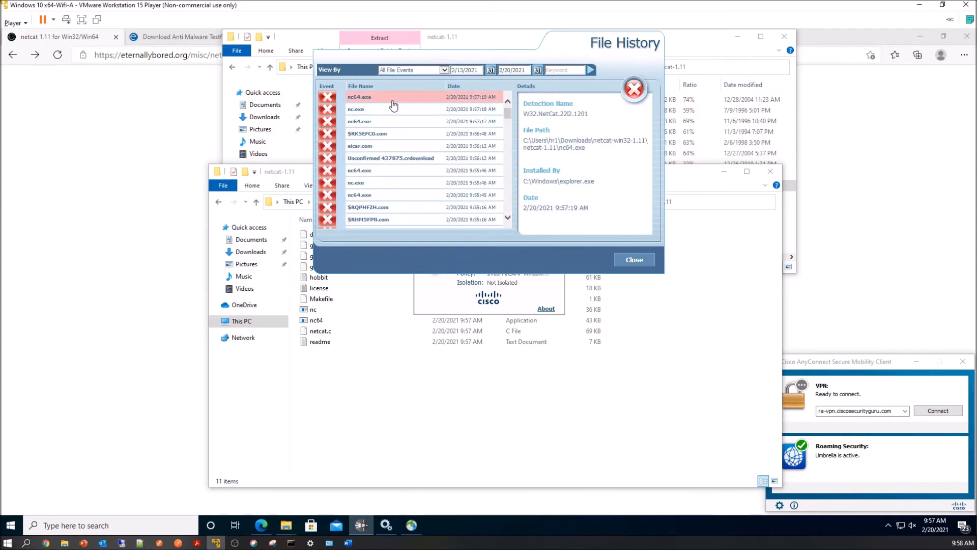
{"action": "mouse_move", "coordinate": [476, 102]}
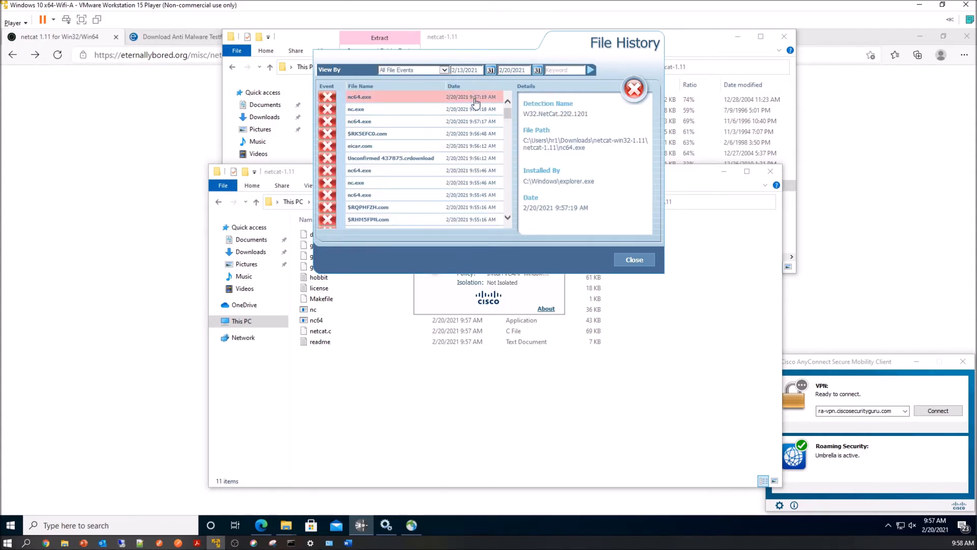
{"action": "left_click", "coordinate": [356, 109]}
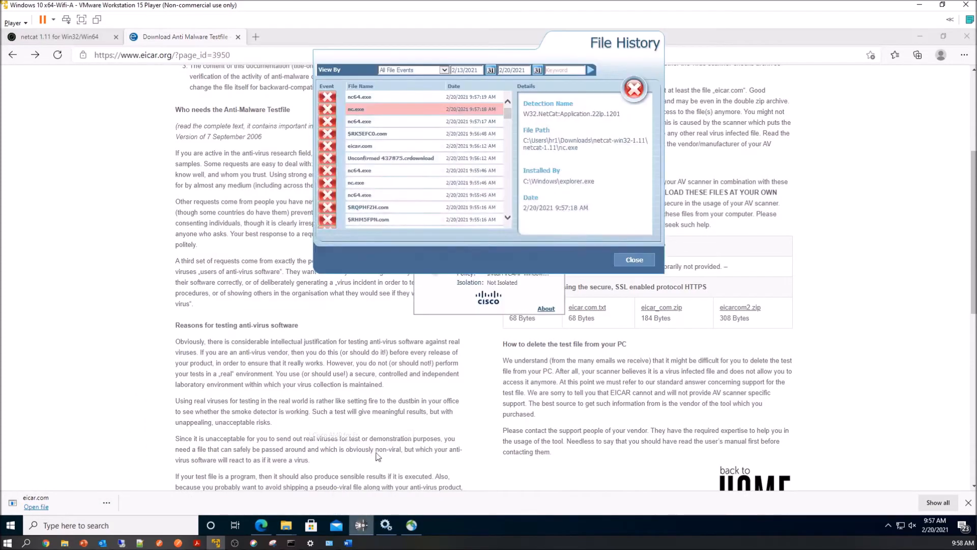
Step: Toggle the history views again and inspect the eicar.com block details
{"action": "left_click", "coordinate": [411, 69]}
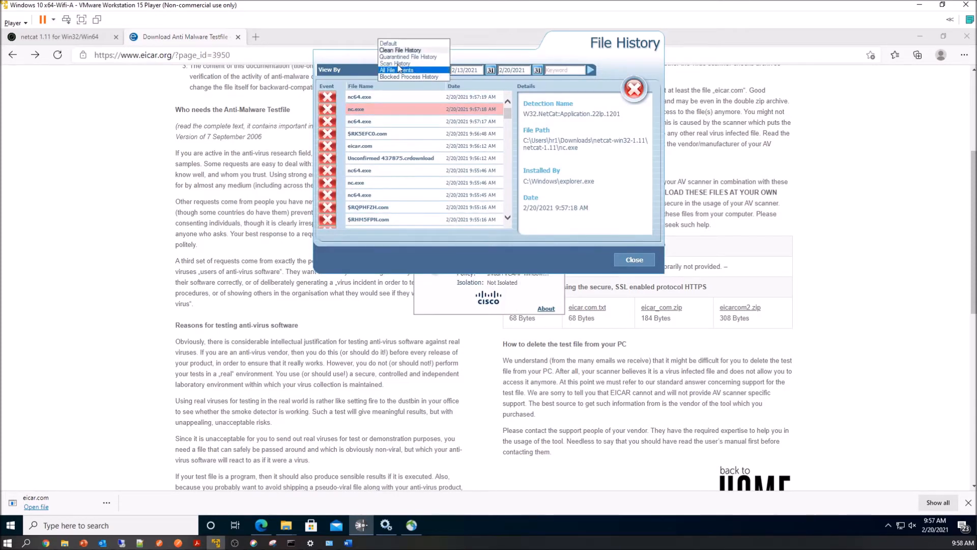
{"action": "left_click", "coordinate": [395, 70]}
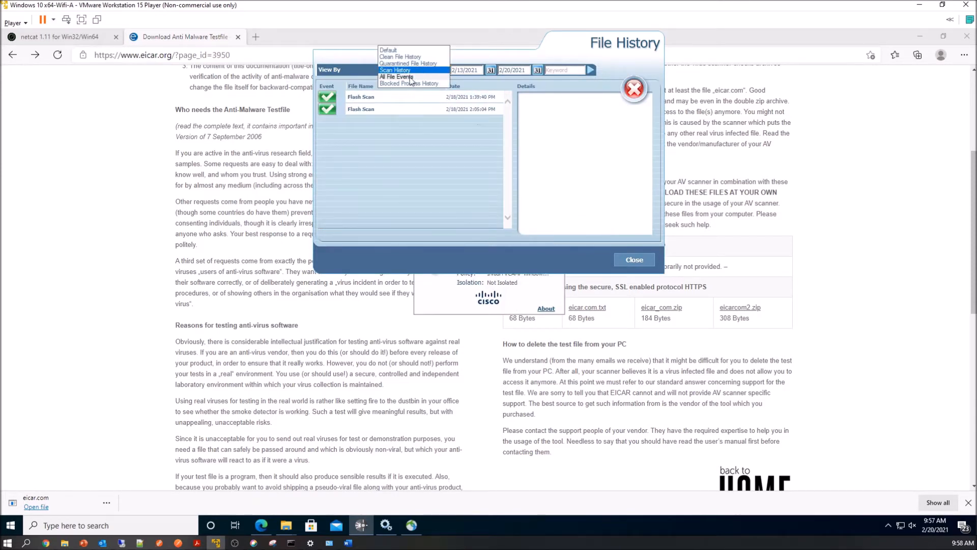
{"action": "left_click", "coordinate": [396, 77]}
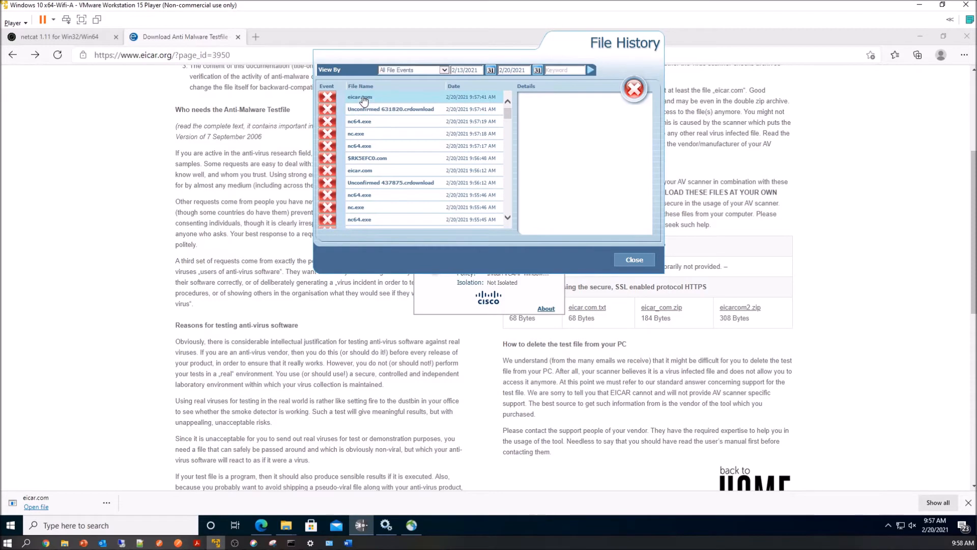
{"action": "left_click", "coordinate": [633, 259]}
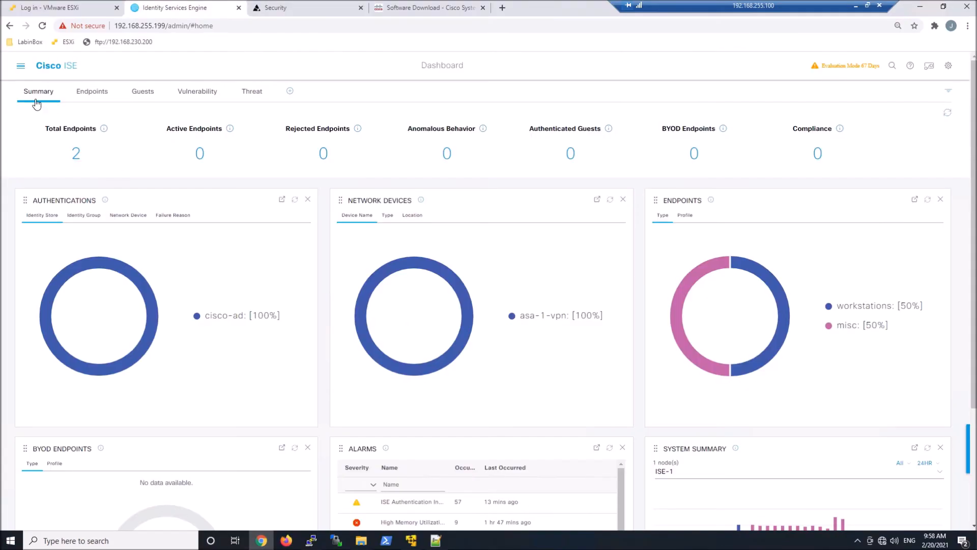
Step: Navigate to Context Visibility > Endpoints and show the Compromised Endpoints list
{"action": "left_click", "coordinate": [20, 65]}
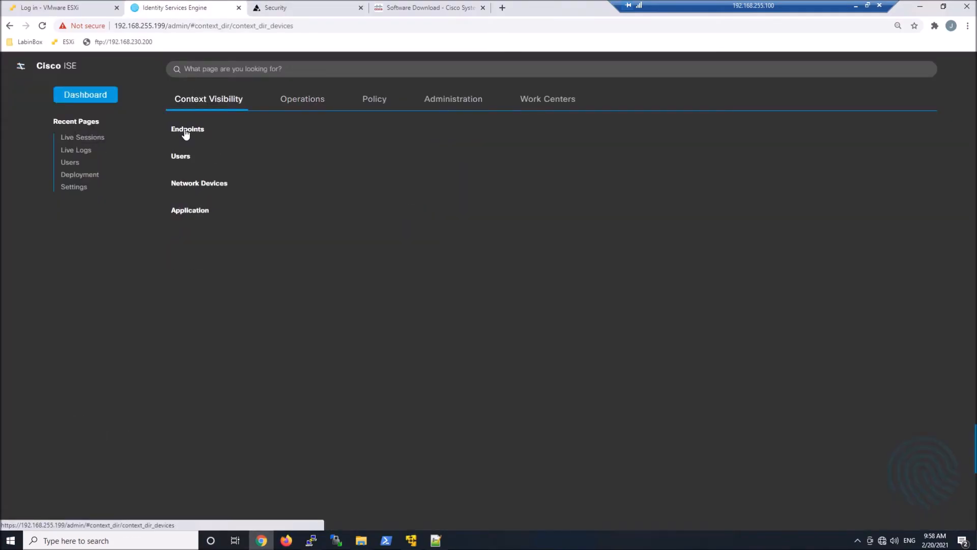
{"action": "left_click", "coordinate": [187, 128]}
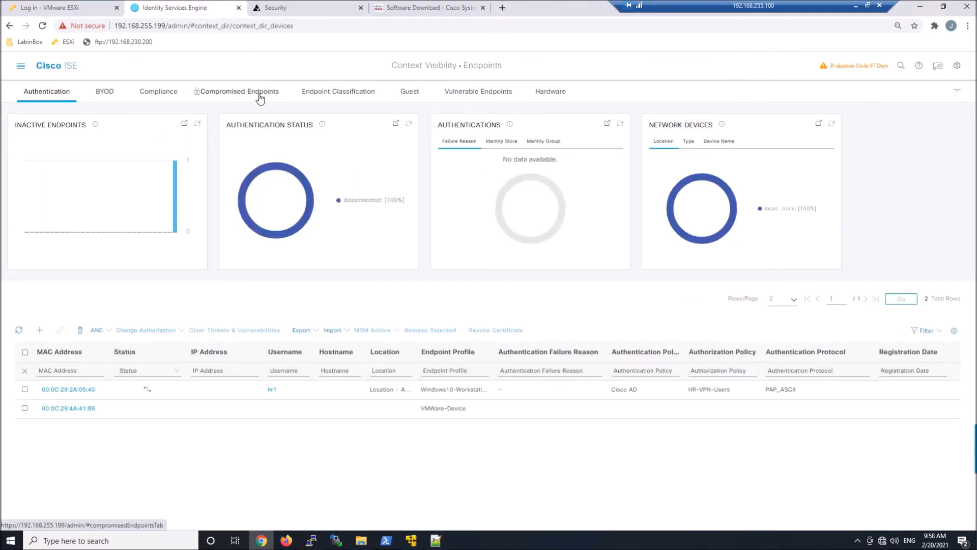
{"action": "left_click", "coordinate": [239, 91]}
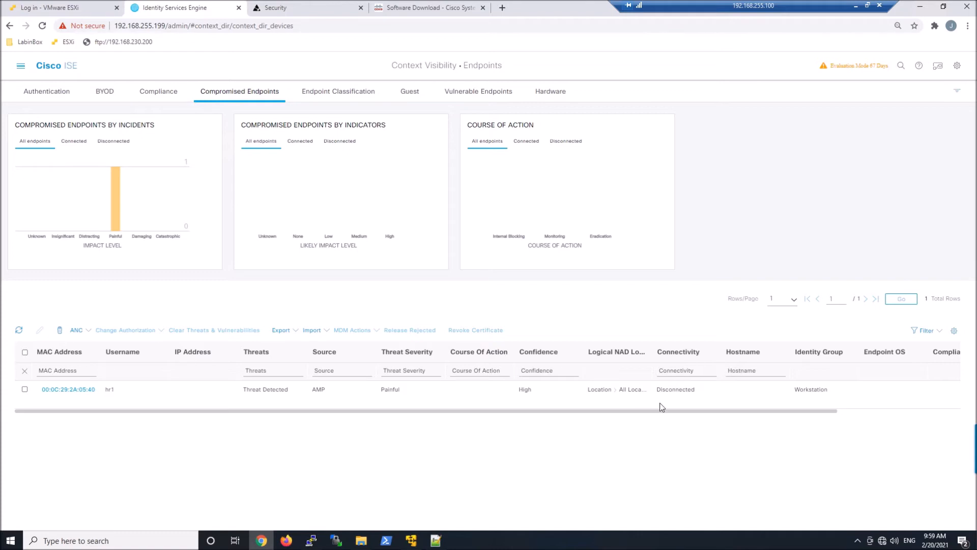
{"action": "mouse_move", "coordinate": [166, 407]}
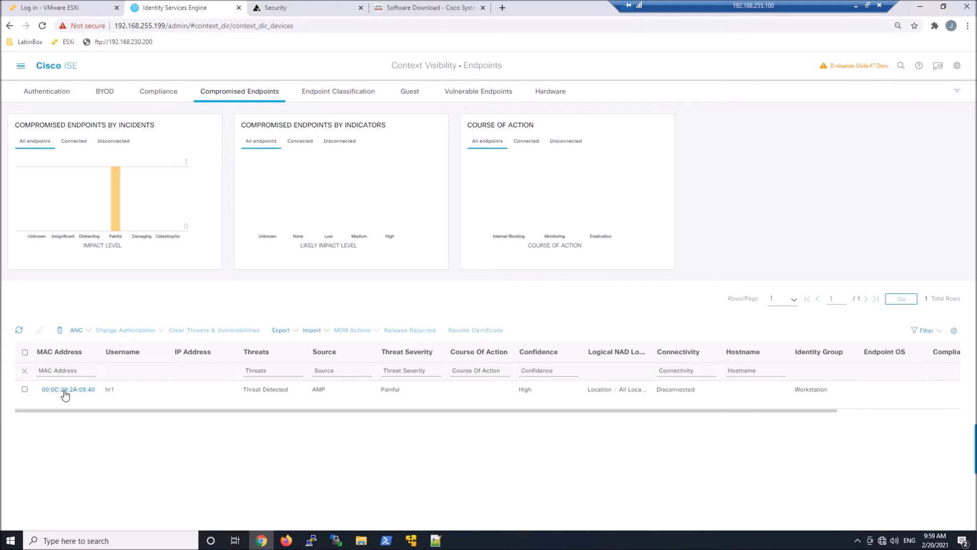
Step: View endpoint 00:0C:29:2A:05:40's Threats showing the AMP-reported Painful, high-confidence incident
{"action": "left_click", "coordinate": [68, 389]}
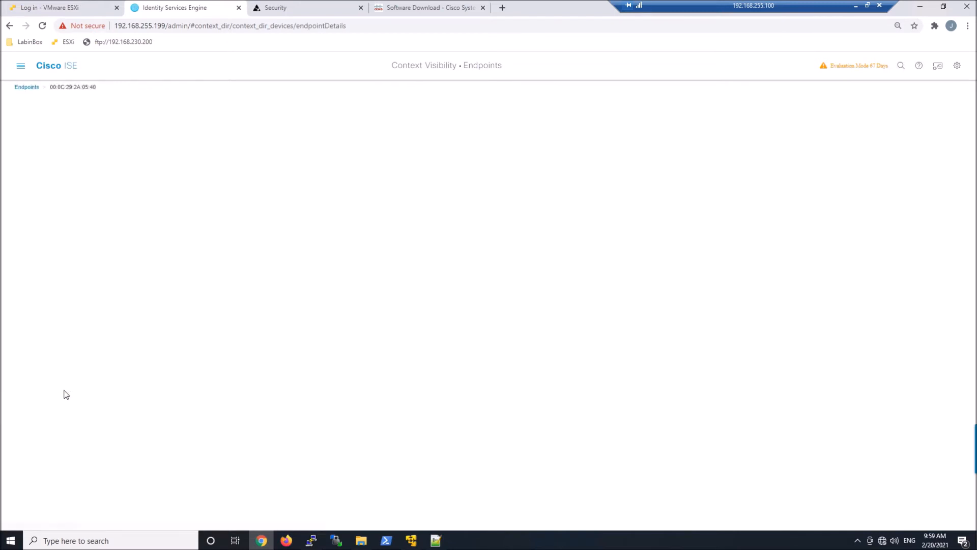
{"action": "left_click", "coordinate": [72, 86]}
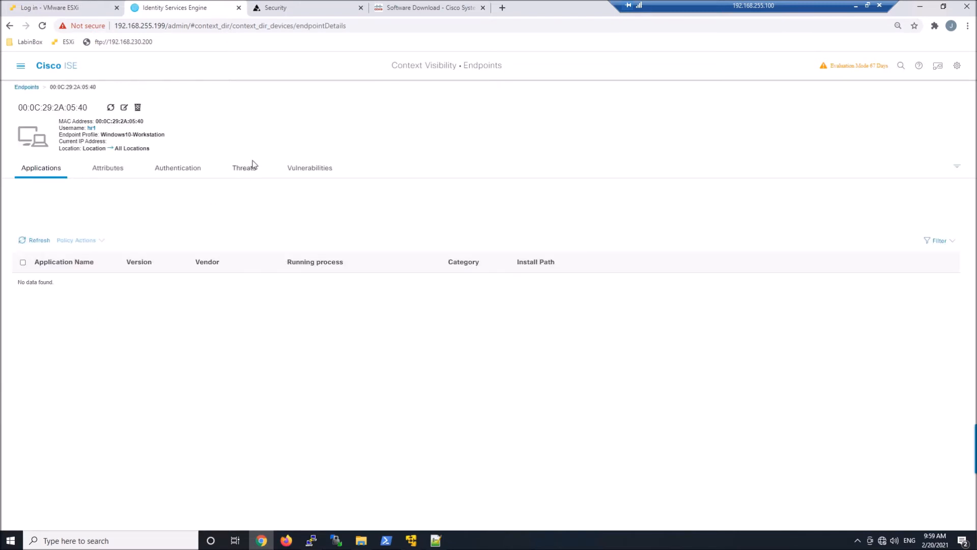
{"action": "left_click", "coordinate": [244, 168]}
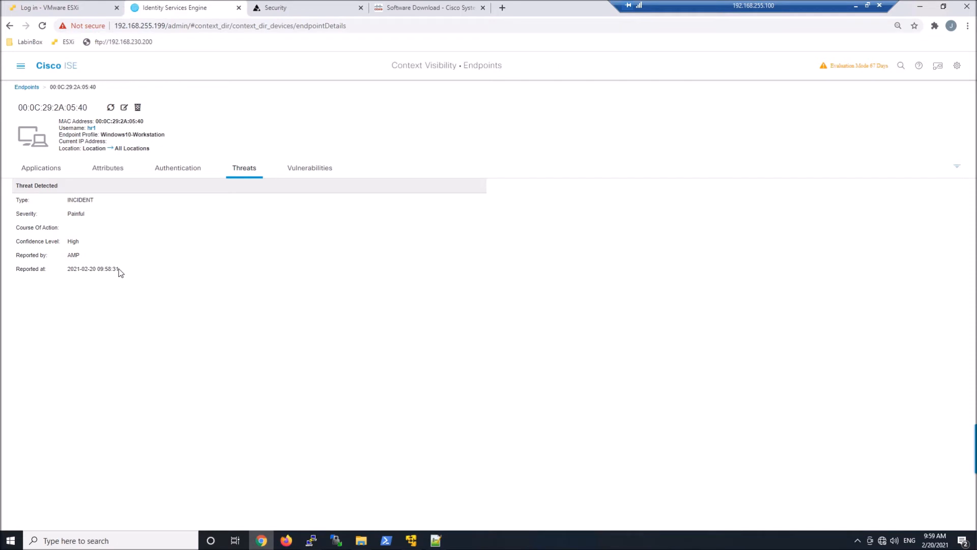
{"action": "mouse_move", "coordinate": [52, 120]}
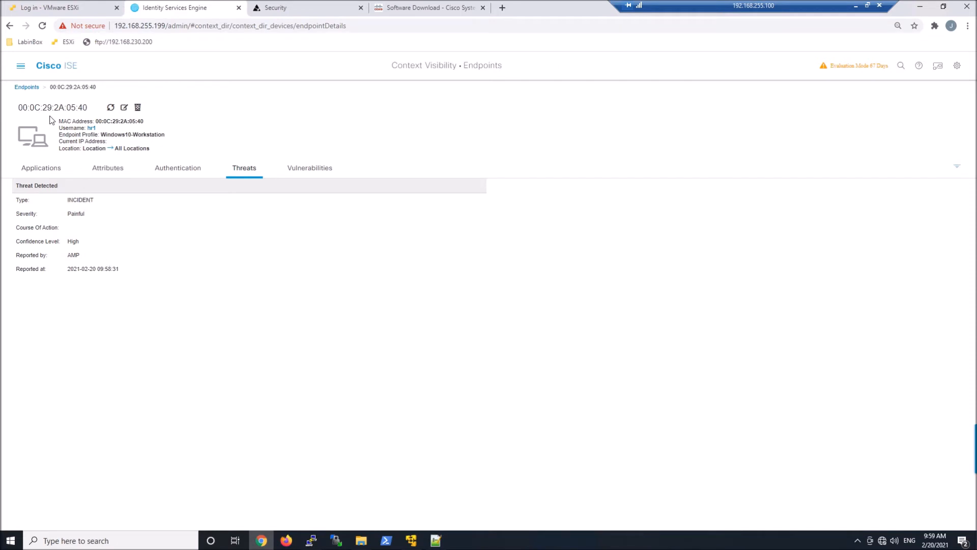
Step: Return to the ISE dashboard via the main navigation
{"action": "left_click", "coordinate": [20, 66]}
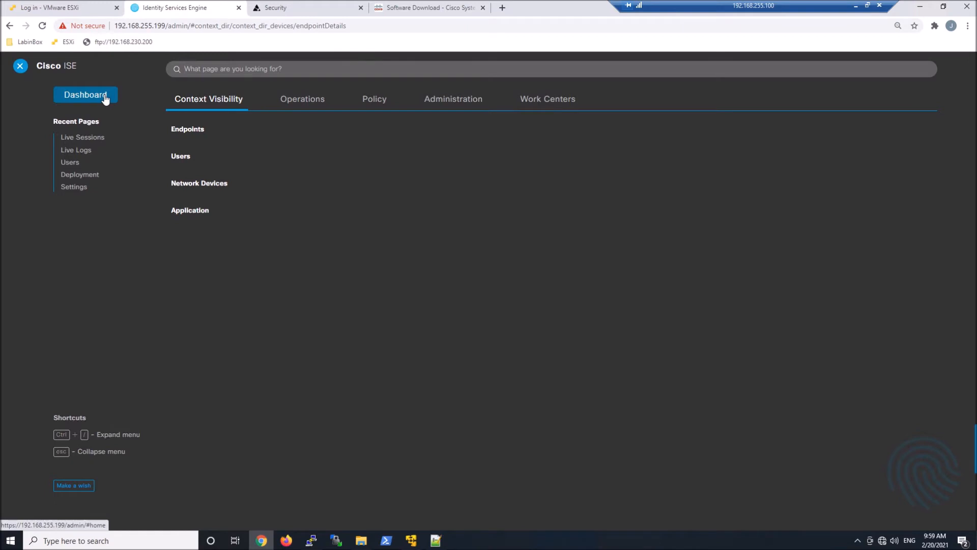
{"action": "left_click", "coordinate": [85, 95]}
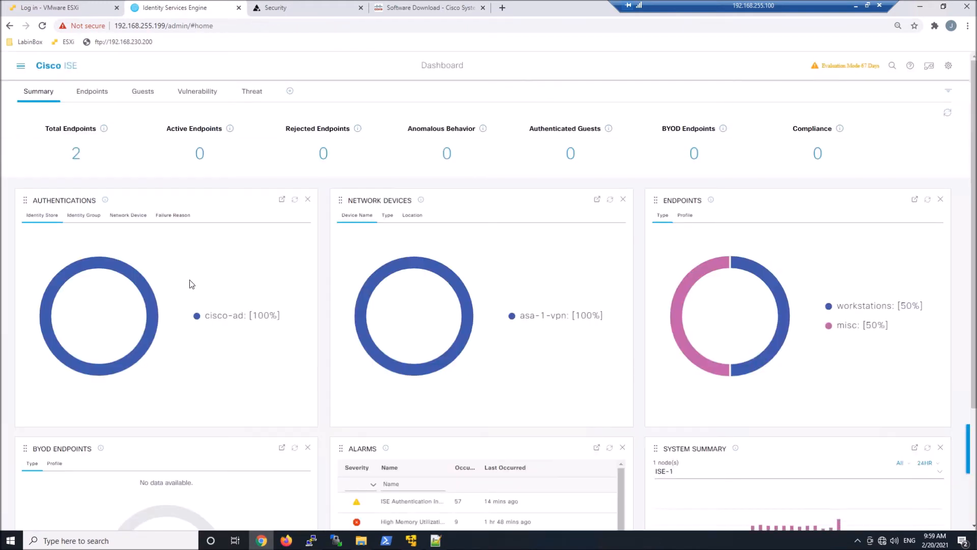
{"action": "mouse_move", "coordinate": [70, 374]}
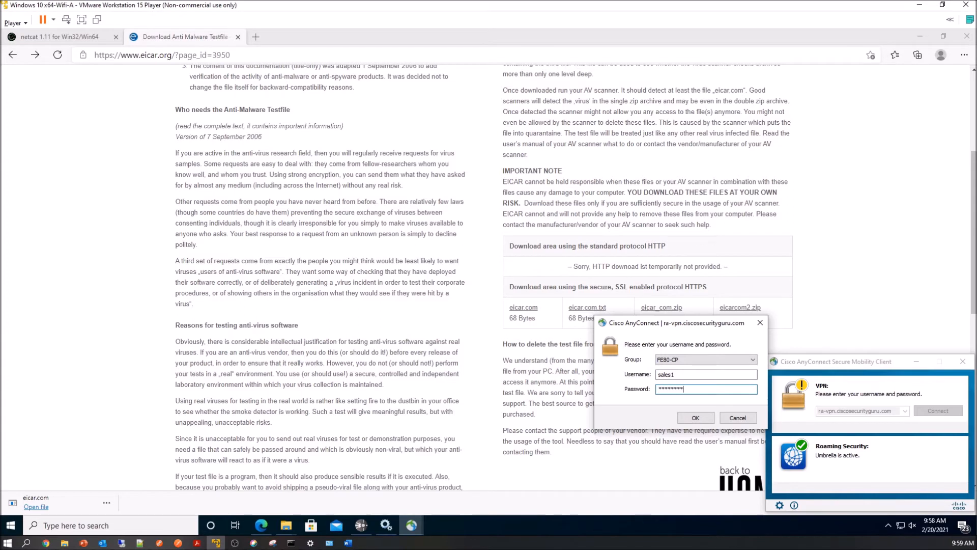
Step: Sign in as sales1 to ra-vpn.ciscosecurityguru.com and accept the sales group banner
{"action": "left_click", "coordinate": [695, 417]}
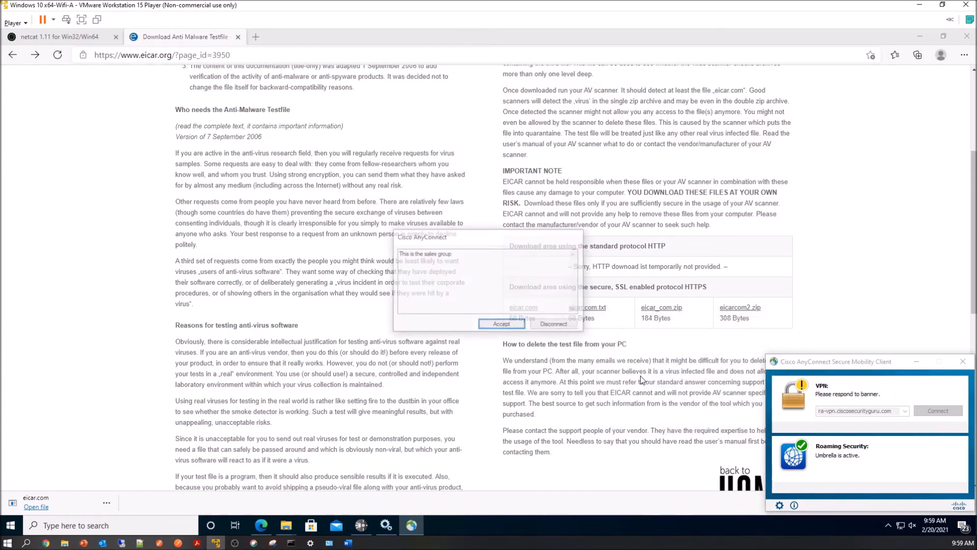
{"action": "left_click", "coordinate": [501, 324]}
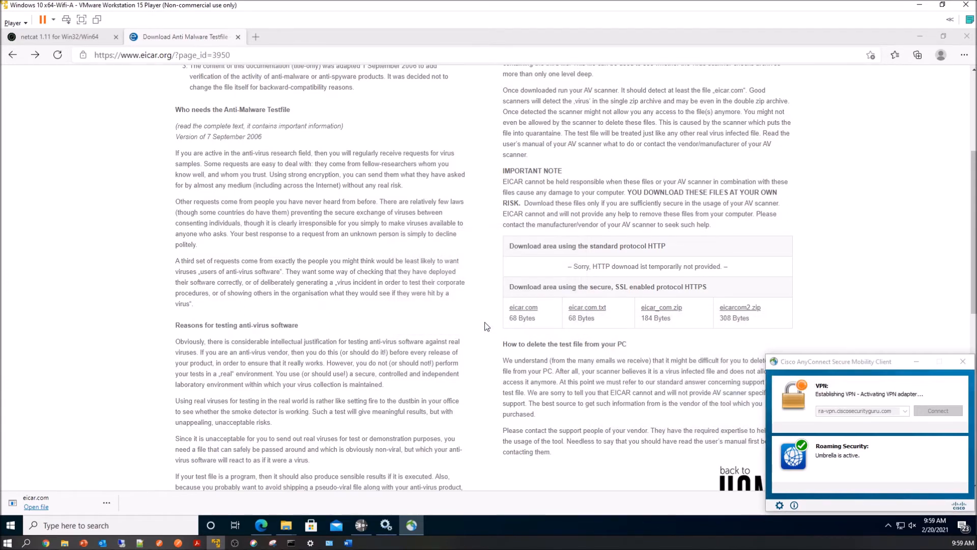
{"action": "left_click", "coordinate": [962, 361]}
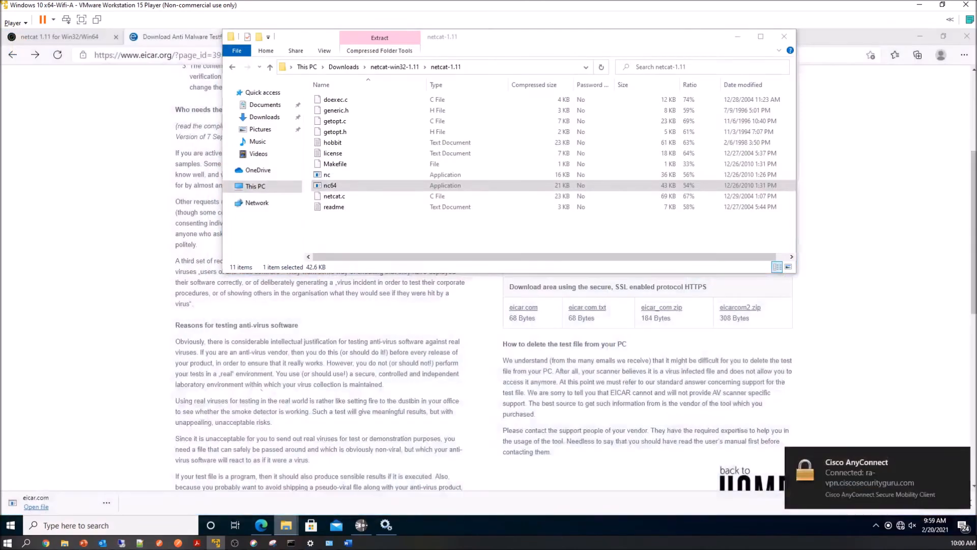
Step: Re-extract the netcat archive into netcat-win32-1.11, replacing the existing files
{"action": "double_click", "coordinate": [330, 185]}
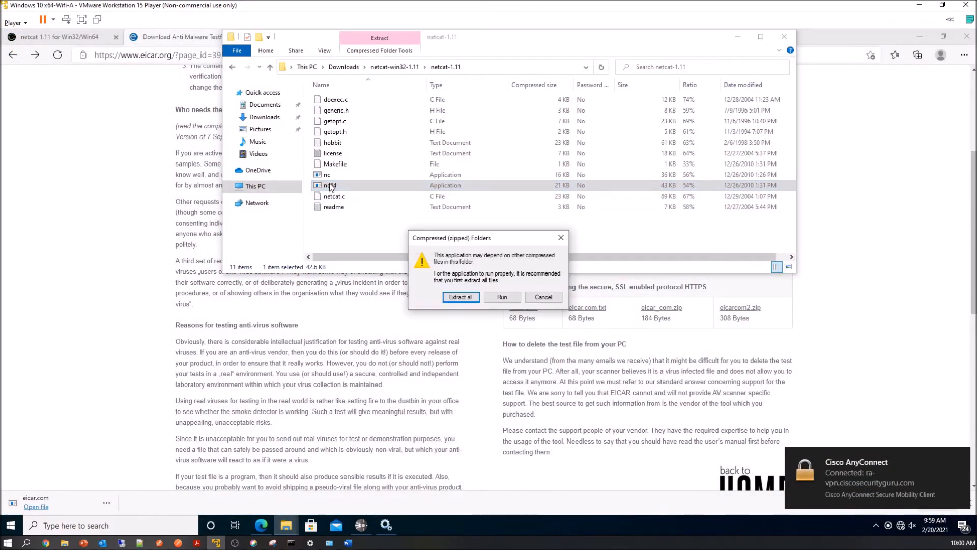
{"action": "left_click", "coordinate": [460, 296]}
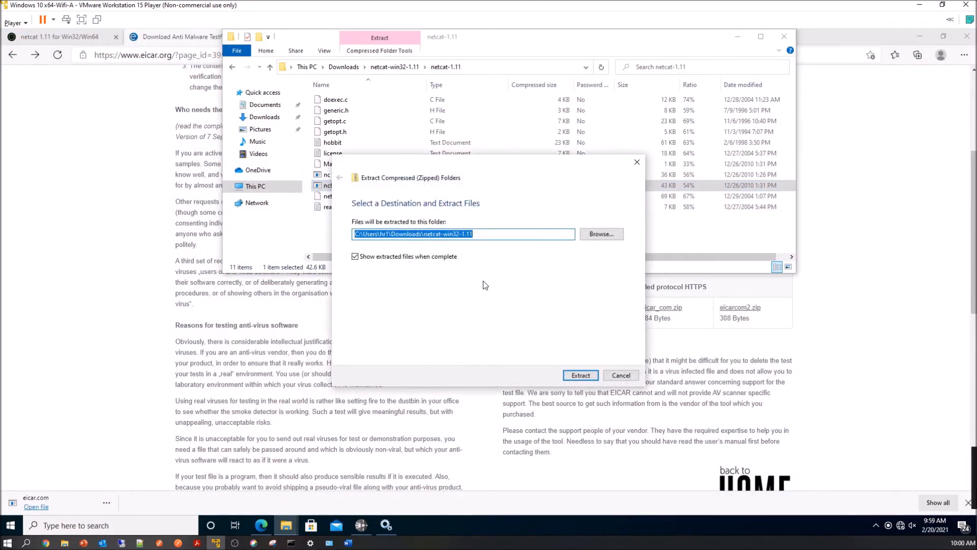
{"action": "left_click", "coordinate": [580, 375]}
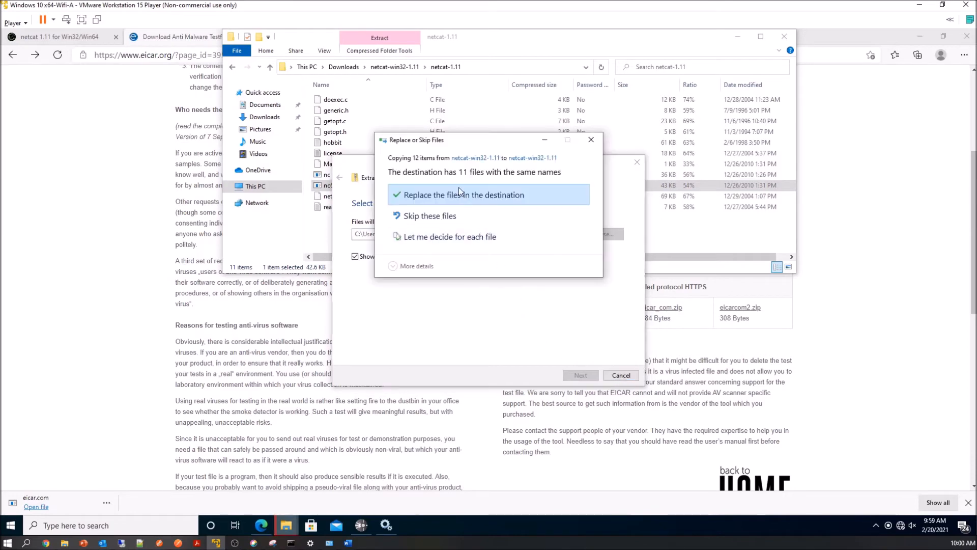
{"action": "left_click", "coordinate": [462, 194]}
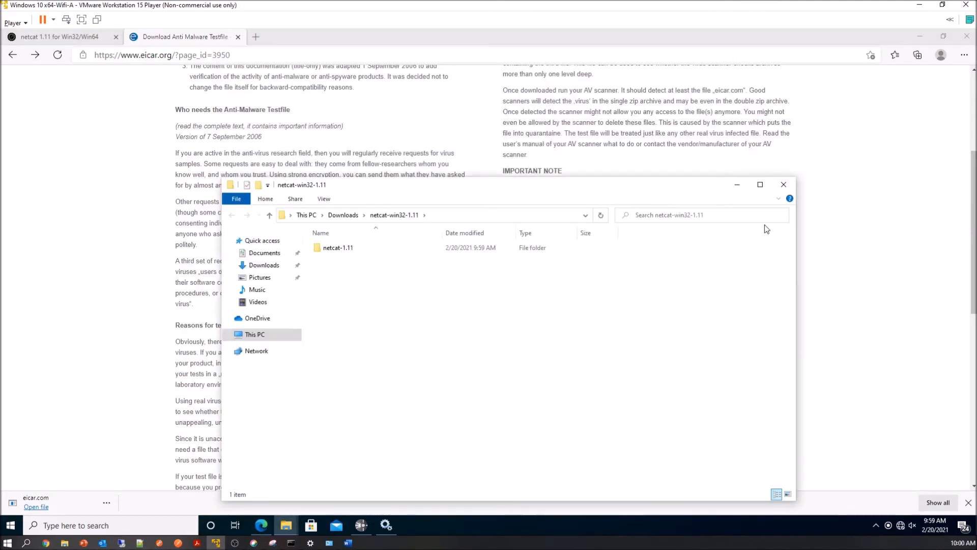
{"action": "left_click", "coordinate": [783, 185]}
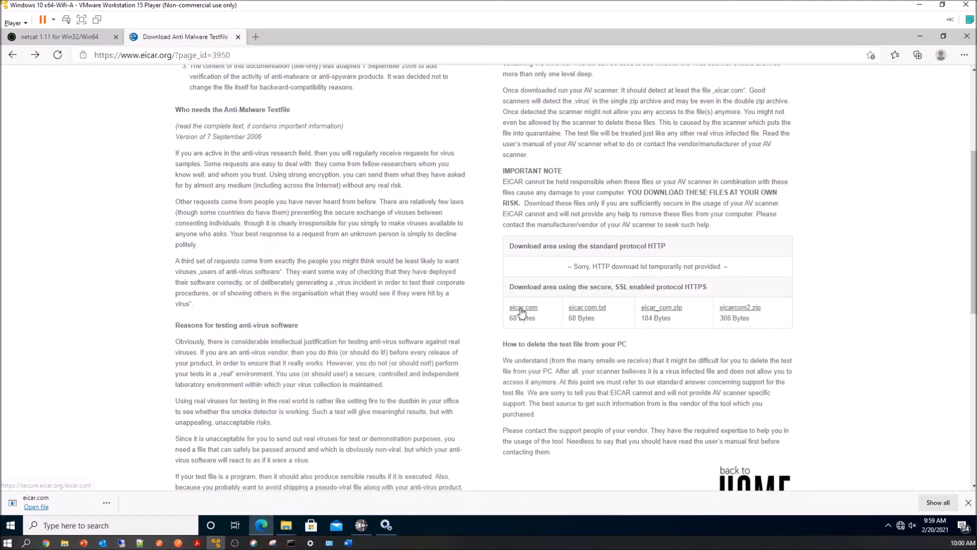
Step: Download eicar.com again and review the AMP connector's File History event view
{"action": "left_click", "coordinate": [523, 308]}
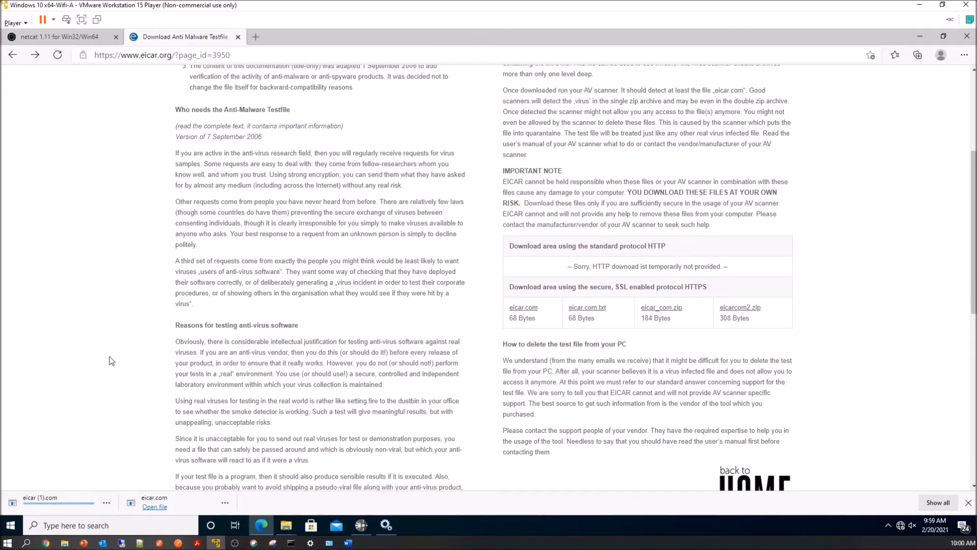
{"action": "mouse_move", "coordinate": [361, 531]}
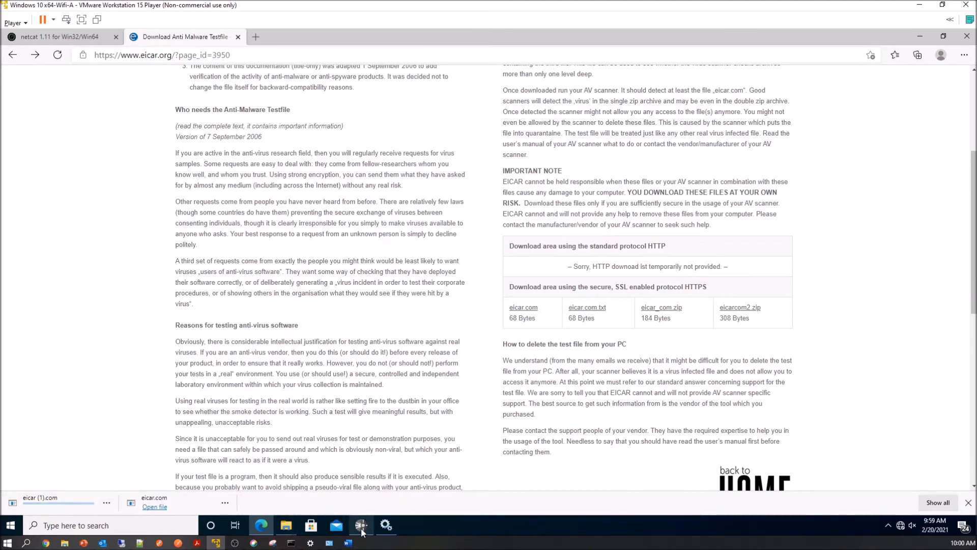
{"action": "left_click", "coordinate": [360, 525]}
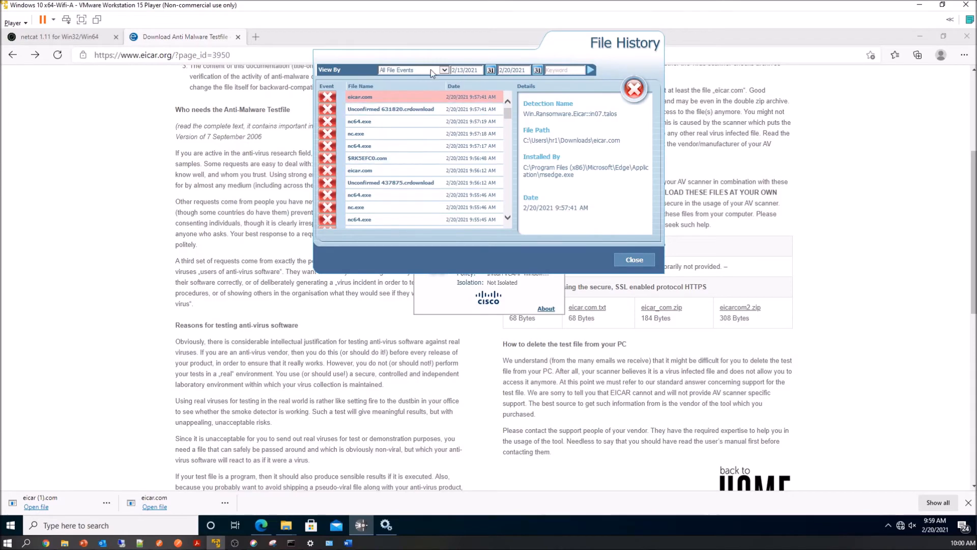
{"action": "left_click", "coordinate": [409, 69]}
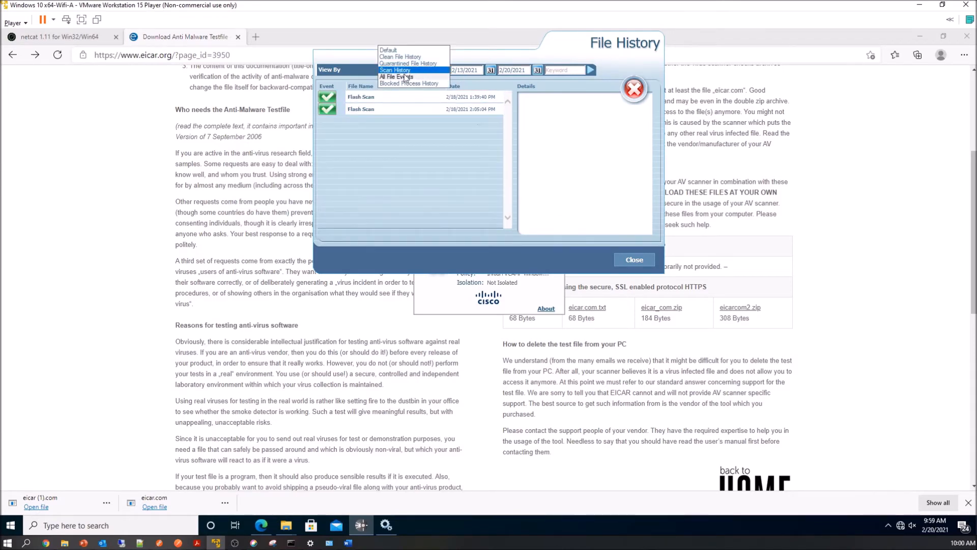
{"action": "left_click", "coordinate": [395, 76]}
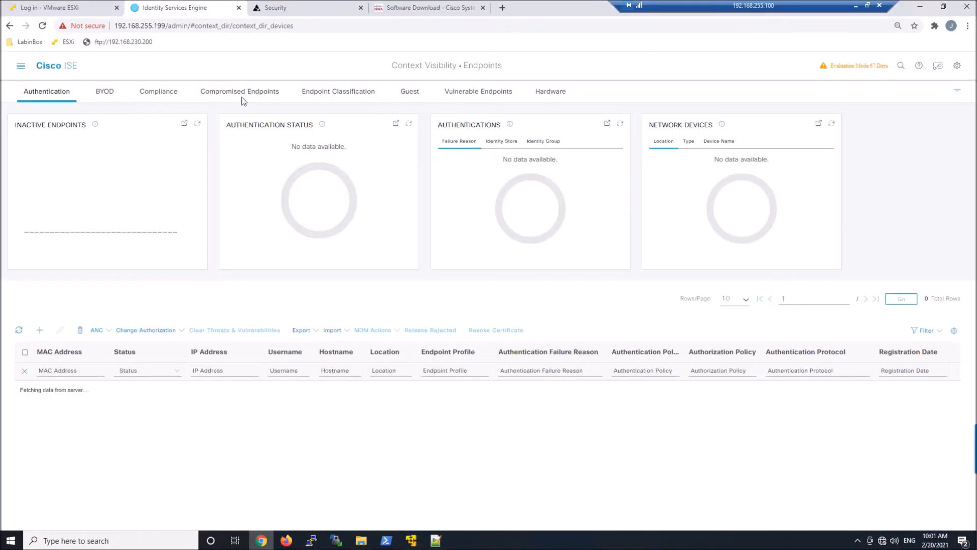
{"action": "mouse_move", "coordinate": [240, 91]}
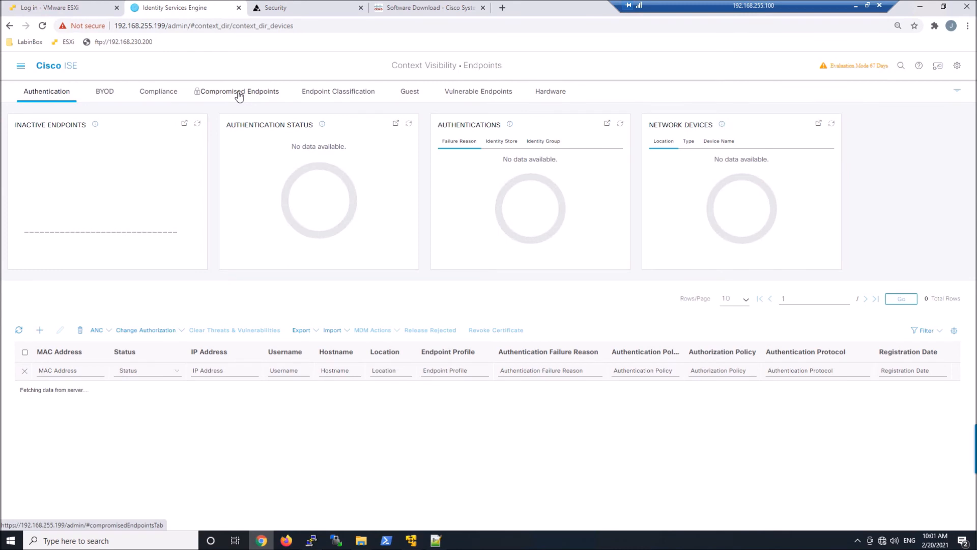
Step: Show Compromised Endpoints and select sales1's AMP-flagged endpoint for a change of authorization
{"action": "left_click", "coordinate": [239, 90]}
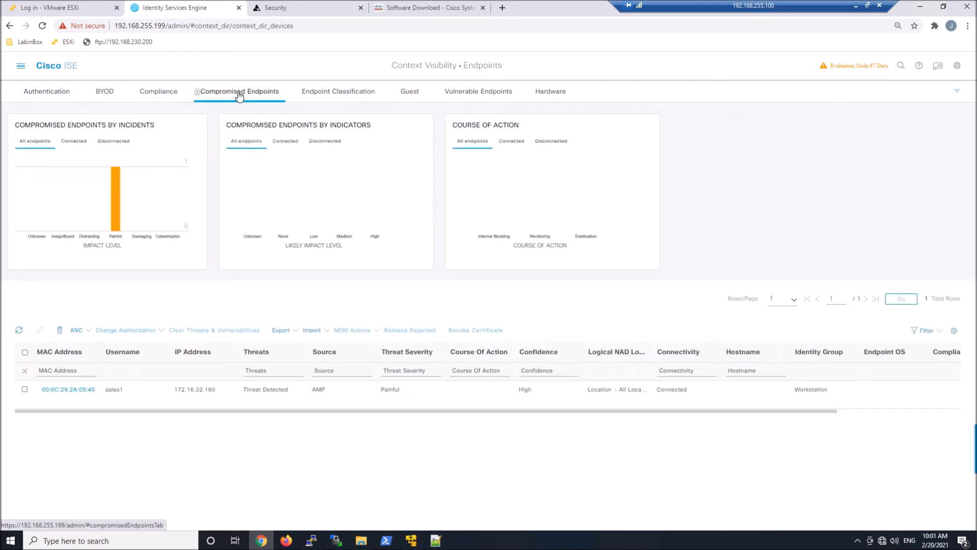
{"action": "mouse_move", "coordinate": [677, 404]}
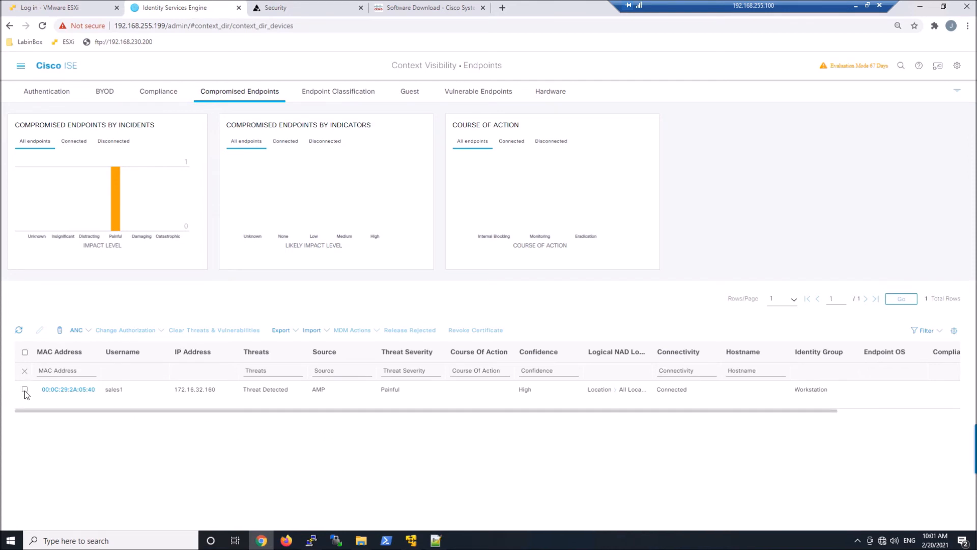
{"action": "left_click", "coordinate": [124, 330]}
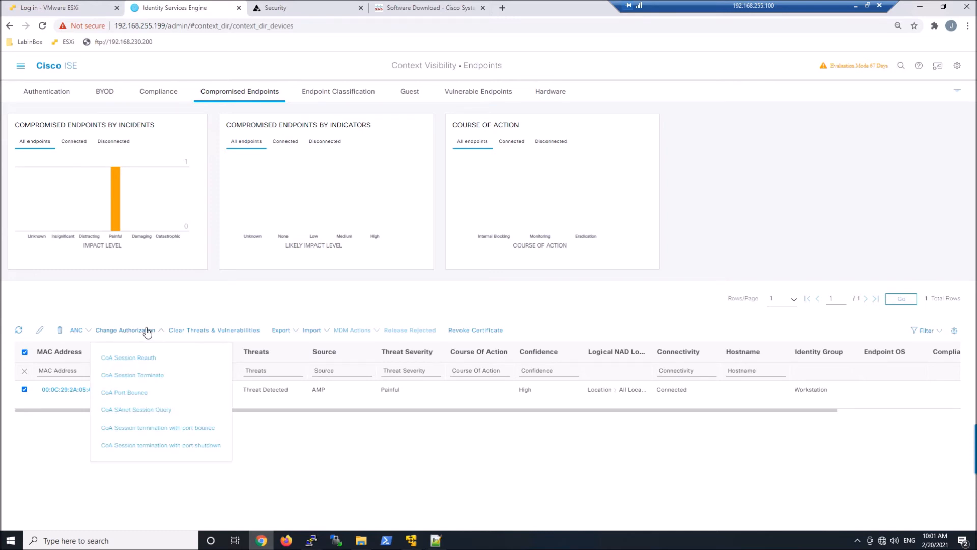
{"action": "mouse_move", "coordinate": [132, 374]}
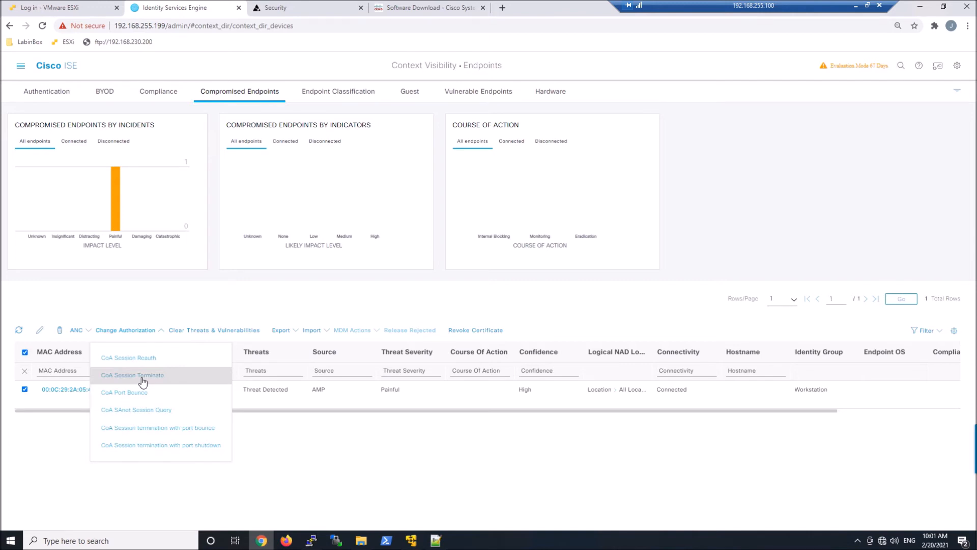
{"action": "mouse_move", "coordinate": [113, 380]}
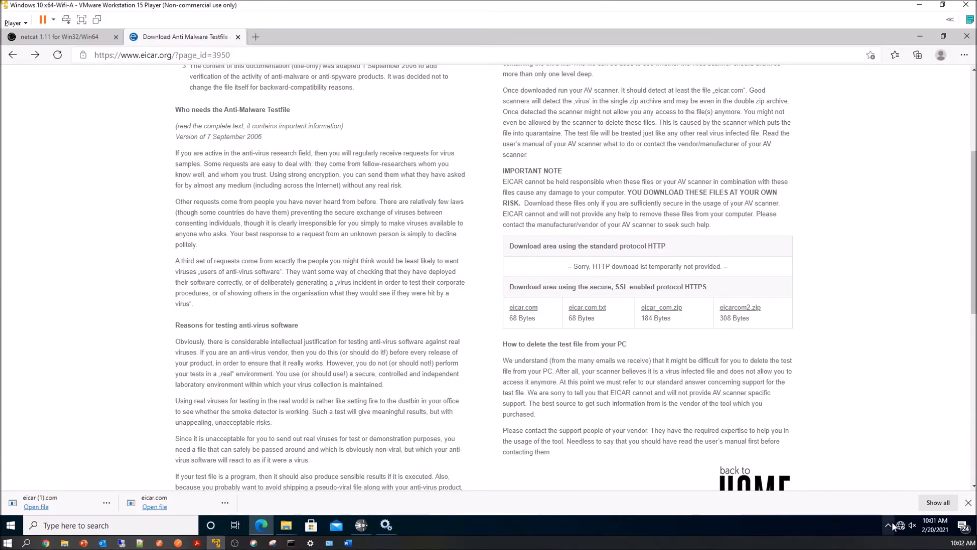
Step: Check AnyConnect status and acknowledge the 'secure gateway has terminated the VPN connection' notice
{"action": "left_click", "coordinate": [868, 505]}
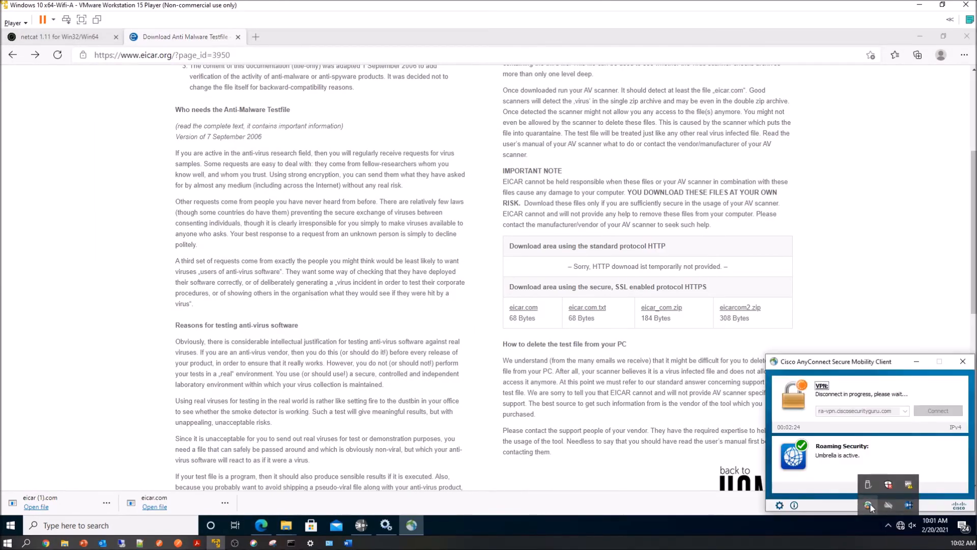
{"action": "mouse_move", "coordinate": [882, 415]}
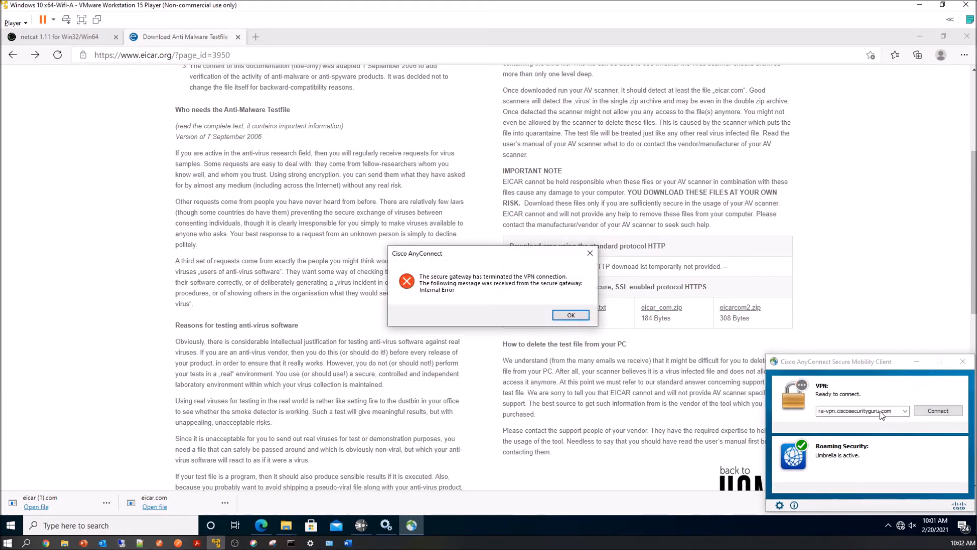
{"action": "mouse_move", "coordinate": [568, 316]}
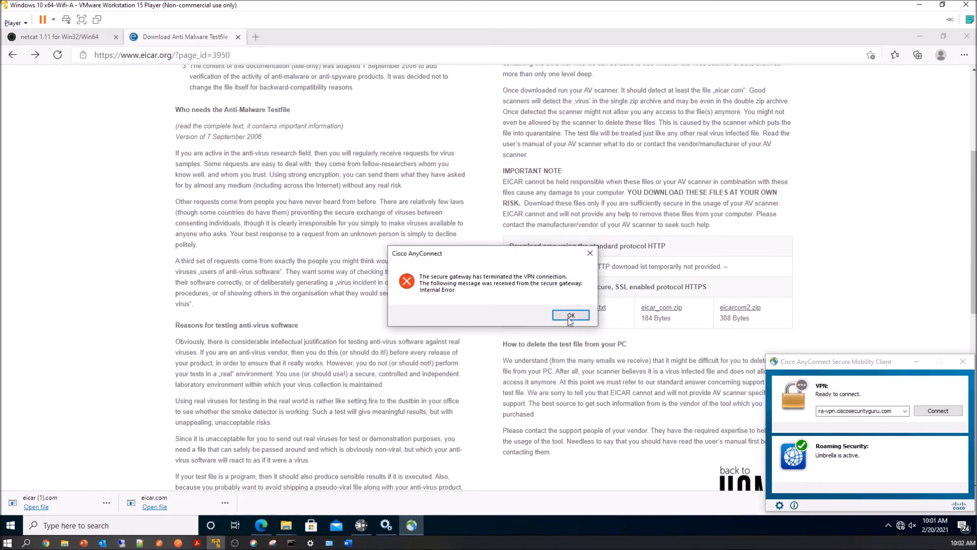
{"action": "left_click", "coordinate": [570, 314]}
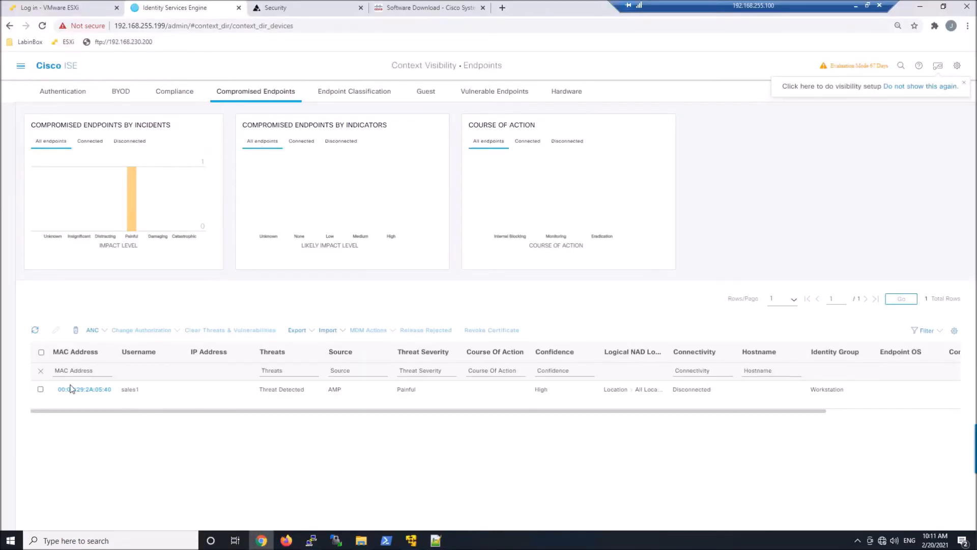
{"action": "mouse_move", "coordinate": [680, 404]}
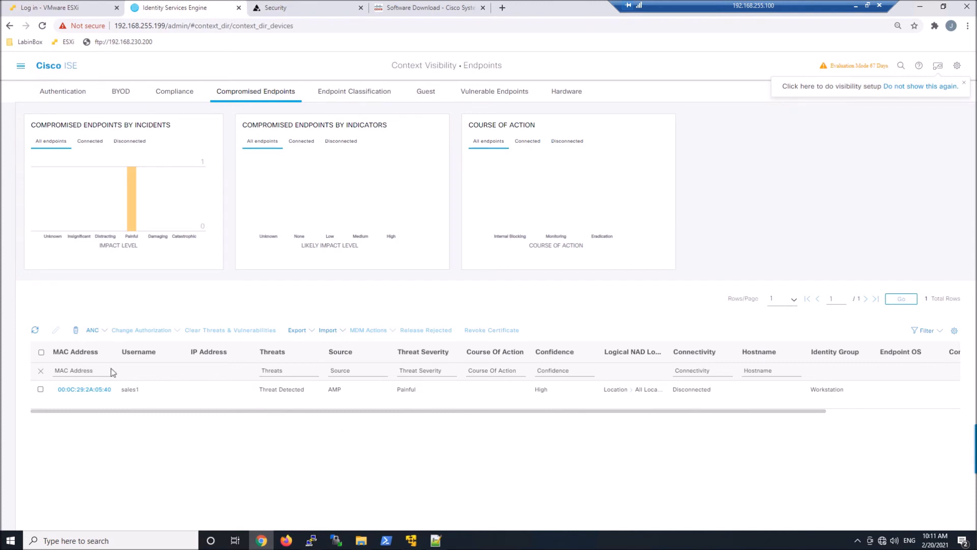
{"action": "mouse_move", "coordinate": [18, 77]}
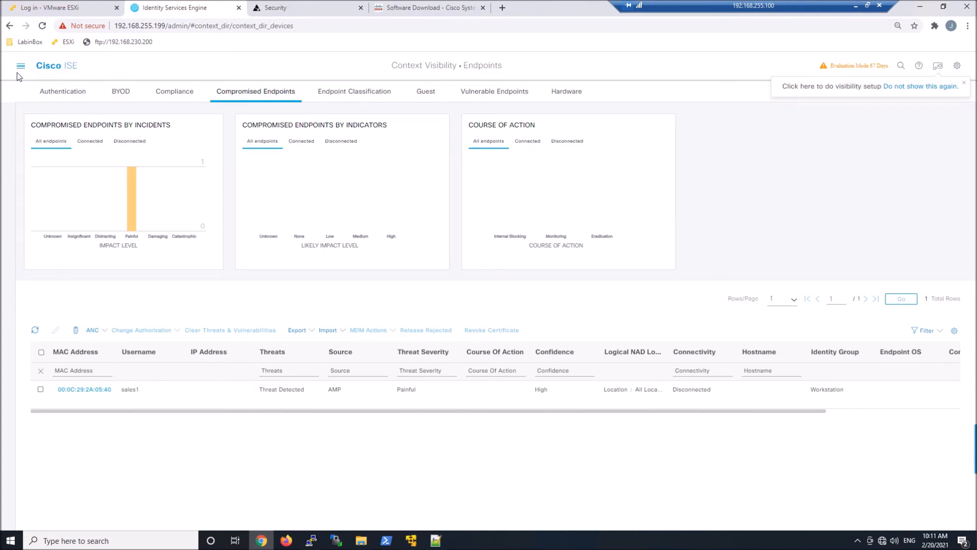
Step: Start a new ANC policy from Operations > Adaptive Network Control > Policy List
{"action": "left_click", "coordinate": [20, 65]}
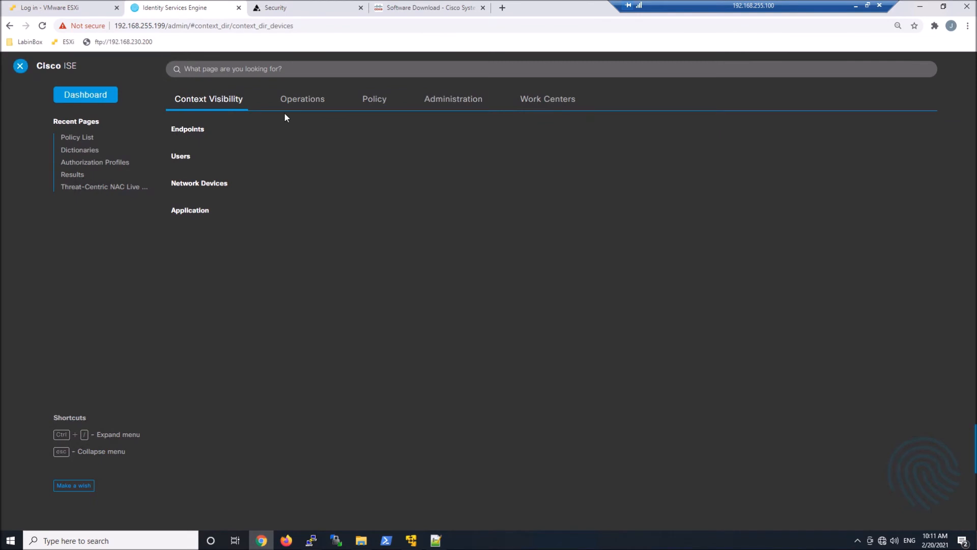
{"action": "left_click", "coordinate": [301, 99]}
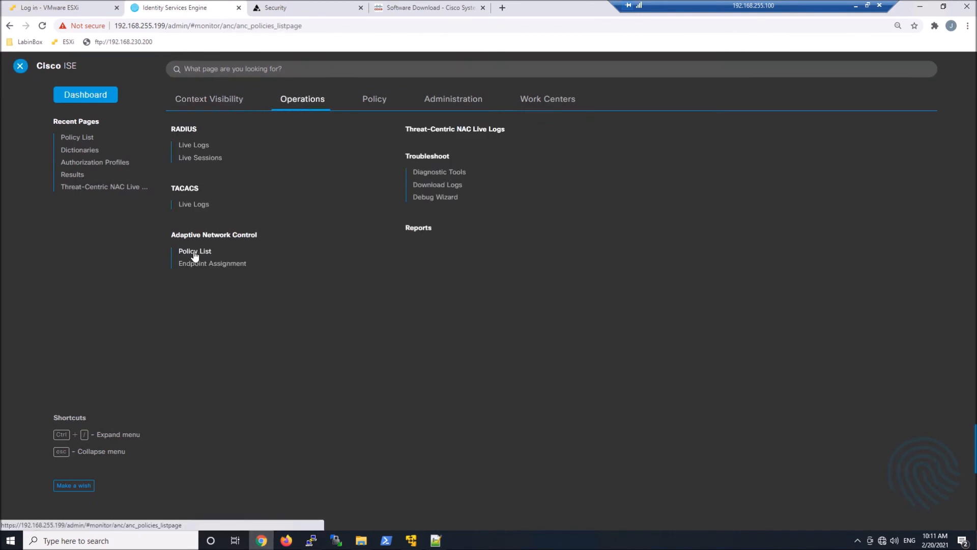
{"action": "left_click", "coordinate": [194, 251]}
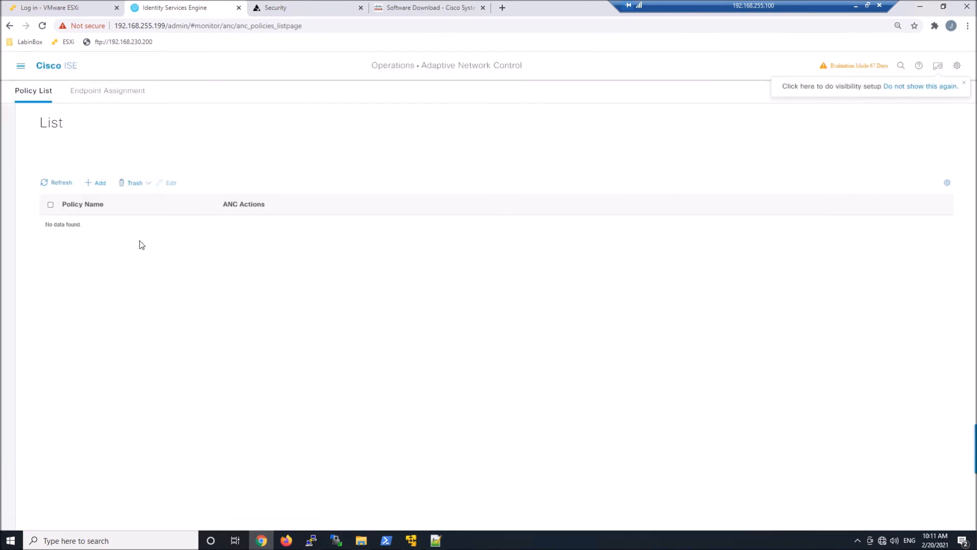
{"action": "left_click", "coordinate": [95, 182]}
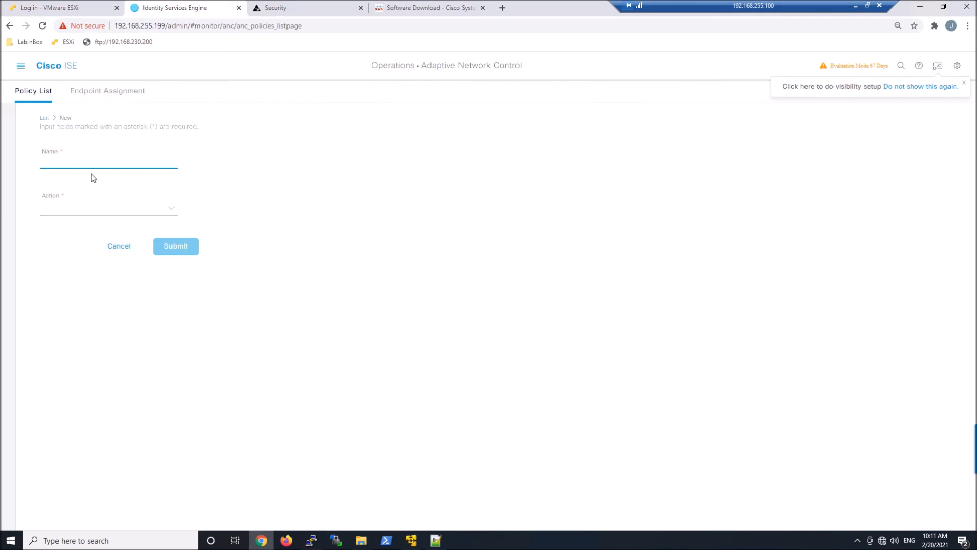
Step: Name the policy ANC-VPN-AMP-Quarantine, give it the QUARANTINE action and submit it
{"action": "type", "text": "ANC-VP"}
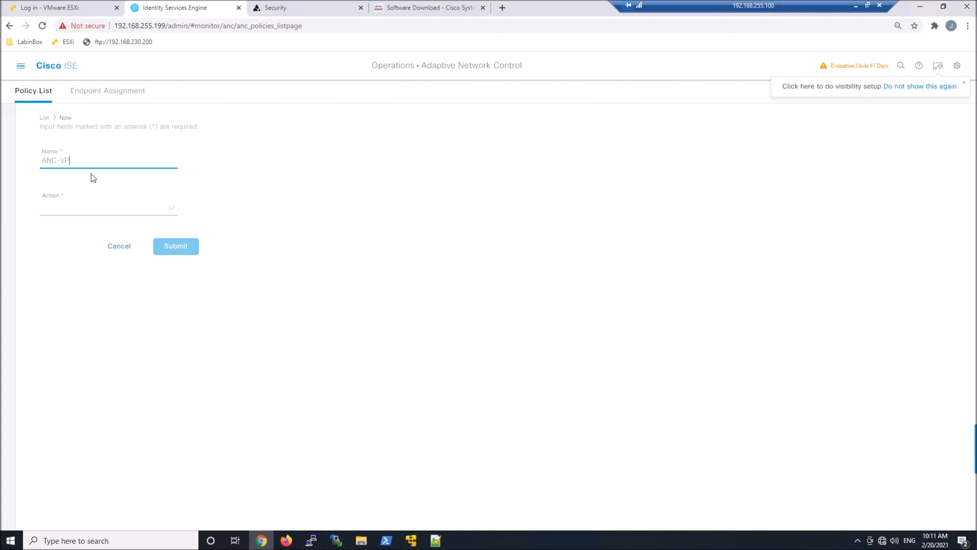
{"action": "type", "text": "N-AMP"}
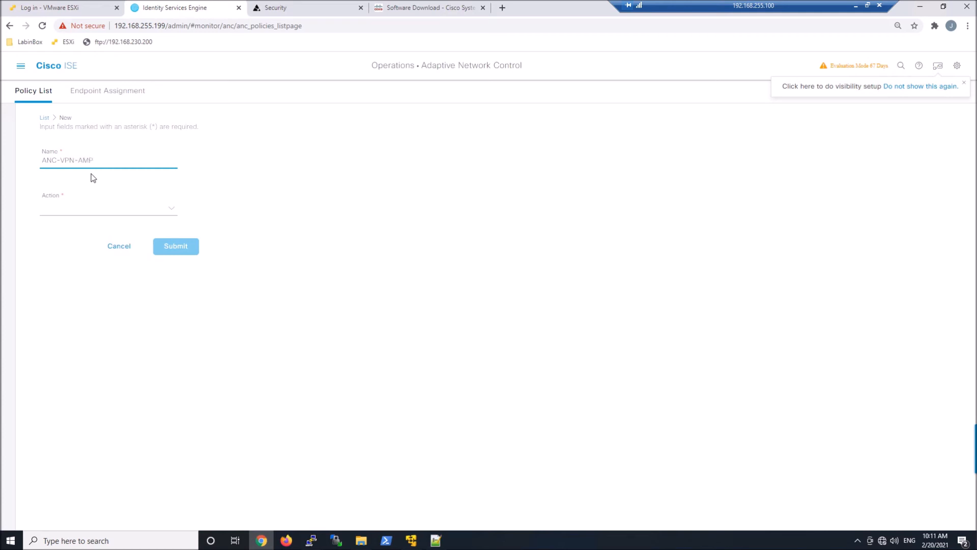
{"action": "type", "text": "-"}
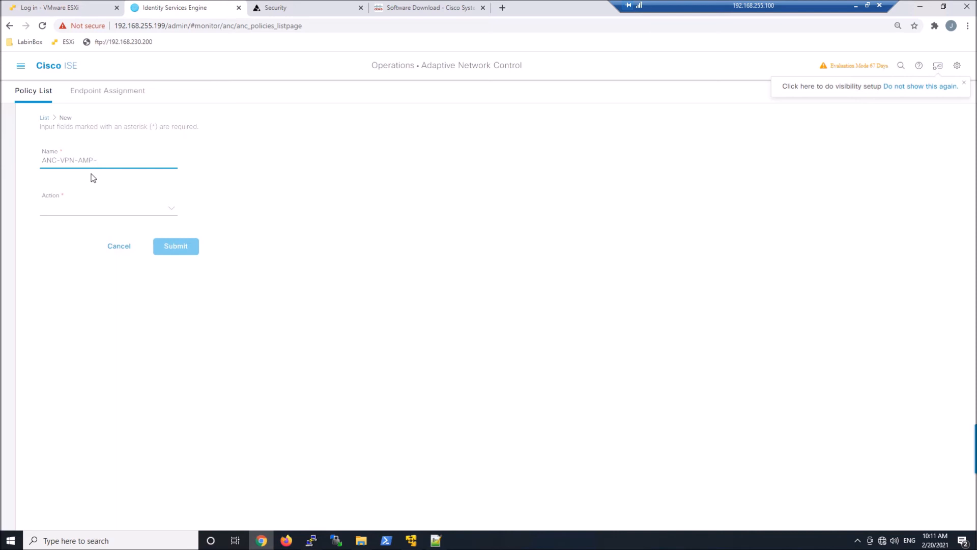
{"action": "type", "text": "Quar"}
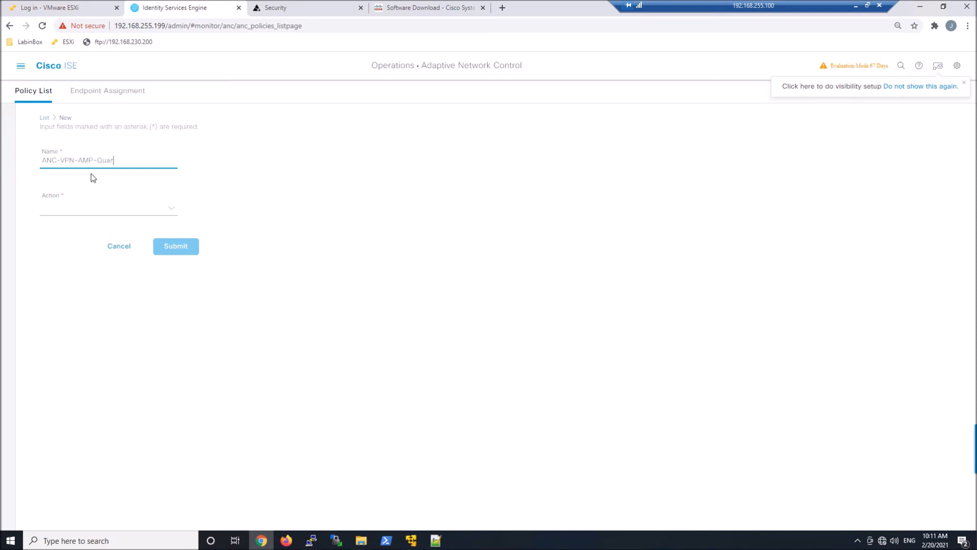
{"action": "type", "text": "ntine"}
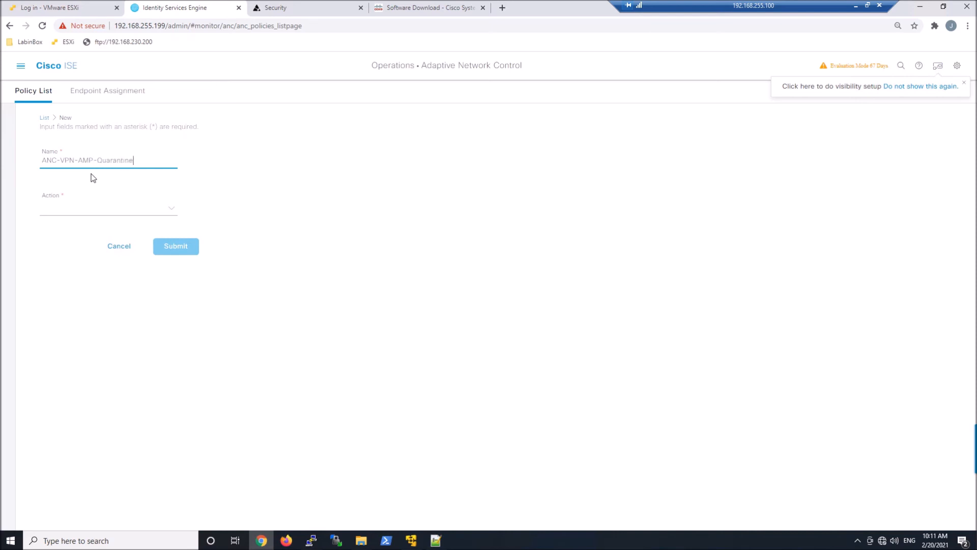
{"action": "left_click", "coordinate": [109, 207]}
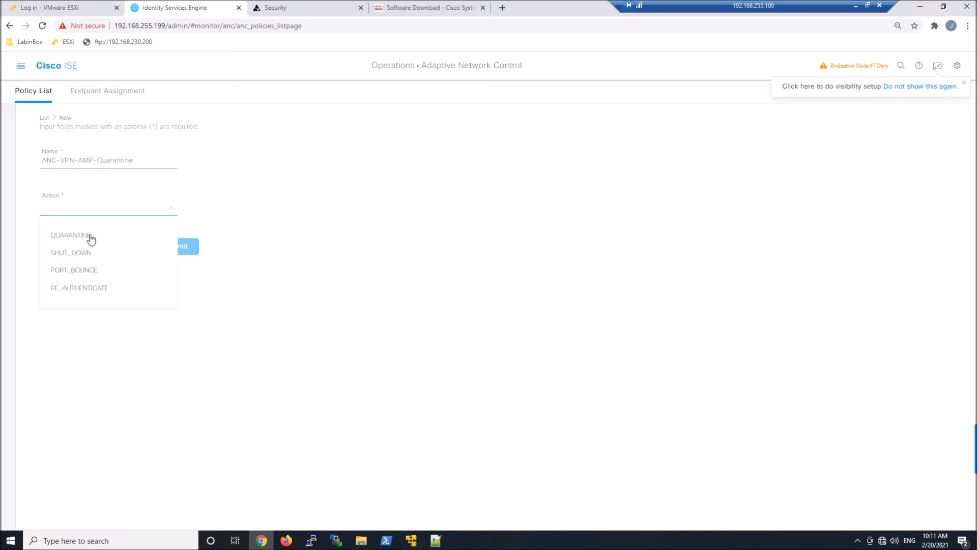
{"action": "left_click", "coordinate": [71, 235]}
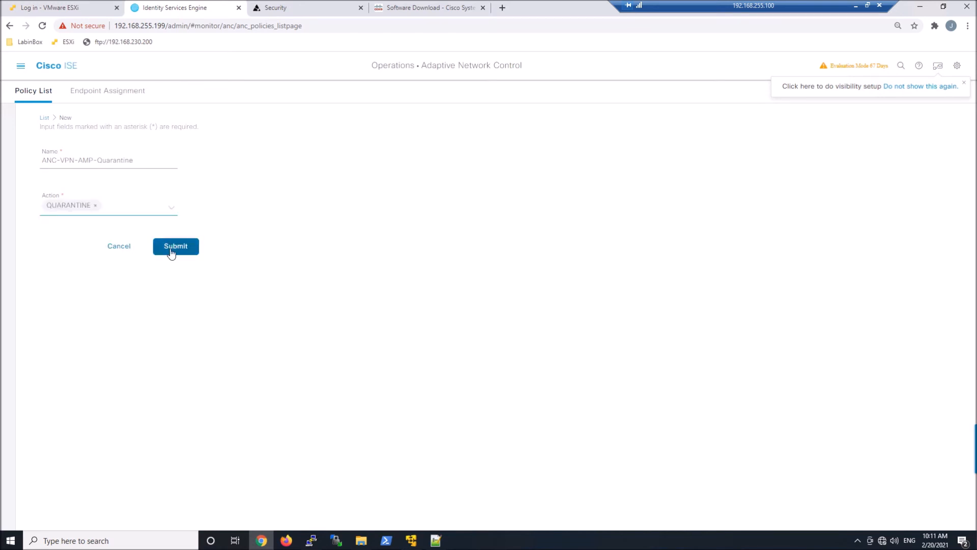
{"action": "left_click", "coordinate": [175, 246]}
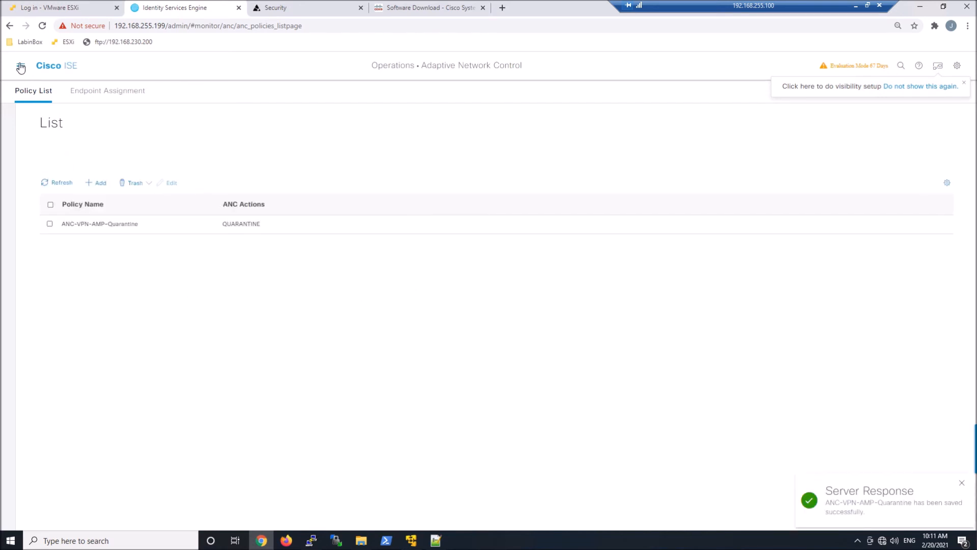
Step: Go to Context Visibility > Endpoints
{"action": "left_click", "coordinate": [19, 66]}
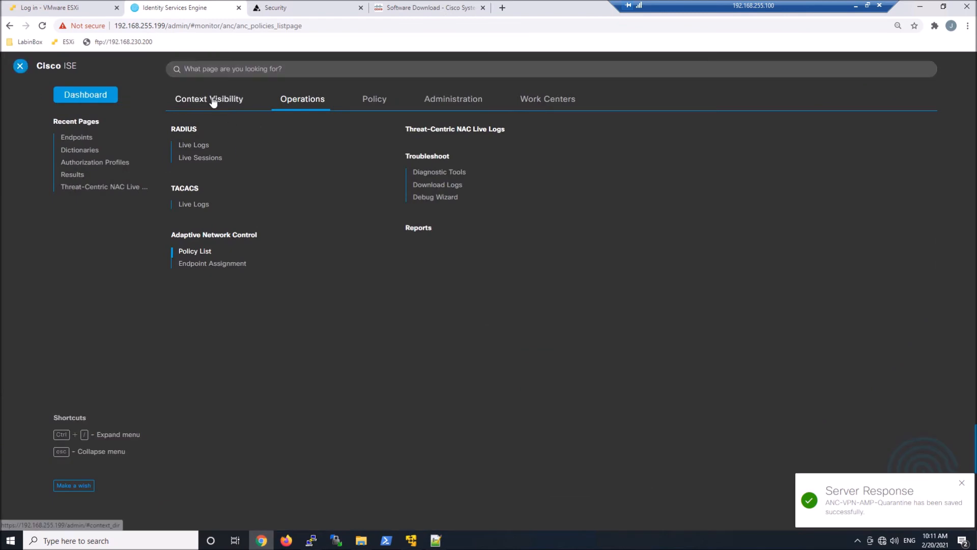
{"action": "left_click", "coordinate": [209, 99]}
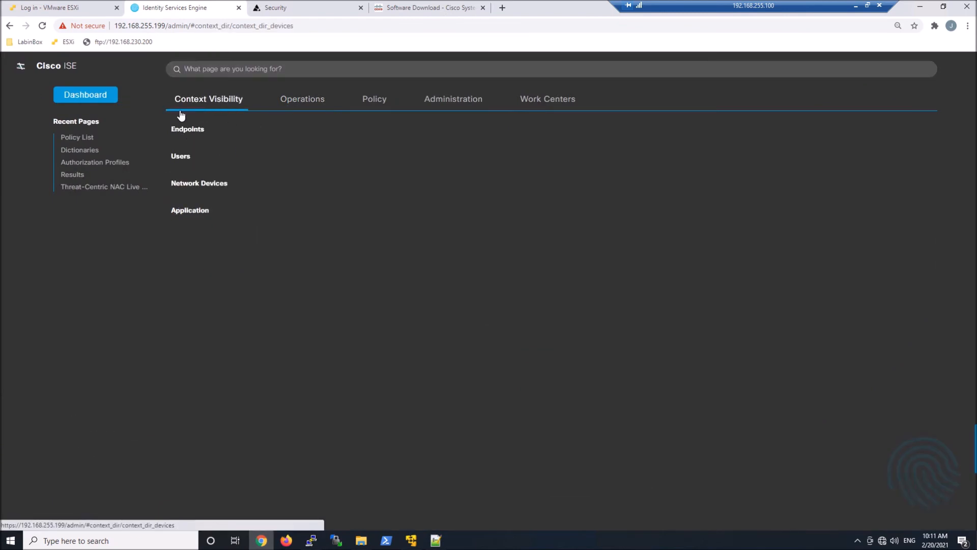
{"action": "left_click", "coordinate": [188, 129]}
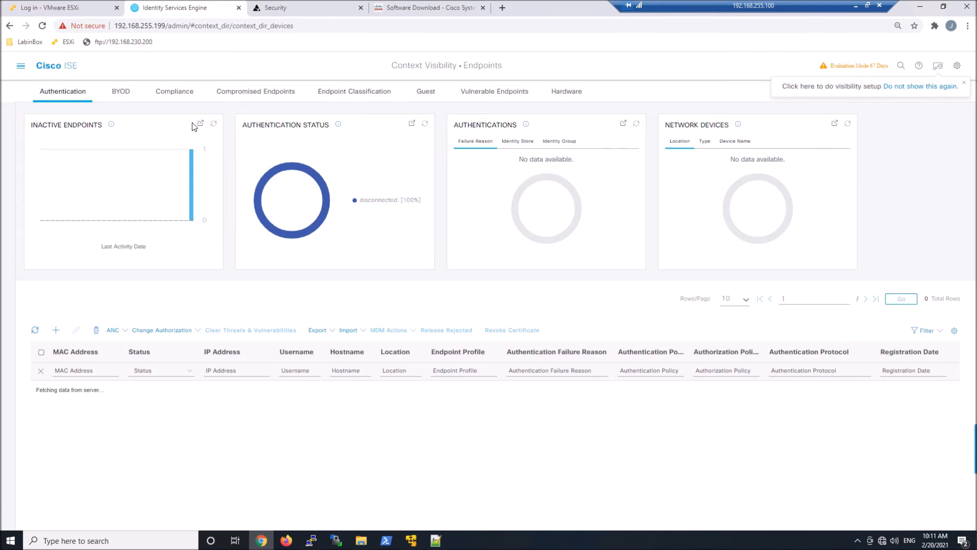
{"action": "mouse_move", "coordinate": [255, 91]}
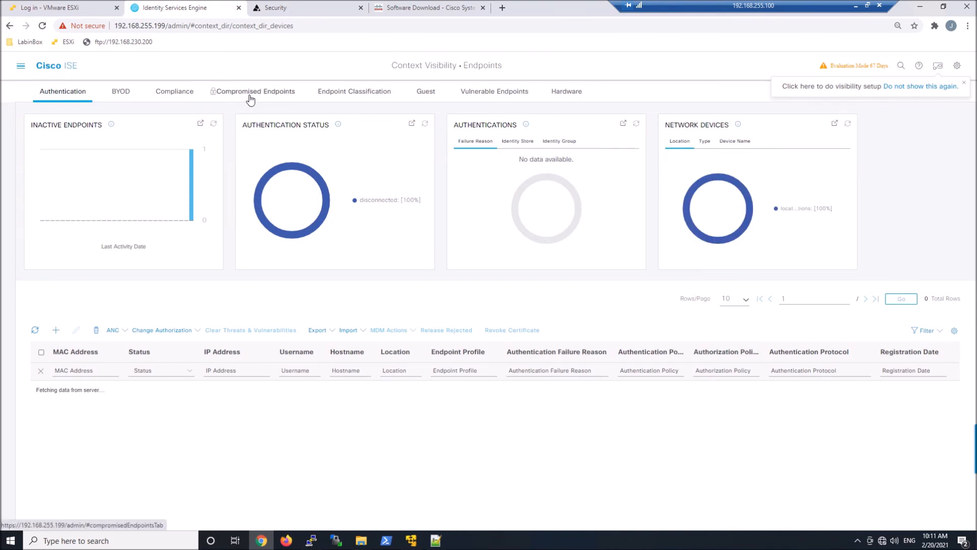
Step: Connect AnyConnect to the VPN as hr1 with its password and accept the HR group banner
{"action": "left_click", "coordinate": [256, 91]}
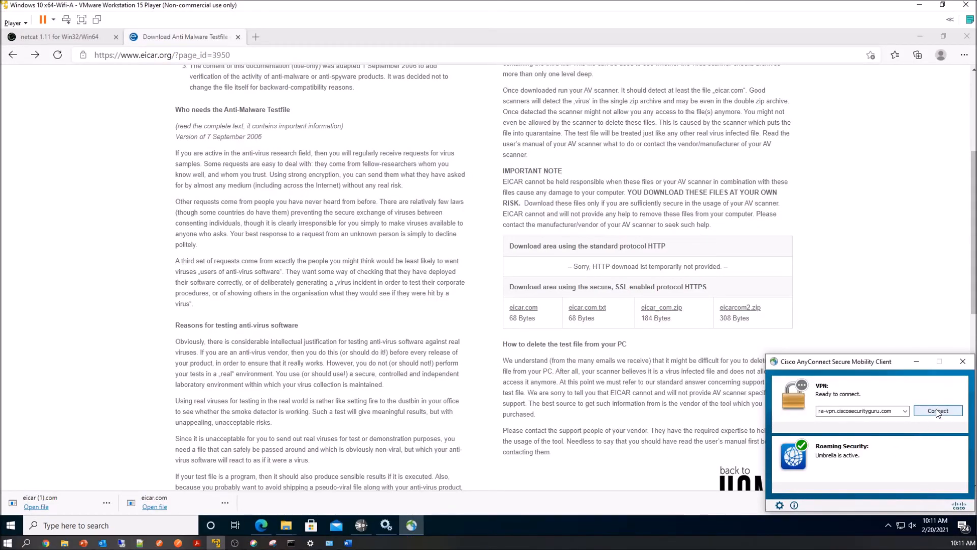
{"action": "left_click", "coordinate": [938, 410]}
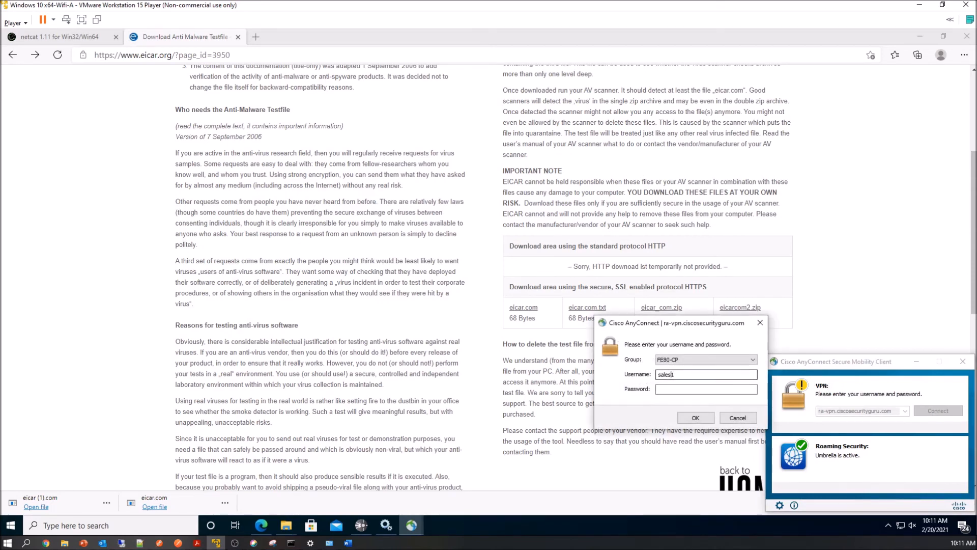
{"action": "type", "text": "hr 1"}
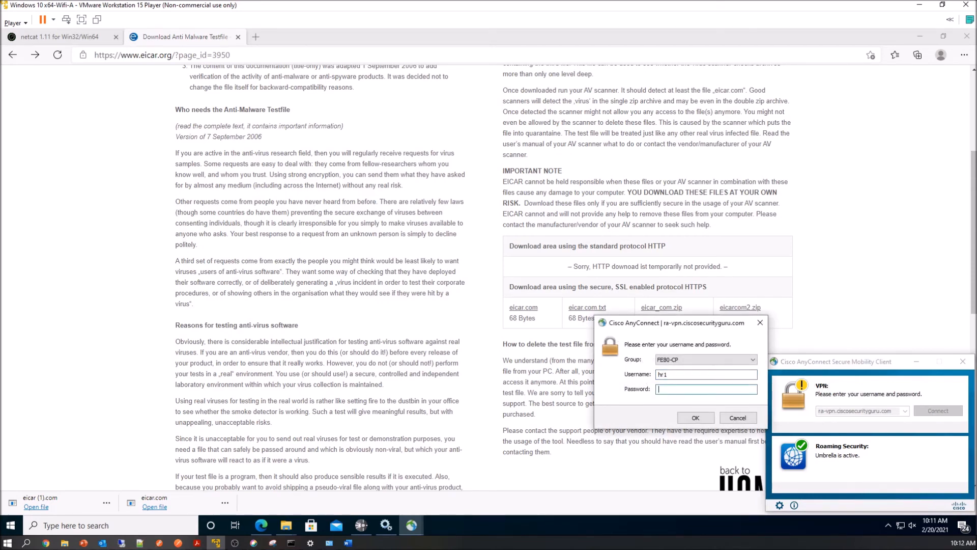
{"action": "type", "text": "password"}
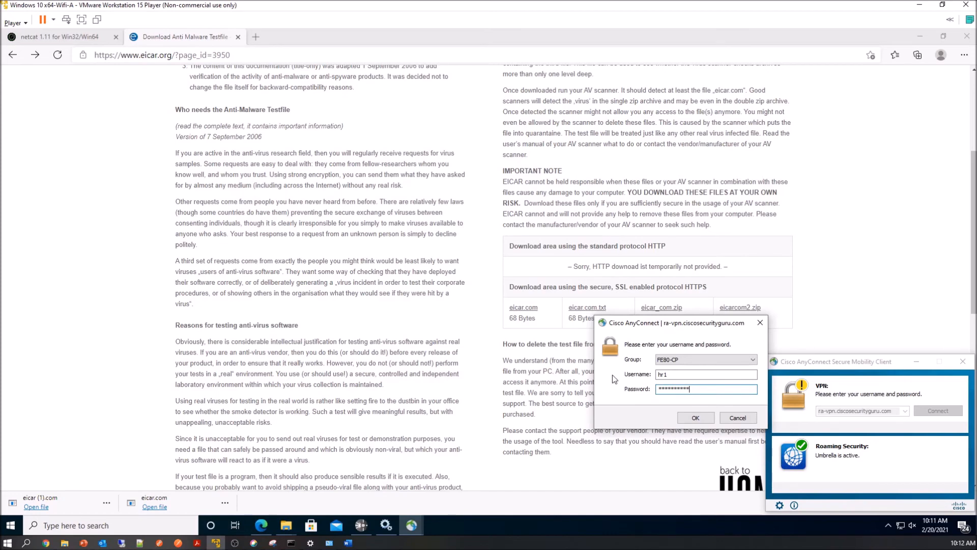
{"action": "left_click", "coordinate": [695, 418]}
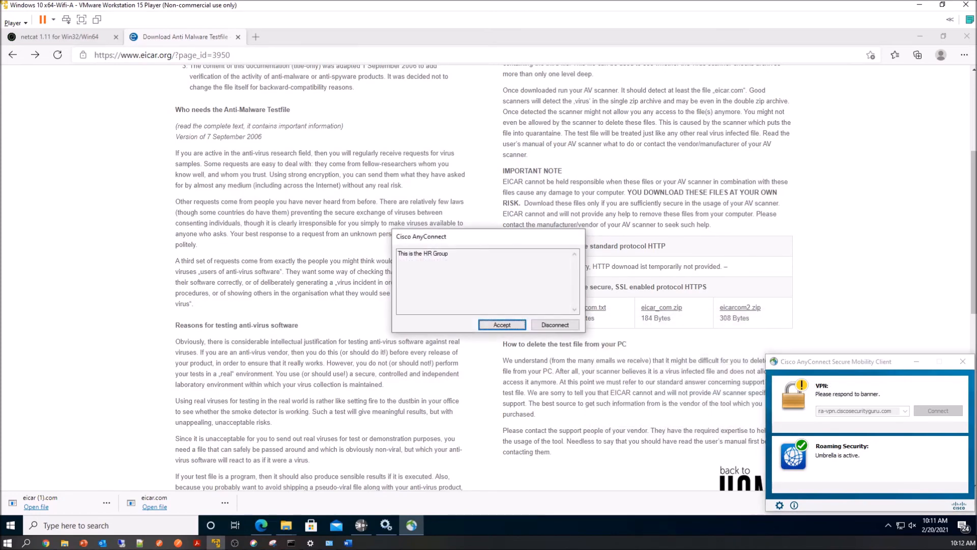
{"action": "left_click", "coordinate": [501, 324]}
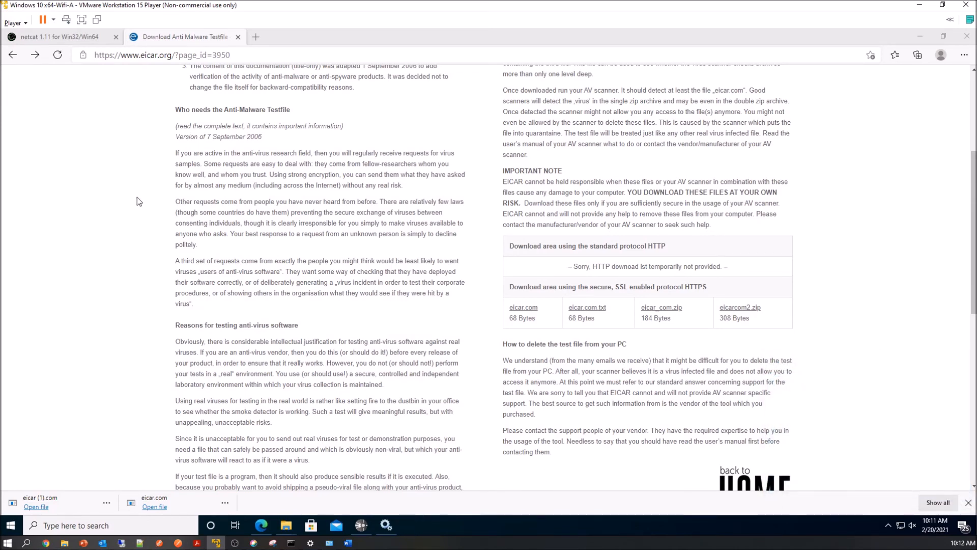
Step: Extract the nc64 netcat archive into Downloads, replacing existing files, and show the netcat-1.11 folder
{"action": "left_click", "coordinate": [59, 36]}
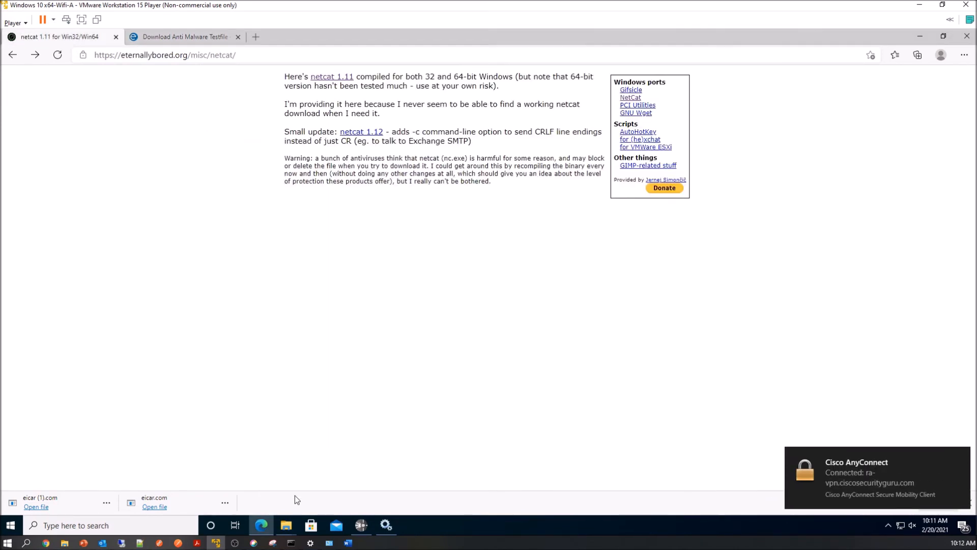
{"action": "double_click", "coordinate": [329, 186]}
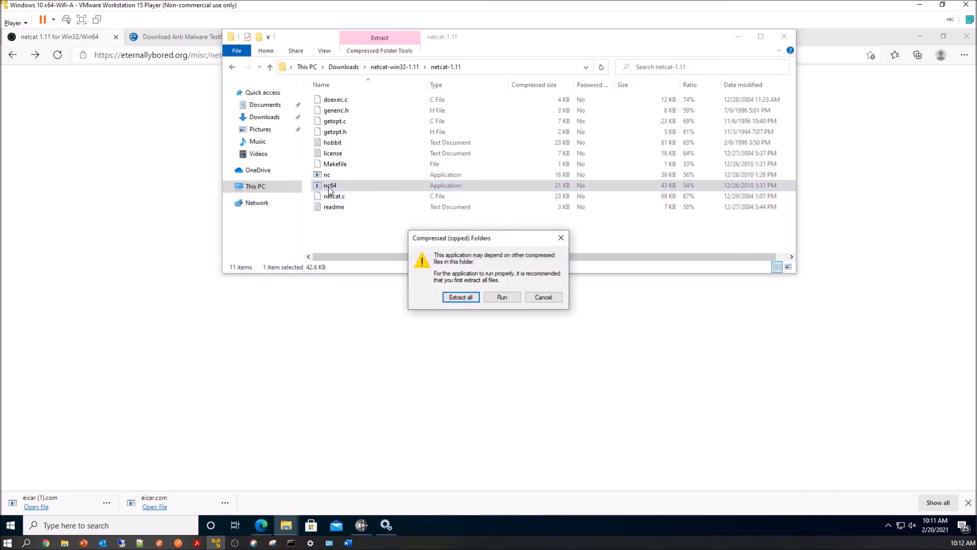
{"action": "left_click", "coordinate": [460, 297]}
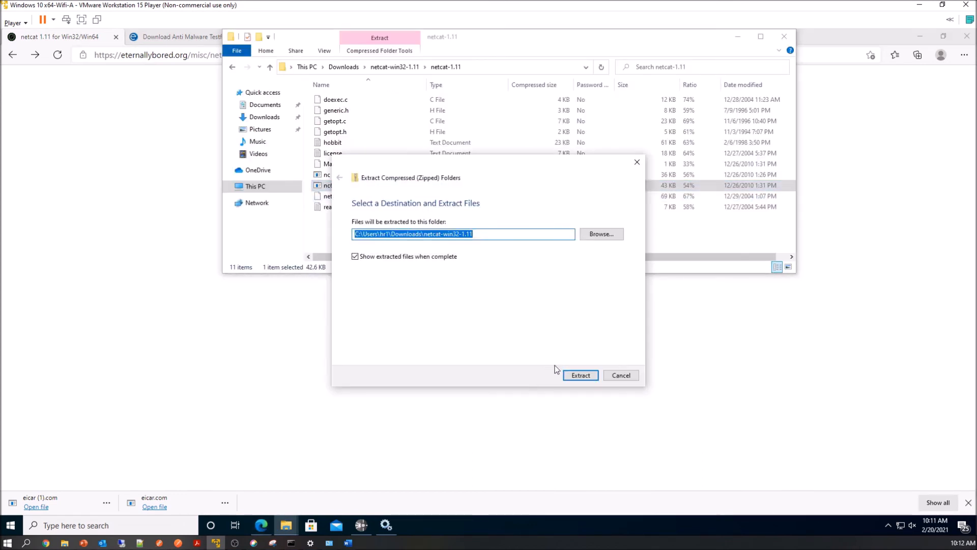
{"action": "left_click", "coordinate": [580, 375]}
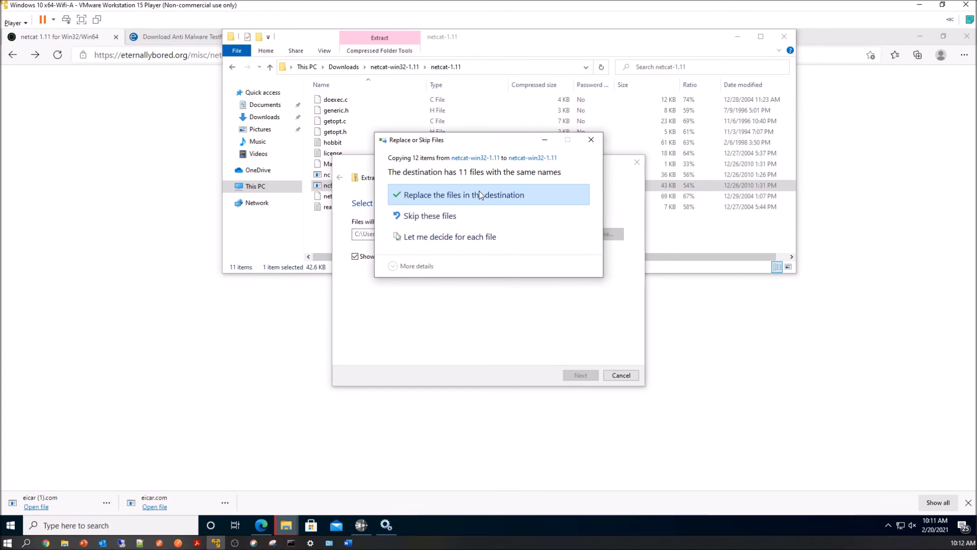
{"action": "left_click", "coordinate": [462, 195]}
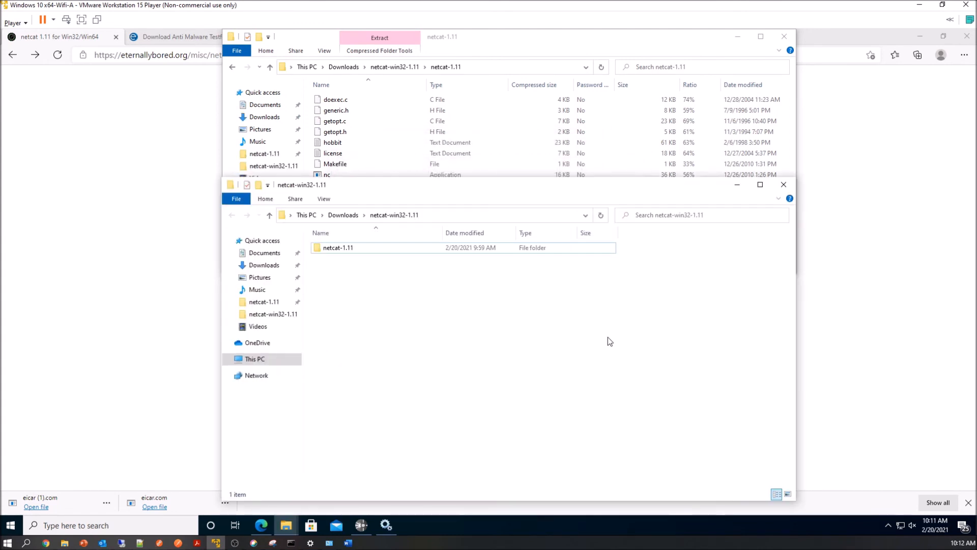
{"action": "double_click", "coordinate": [338, 247]}
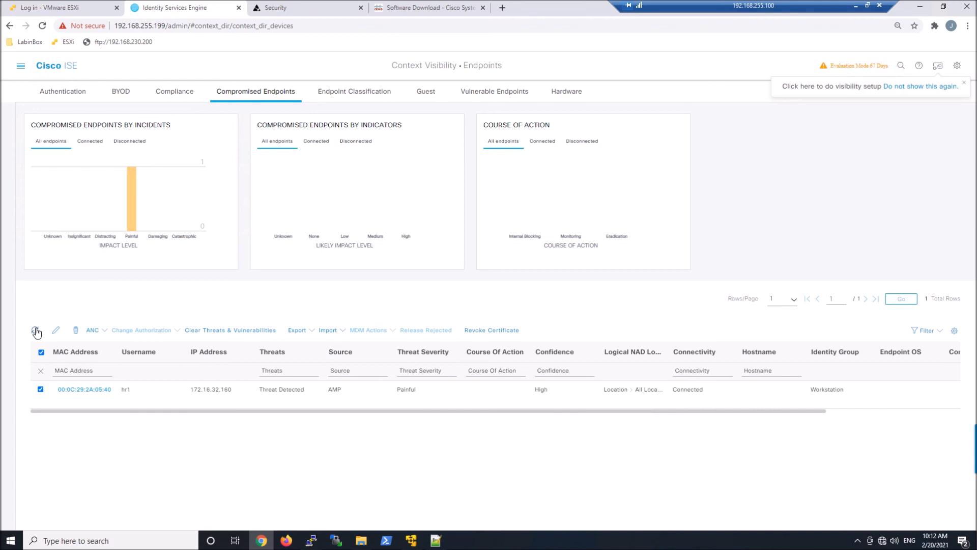
Step: Assign ANC-VPN-AMP-Quarantine to compromised endpoint 00:0C:29:2A:05:40 from the refreshed list
{"action": "left_click", "coordinate": [35, 331]}
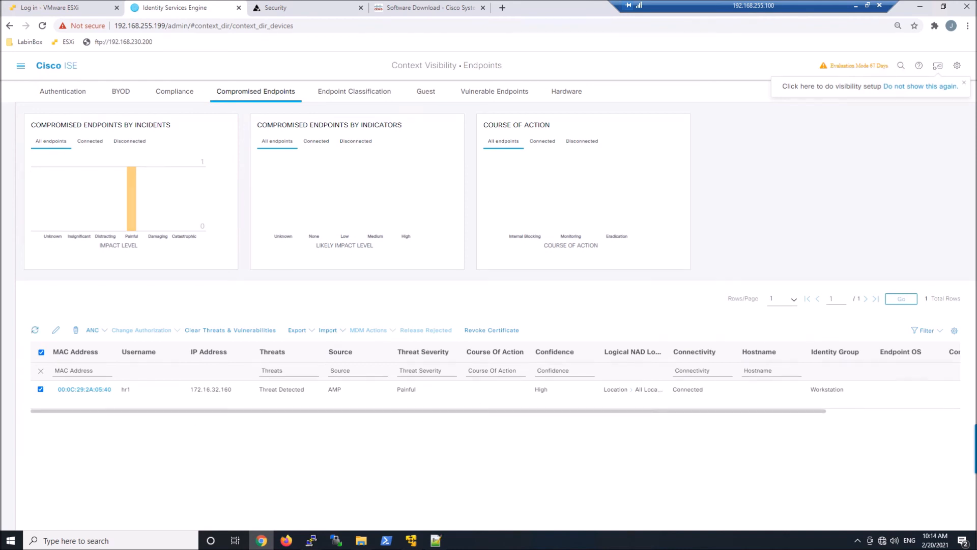
{"action": "mouse_move", "coordinate": [118, 406]}
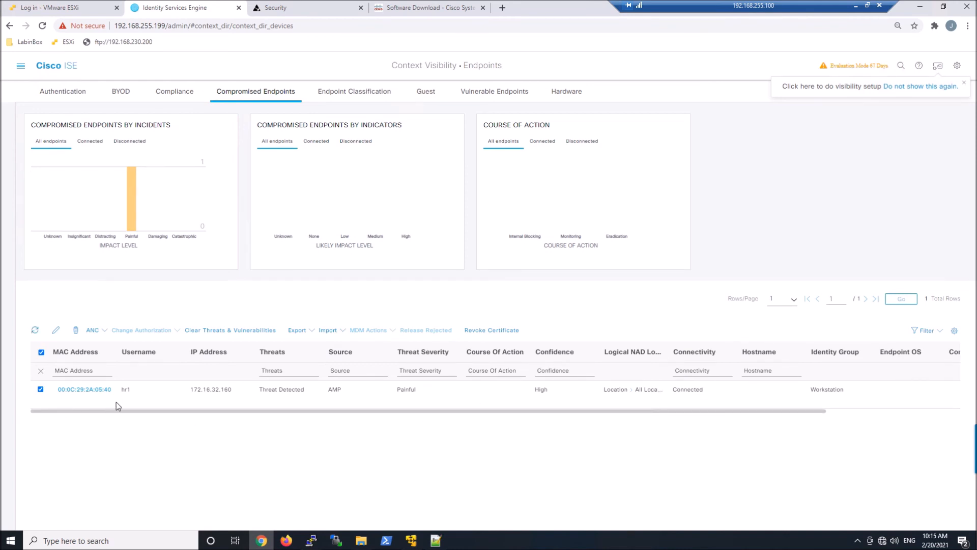
{"action": "mouse_move", "coordinate": [110, 361]}
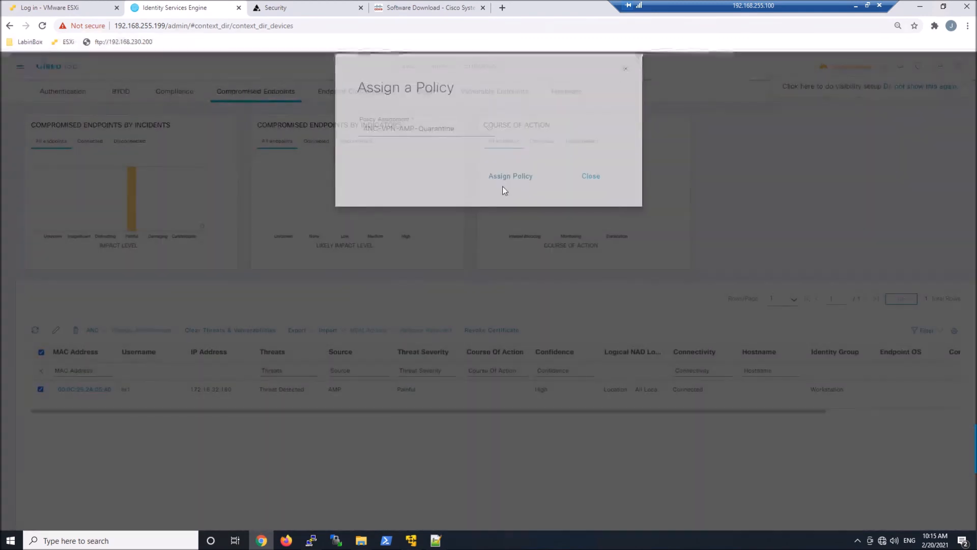
{"action": "left_click", "coordinate": [510, 176]}
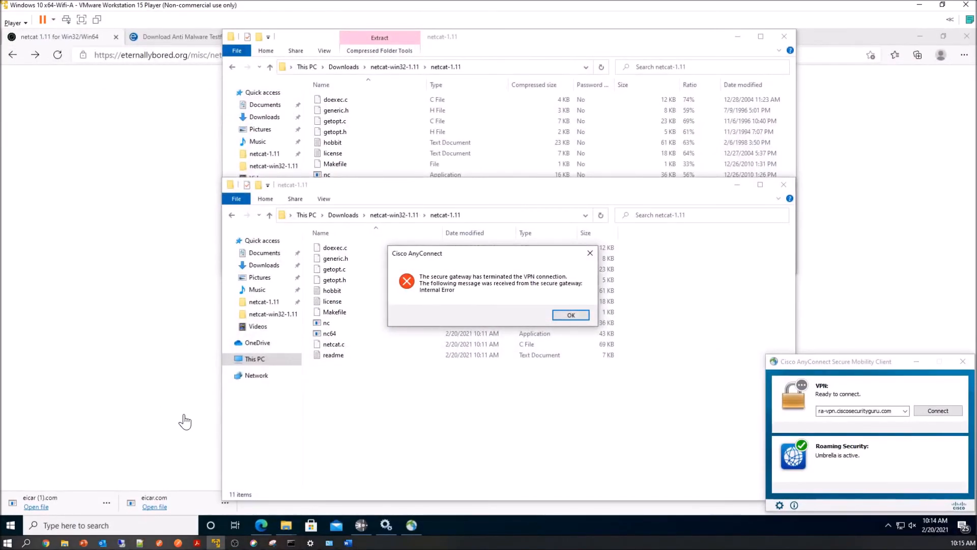
{"action": "mouse_move", "coordinate": [144, 355]}
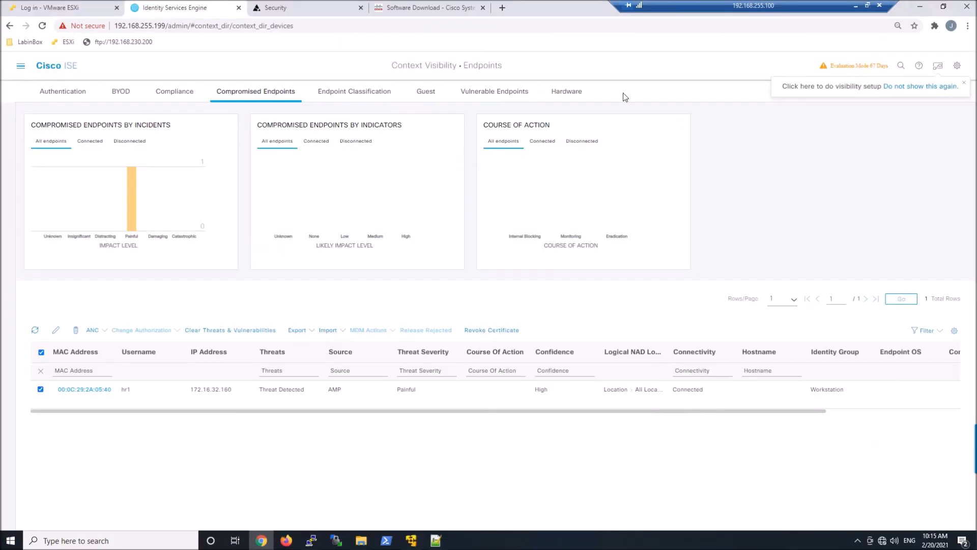
{"action": "mouse_move", "coordinate": [136, 298]}
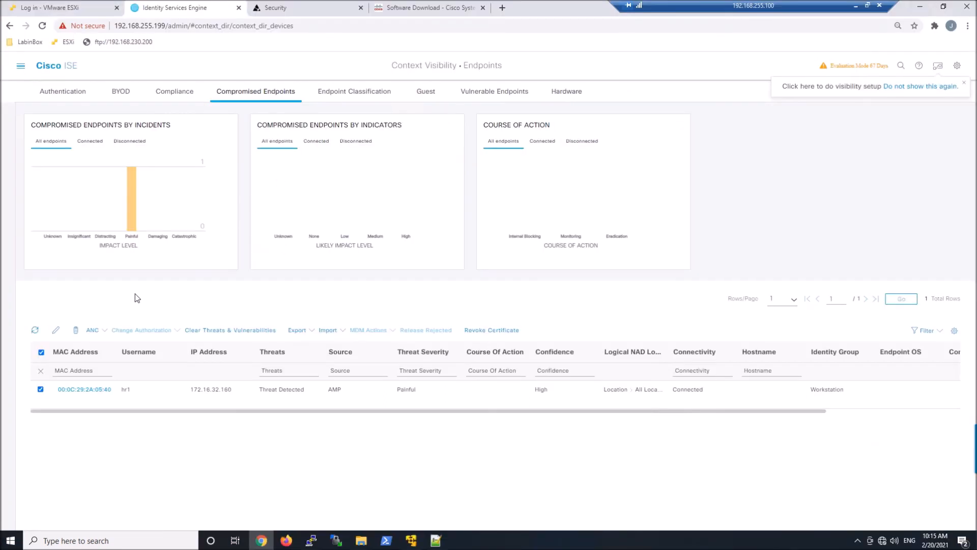
{"action": "mouse_move", "coordinate": [154, 253]}
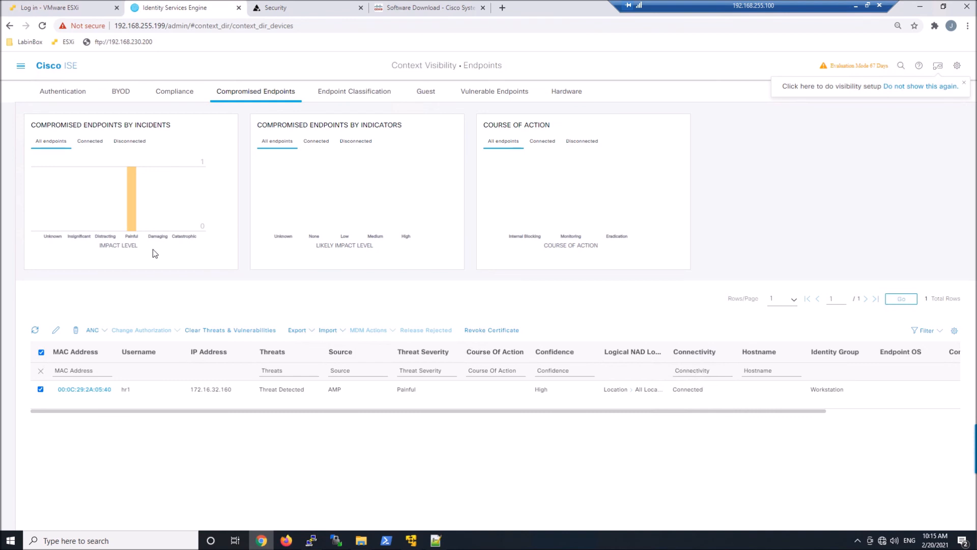
{"action": "mouse_move", "coordinate": [172, 287]}
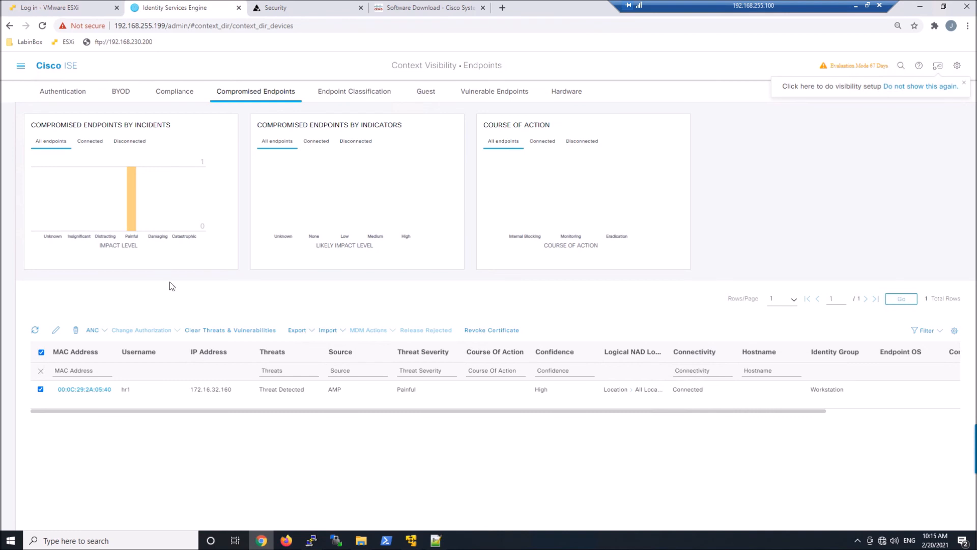
Step: Refresh the Compromised Endpoints table so hr1's endpoint shows Disconnected with no IP
{"action": "left_click", "coordinate": [34, 330]}
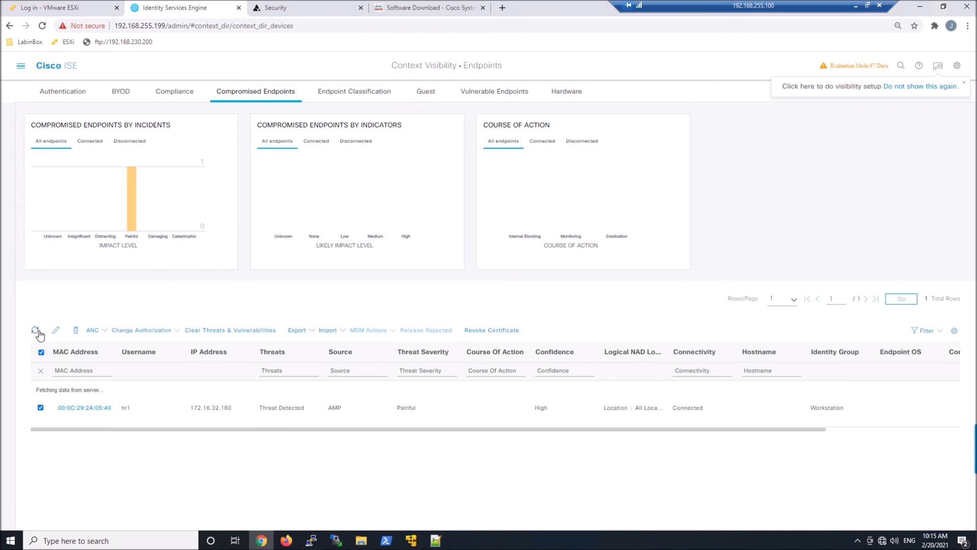
{"action": "left_click", "coordinate": [34, 330]}
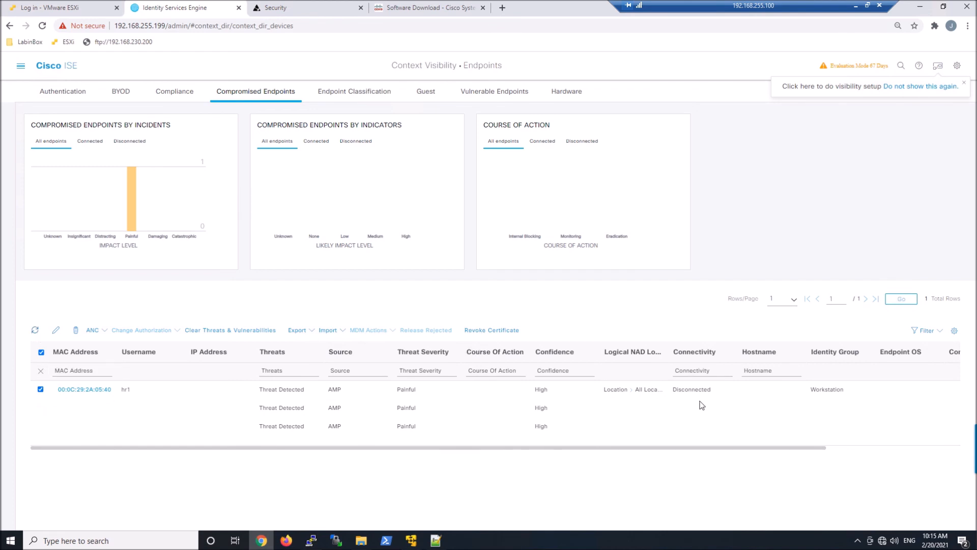
{"action": "mouse_move", "coordinate": [150, 291]}
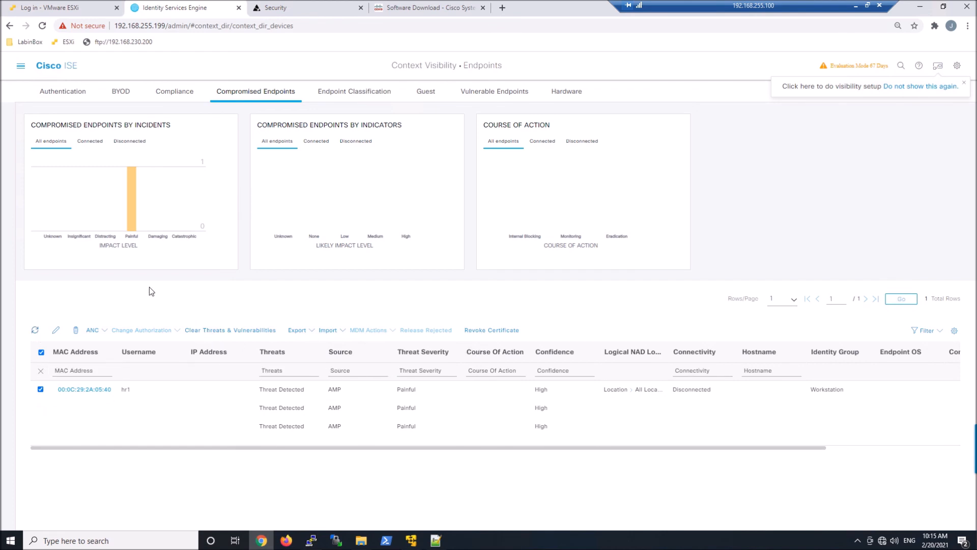
{"action": "mouse_move", "coordinate": [20, 67]}
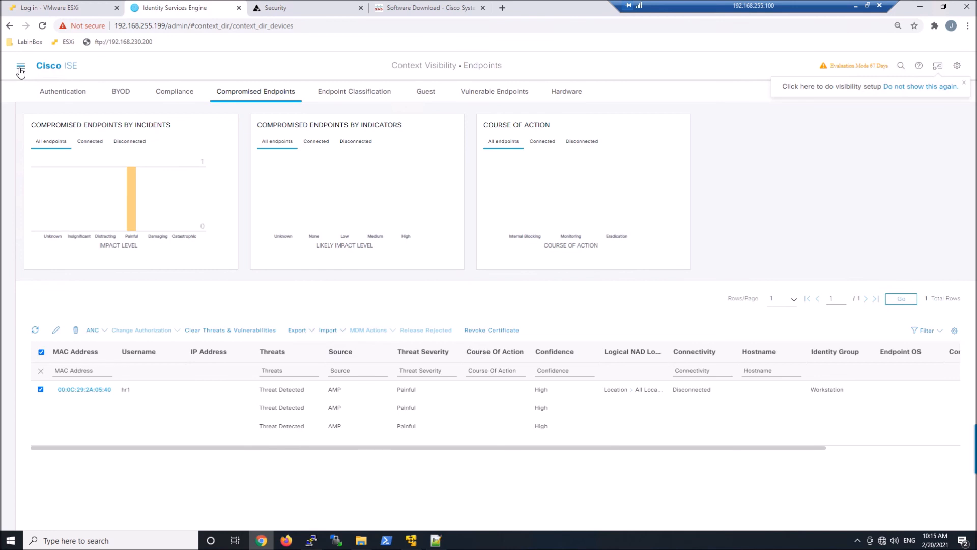
Step: Review the quarantine assignment for 00:0C:29:2A:05:40 under Endpoint Assignment without changing it
{"action": "left_click", "coordinate": [20, 65]}
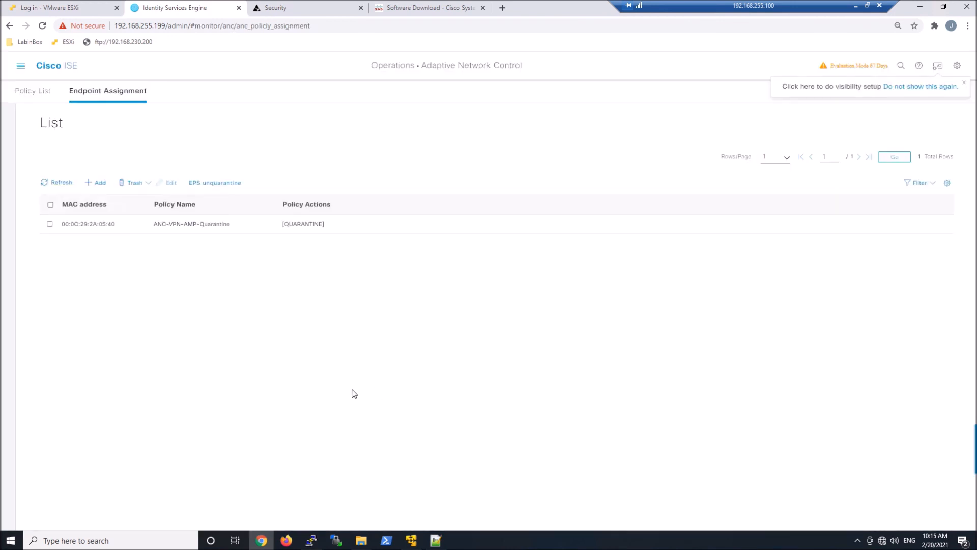
{"action": "mouse_move", "coordinate": [124, 242]}
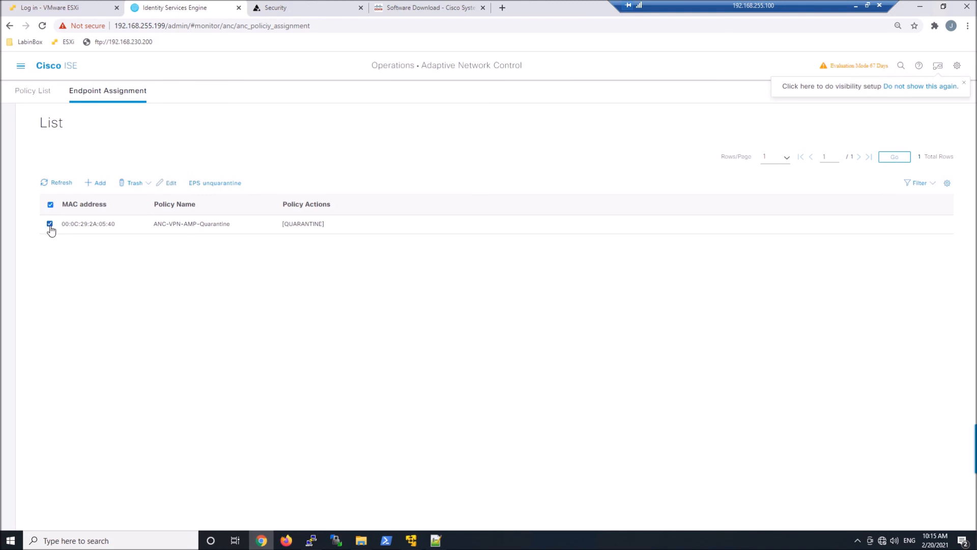
{"action": "mouse_move", "coordinate": [47, 240]}
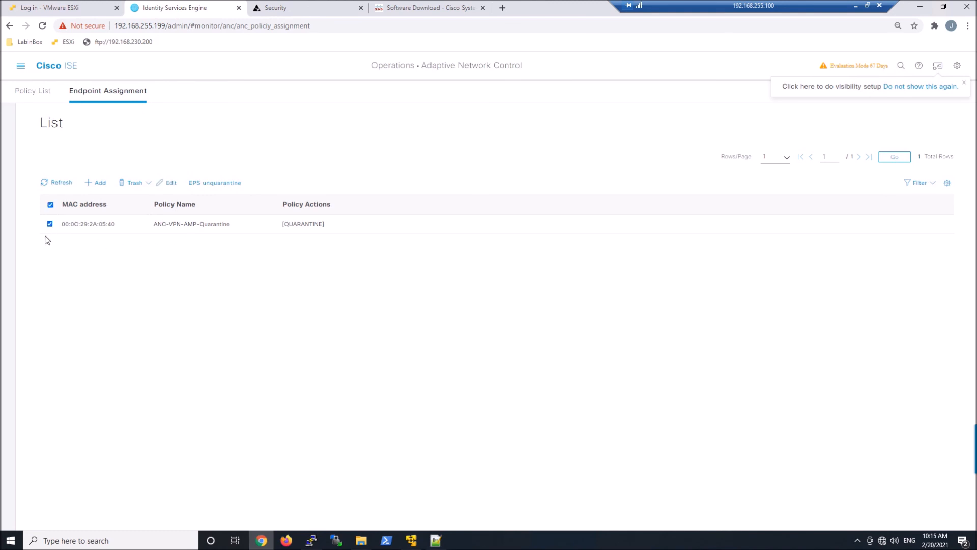
{"action": "mouse_move", "coordinate": [170, 185]}
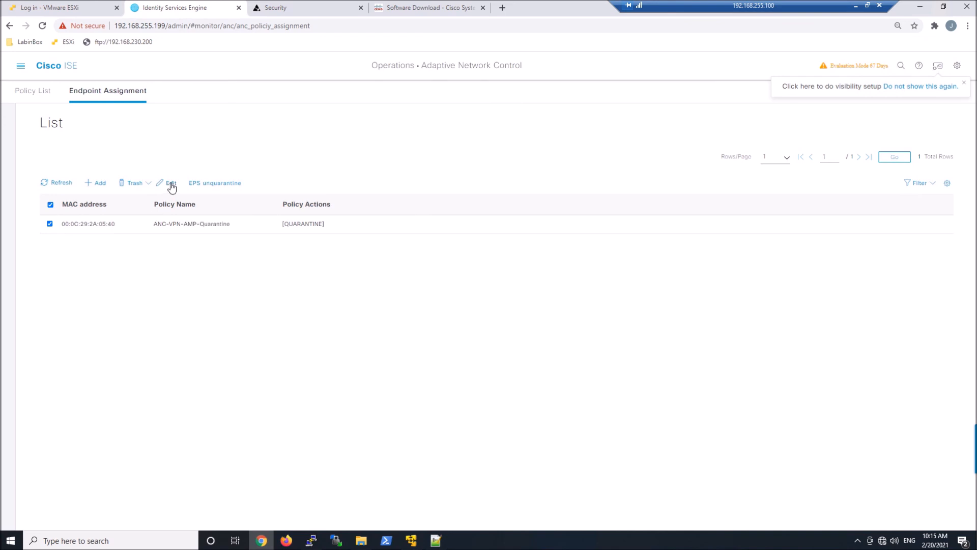
{"action": "left_click", "coordinate": [171, 182]}
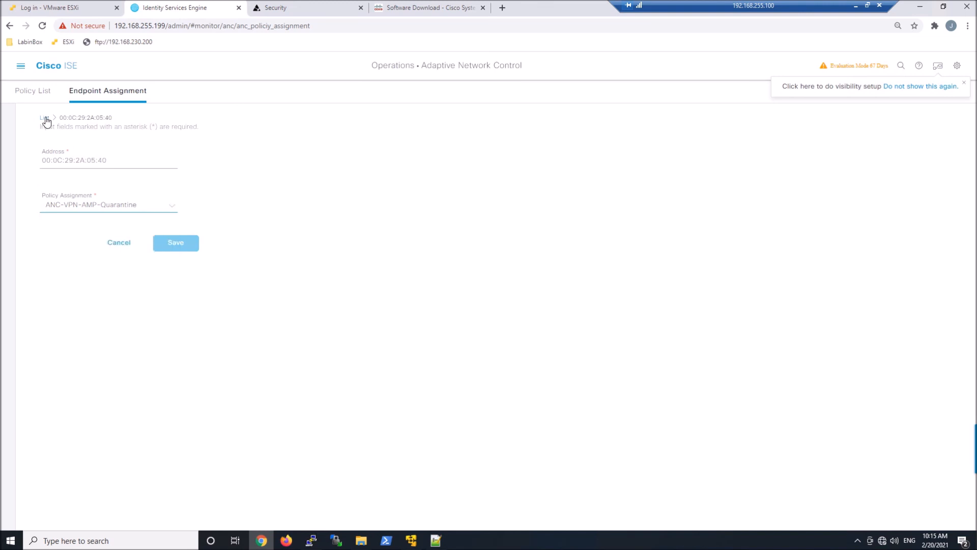
{"action": "left_click", "coordinate": [175, 242]}
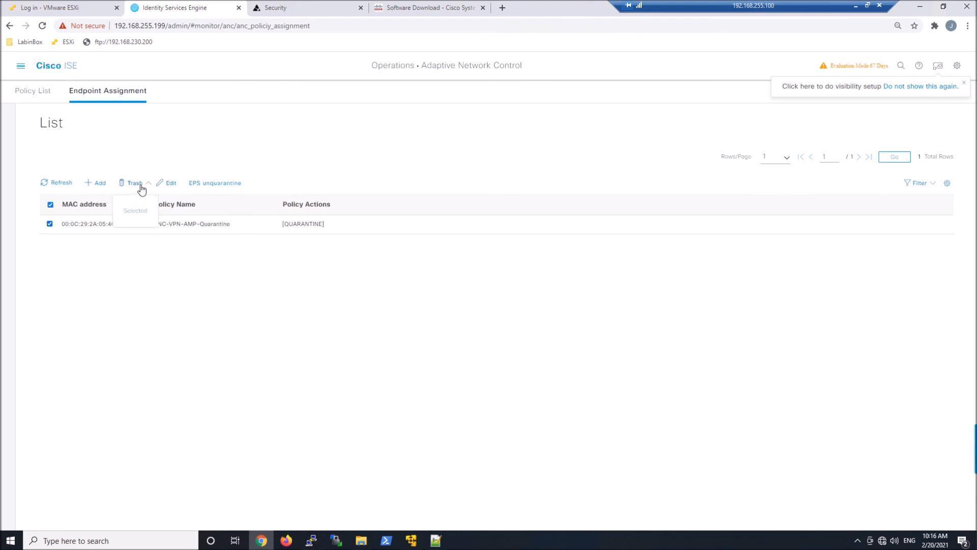
Step: Delete the checked endpoint assignment and confirm, leaving the list empty
{"action": "left_click", "coordinate": [134, 182]}
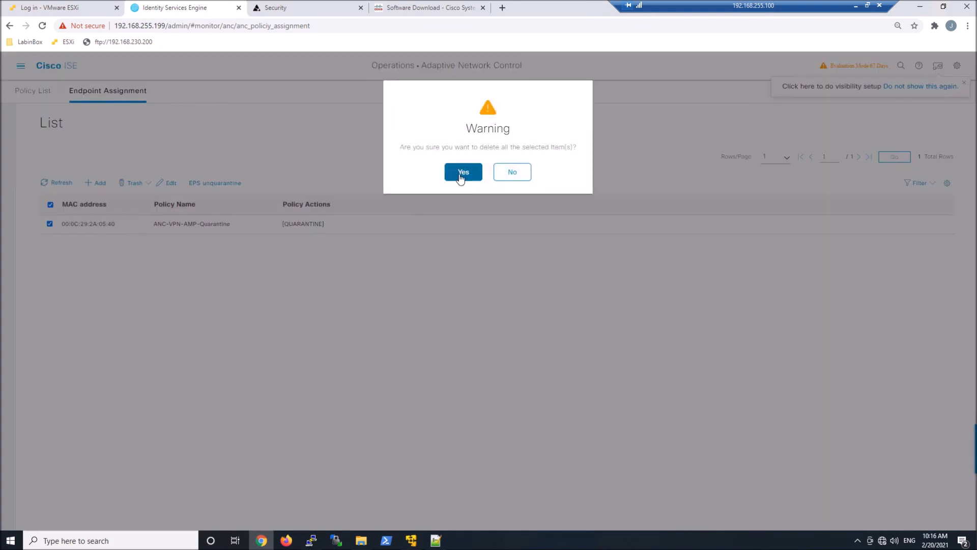
{"action": "left_click", "coordinate": [463, 171]}
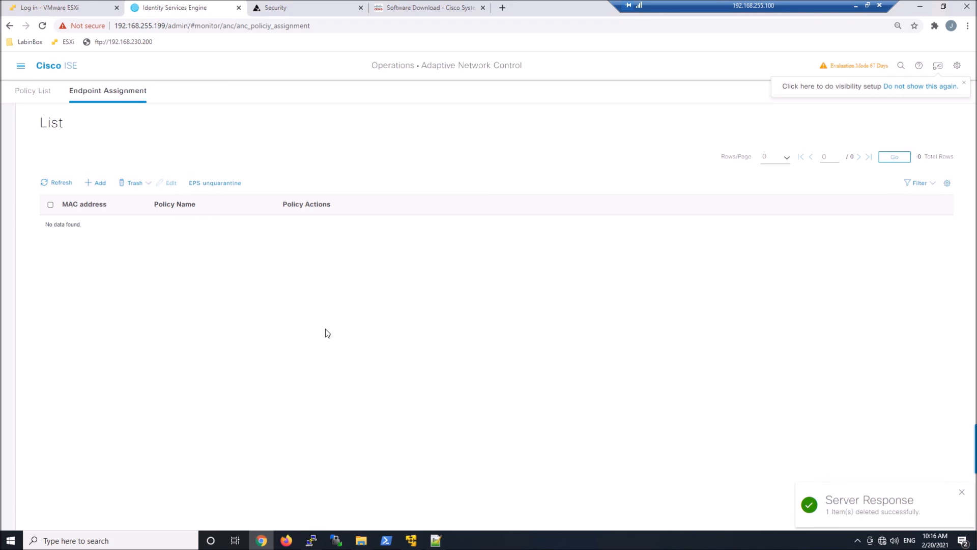
Step: Expand the eicar (1).com and nc.exe NetCat detection events in AMP for Endpoints
{"action": "left_click", "coordinate": [306, 7]}
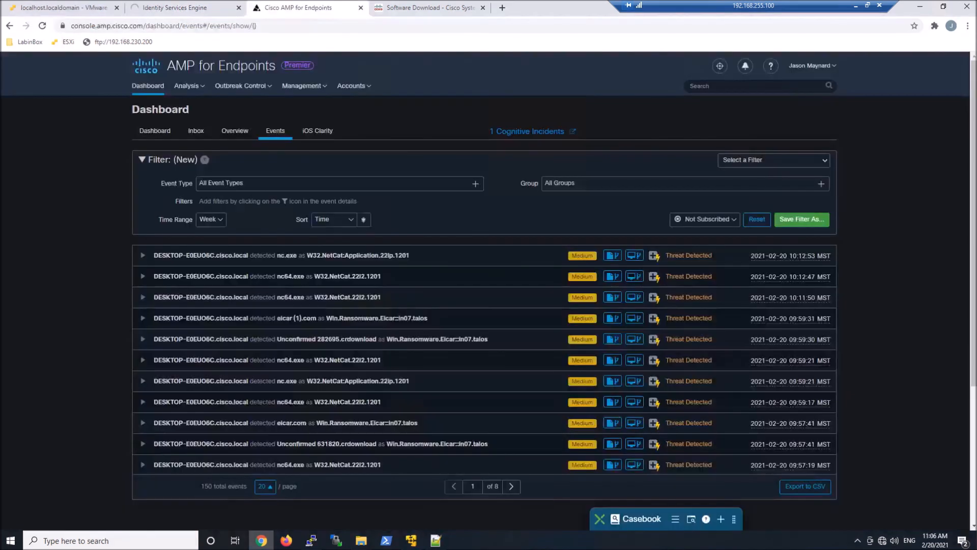
{"action": "mouse_move", "coordinate": [341, 270]}
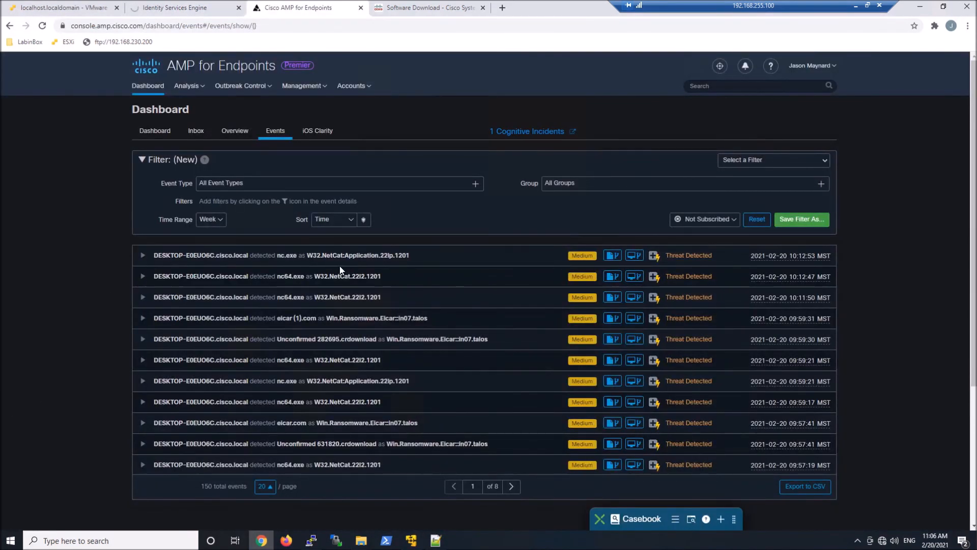
{"action": "mouse_move", "coordinate": [639, 309]}
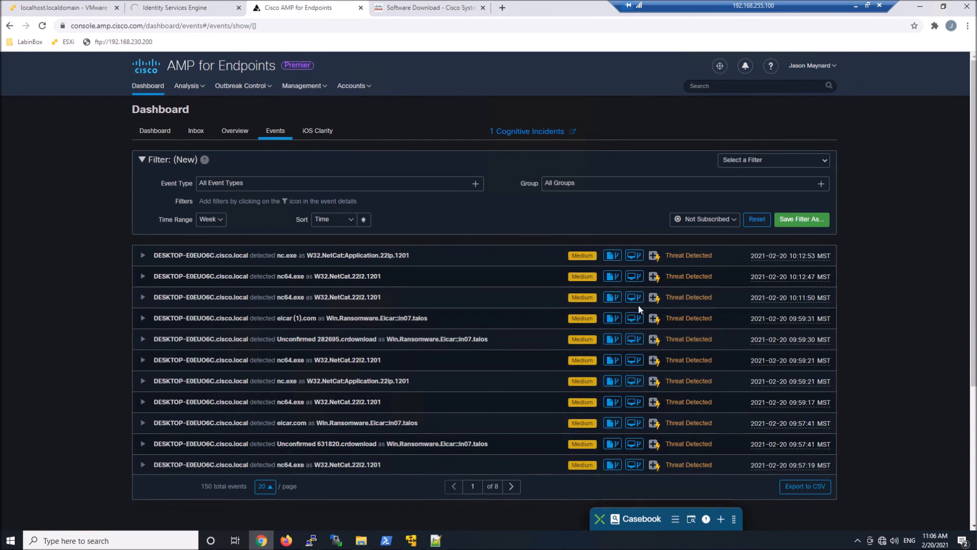
{"action": "mouse_move", "coordinate": [143, 332]}
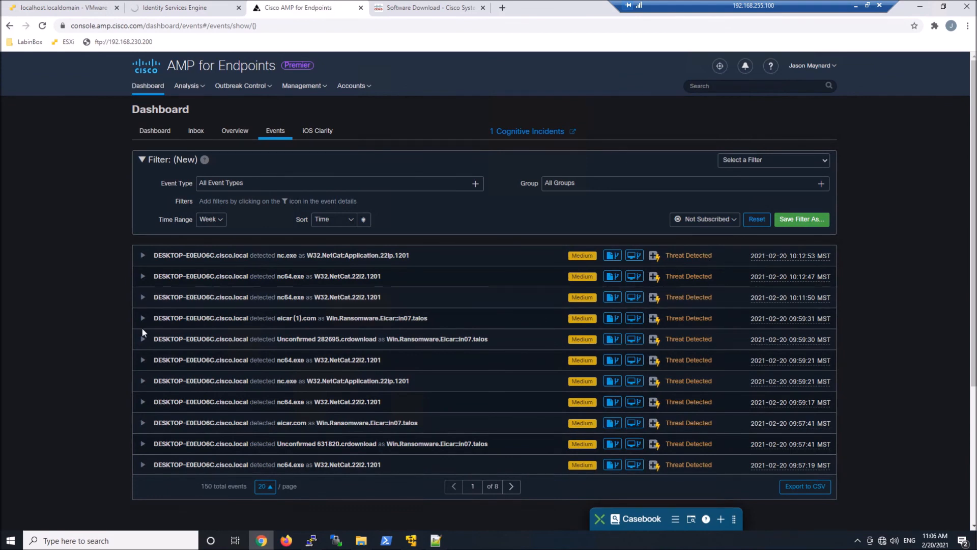
{"action": "left_click", "coordinate": [143, 321]}
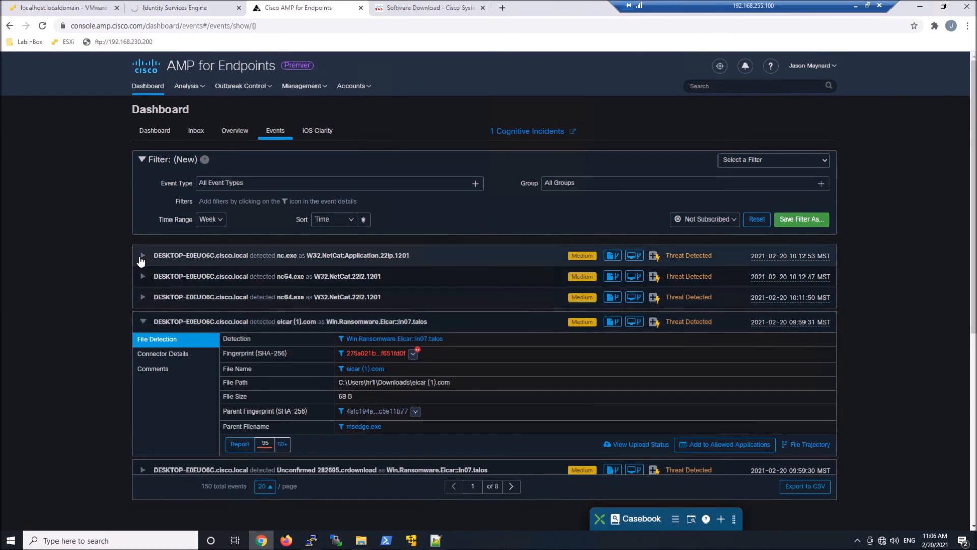
{"action": "left_click", "coordinate": [143, 254]}
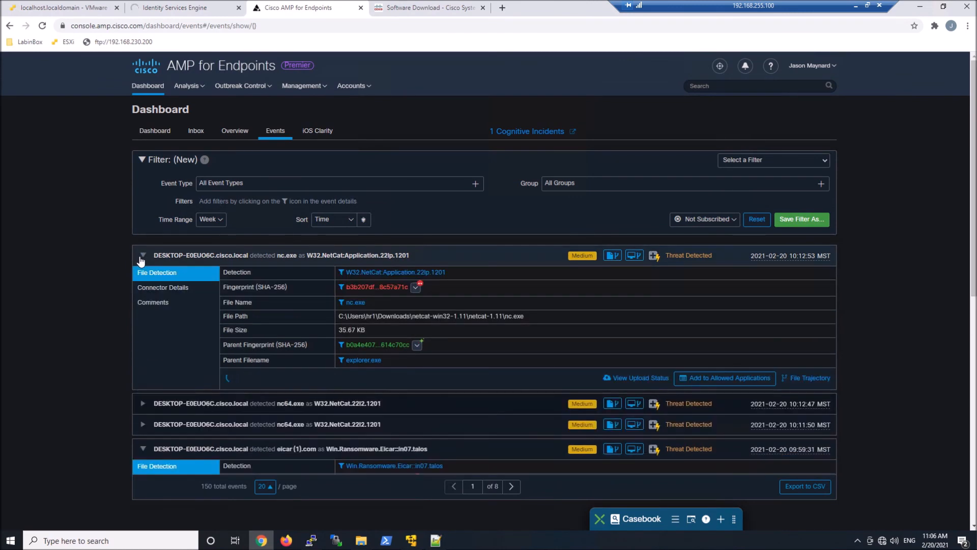